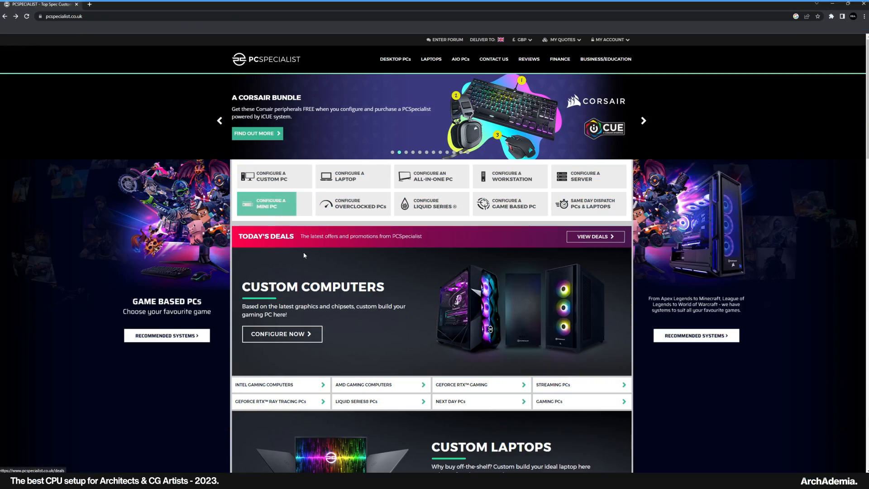
pyautogui.moveTo(393, 292)
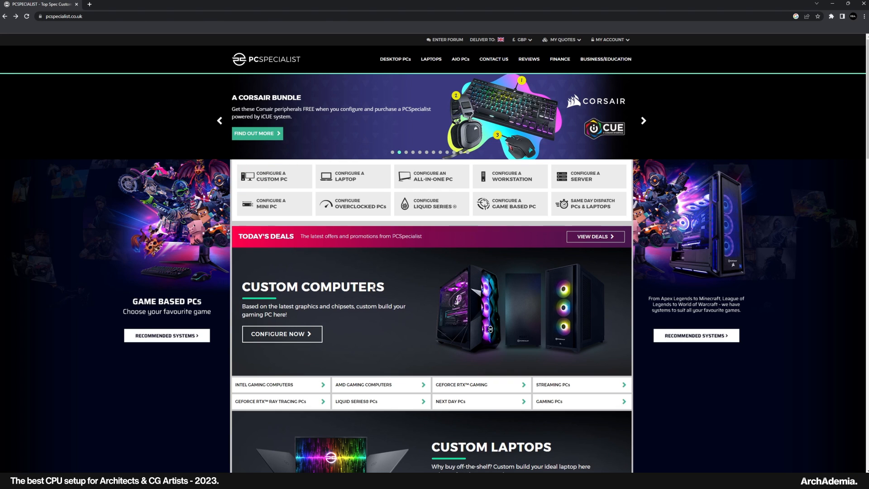
# Step: Go from Configure a Custom PC to the AMD computer ranges listing Threadripper Pro
pyautogui.click(643, 121)
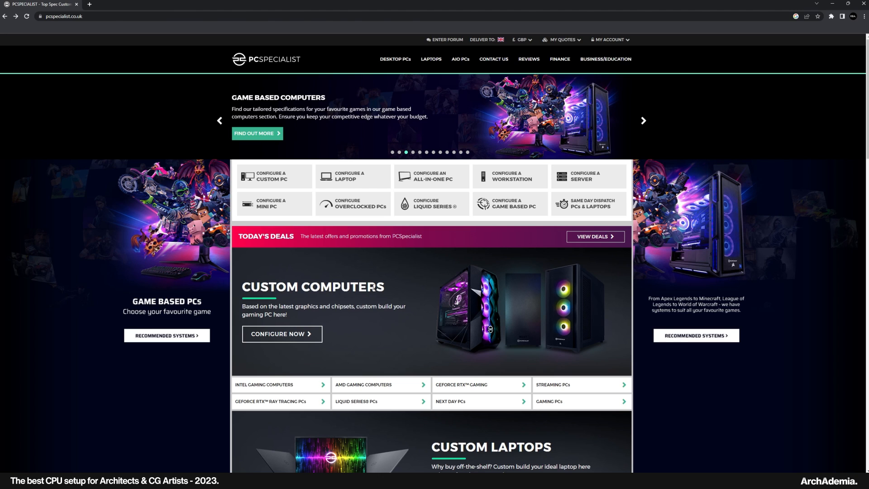
pyautogui.moveTo(175, 267)
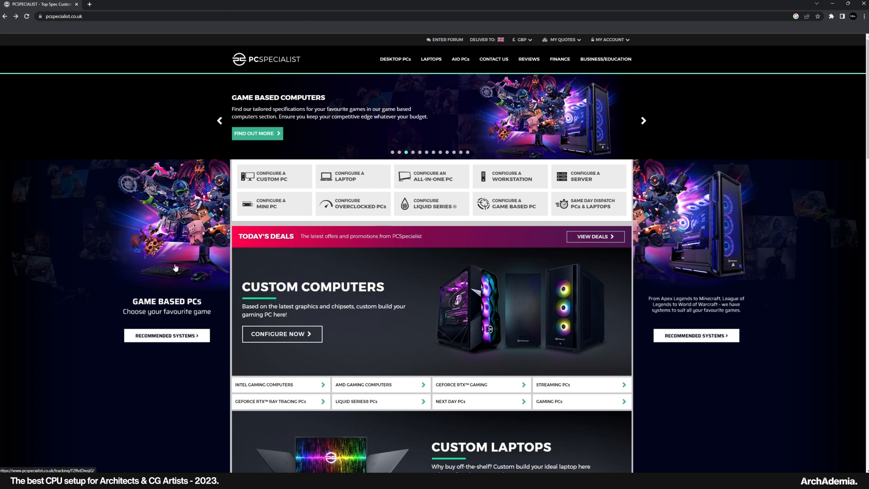
pyautogui.scroll(-3)
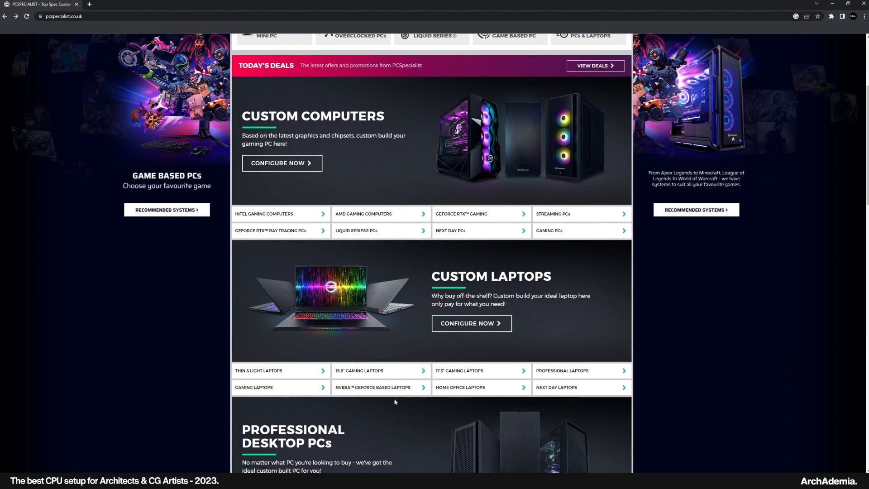
pyautogui.scroll(-3)
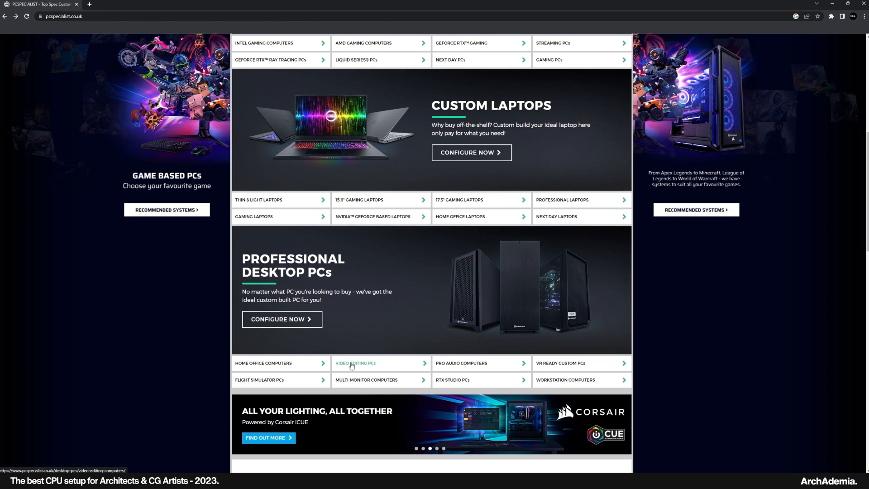
pyautogui.moveTo(339, 346)
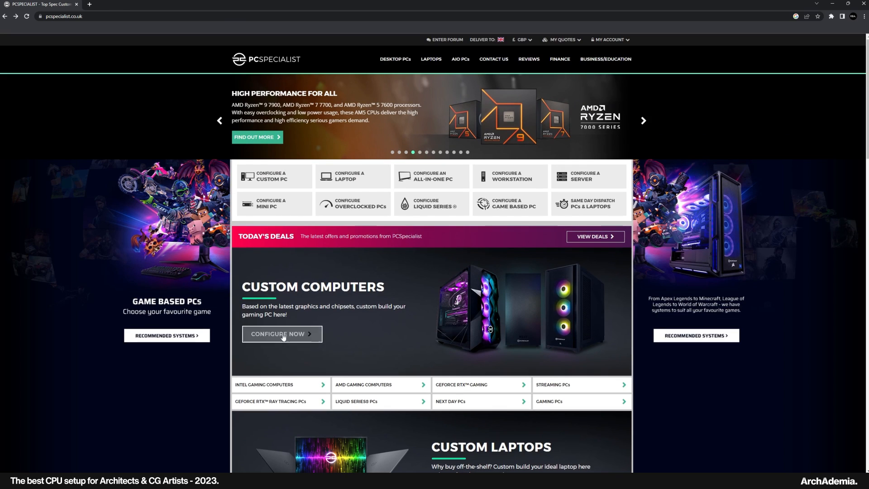
pyautogui.moveTo(263, 204)
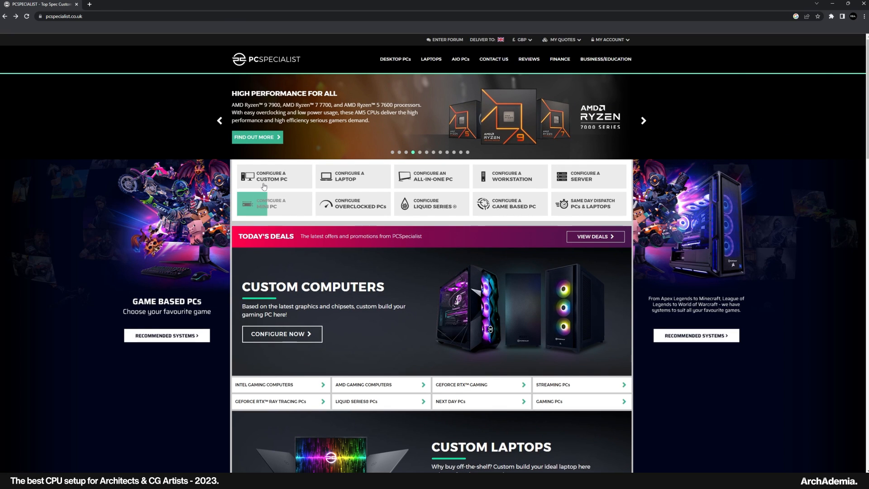
pyautogui.click(271, 176)
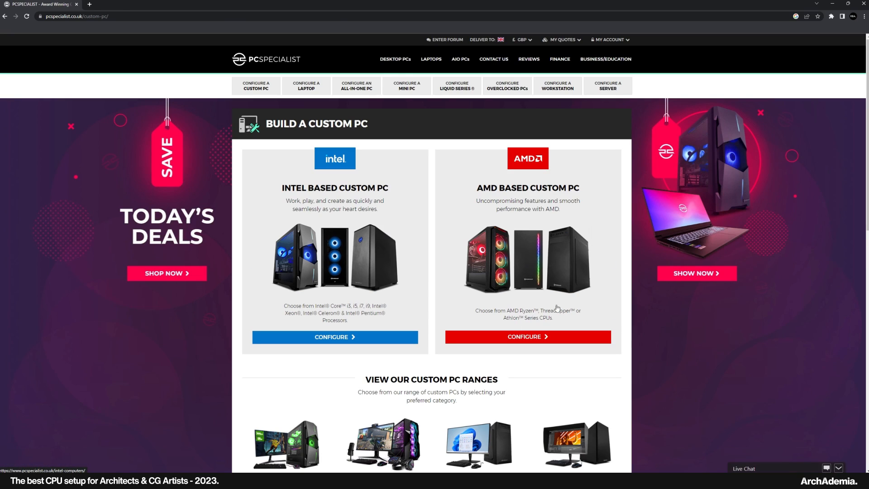
pyautogui.moveTo(240, 104)
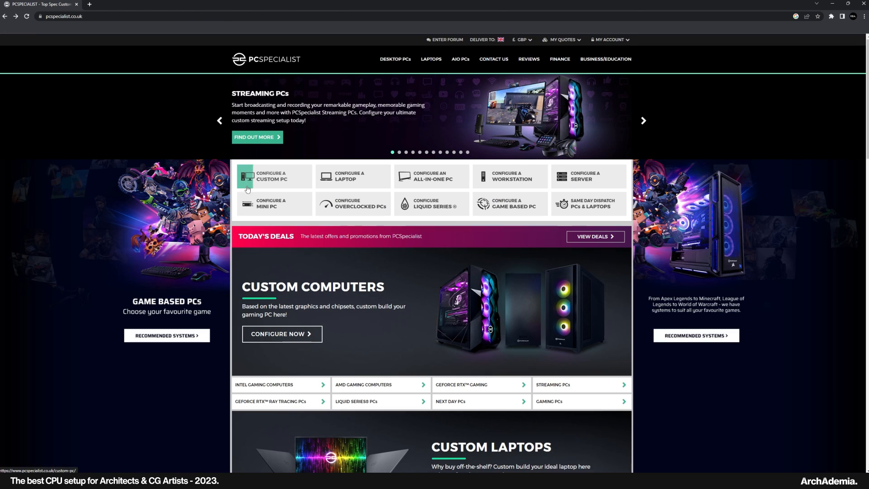
pyautogui.click(272, 176)
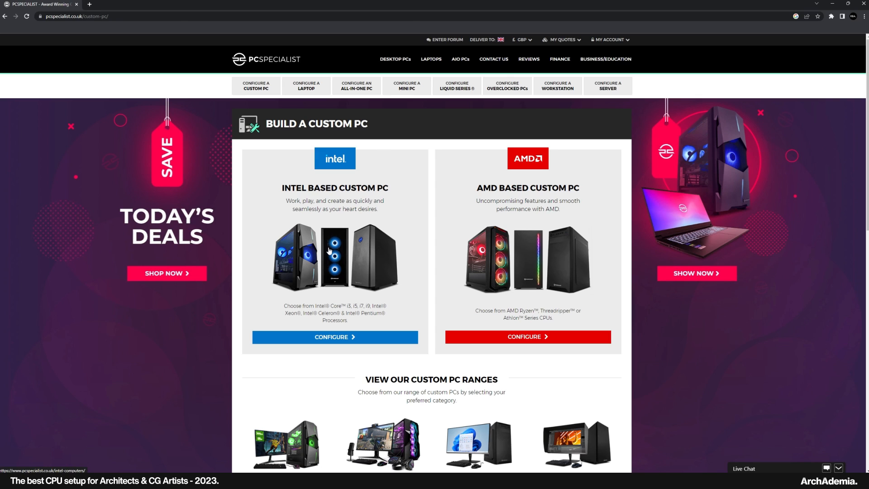
pyautogui.moveTo(331, 165)
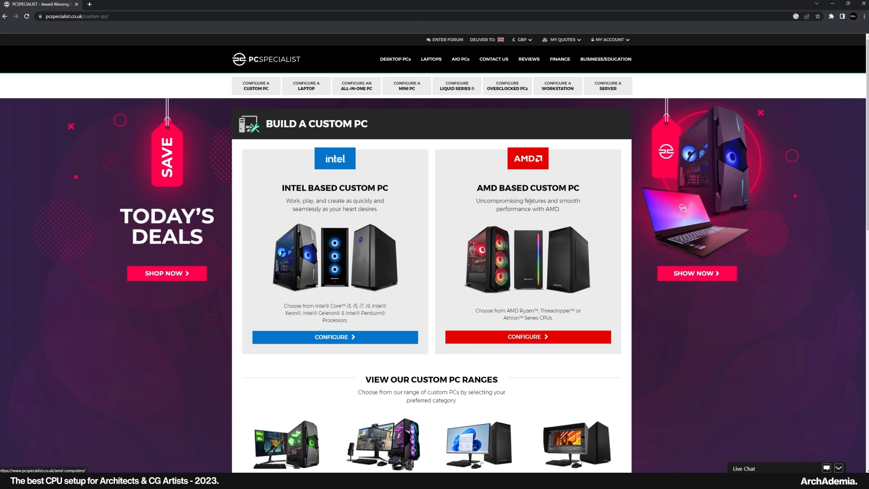
pyautogui.moveTo(546, 203)
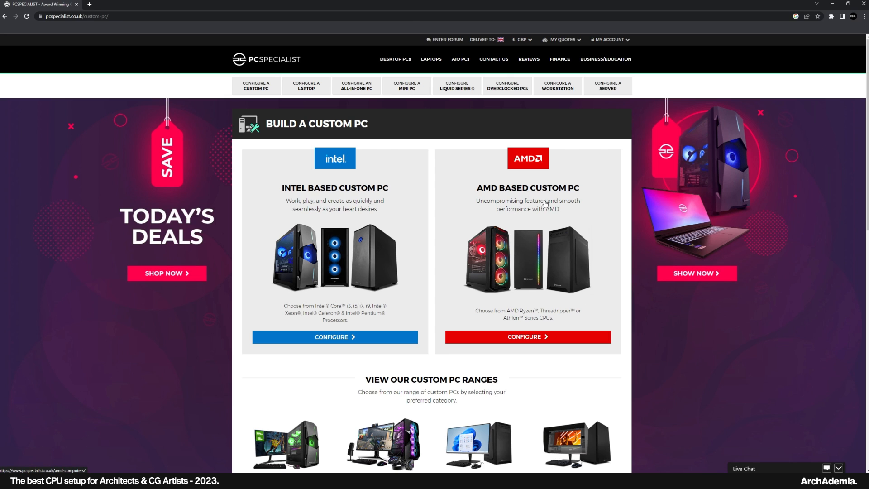
pyautogui.moveTo(502, 274)
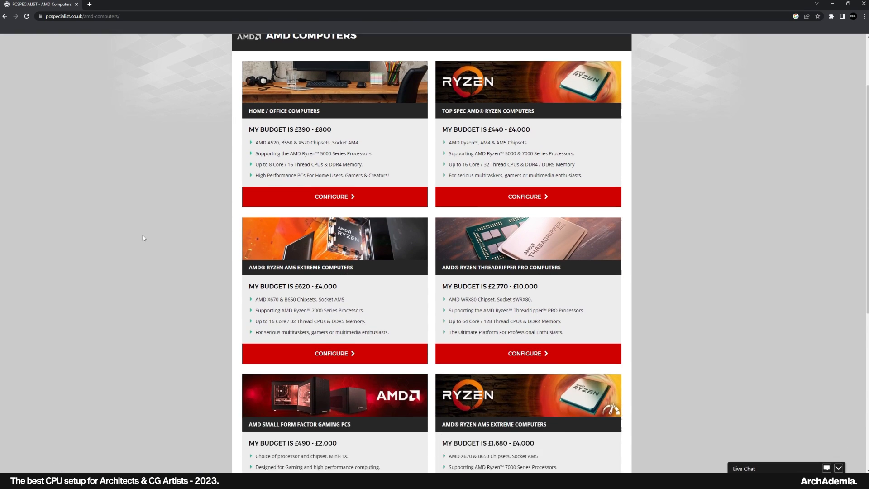
pyautogui.scroll(-3)
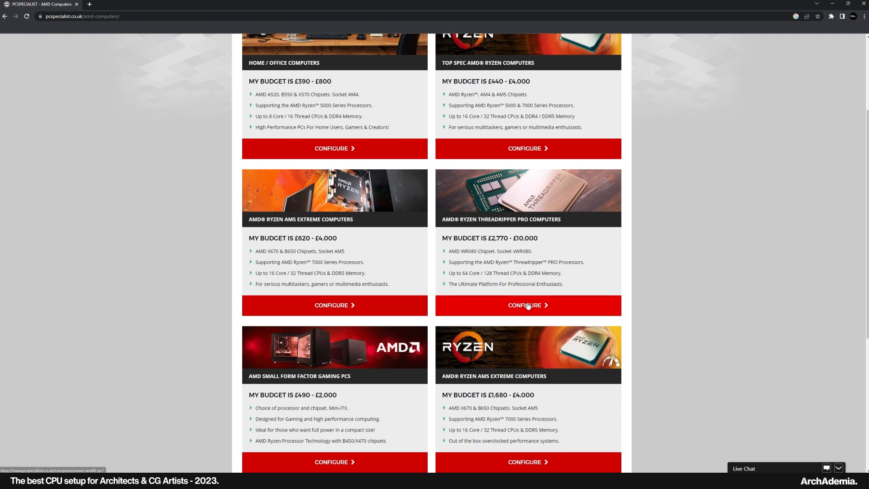
pyautogui.moveTo(527, 305)
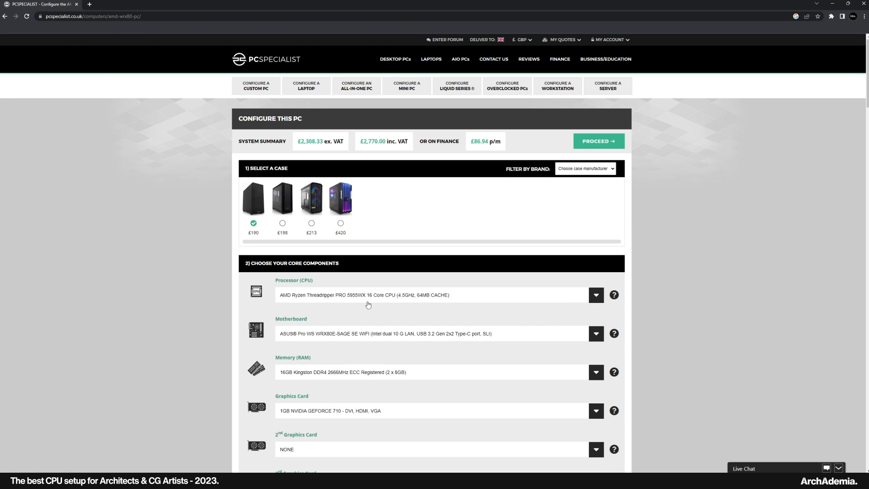
pyautogui.moveTo(368, 304)
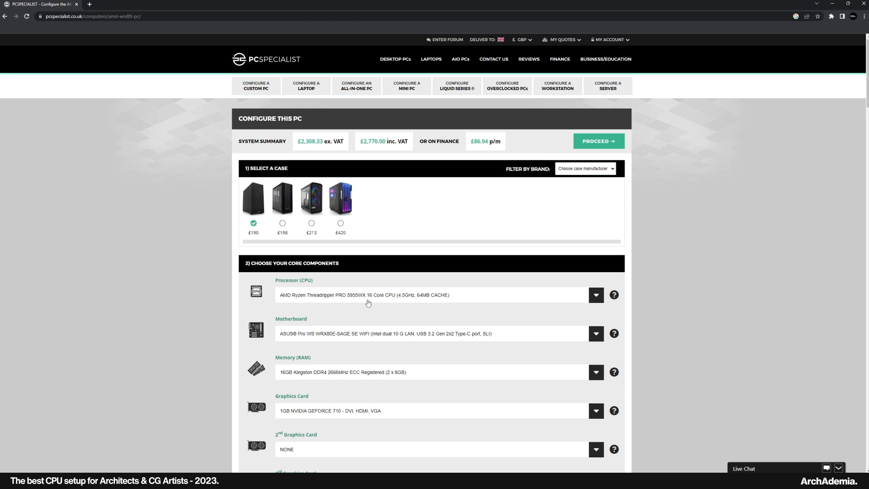
pyautogui.moveTo(321, 300)
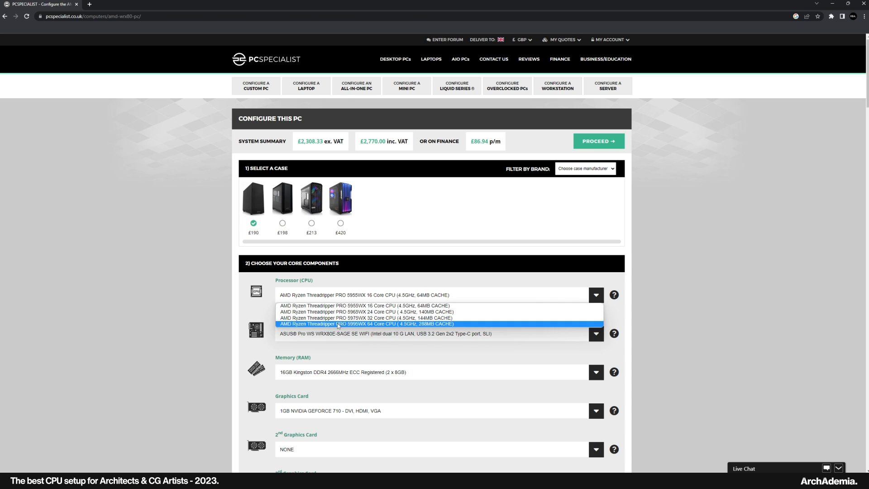
pyautogui.moveTo(330, 326)
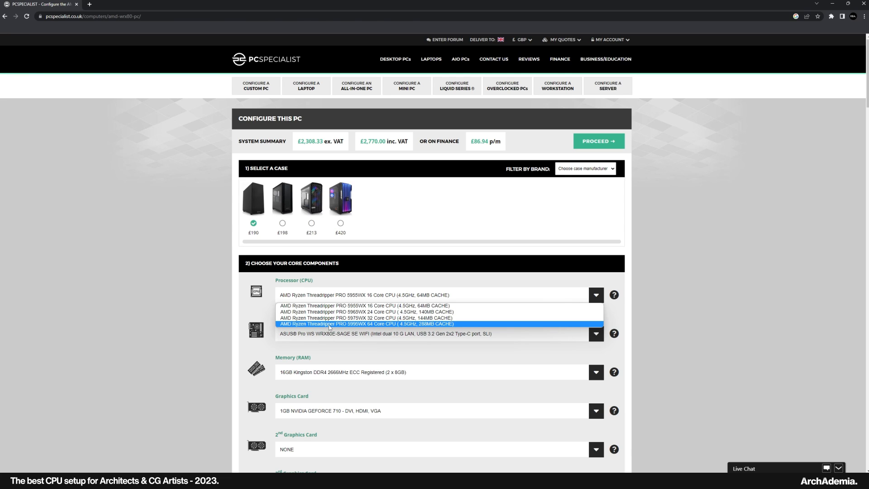
pyautogui.click(366, 324)
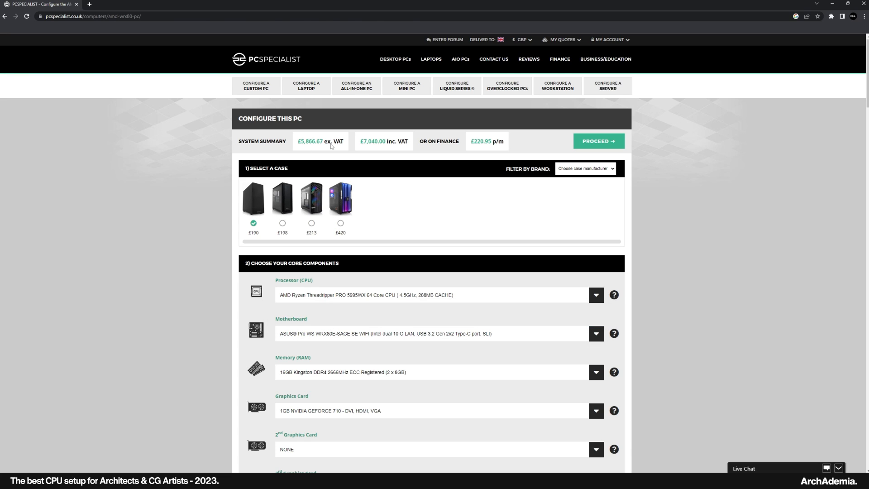
pyautogui.moveTo(410, 308)
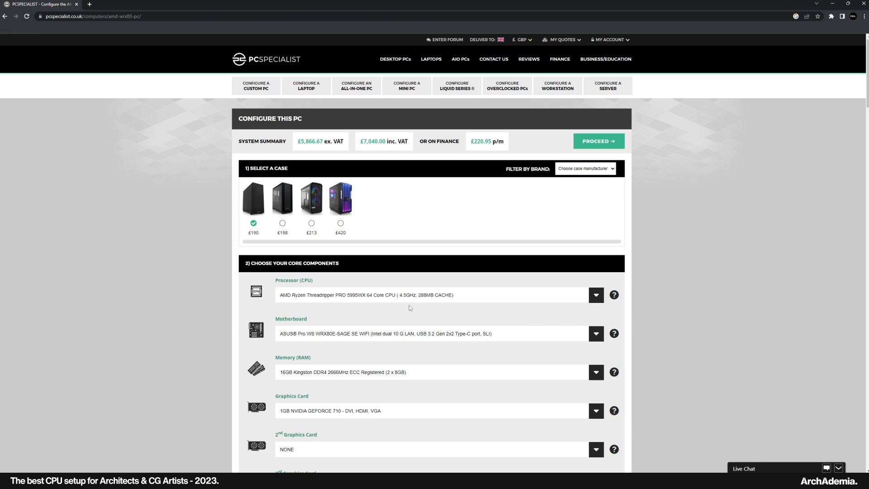
pyautogui.click(596, 295)
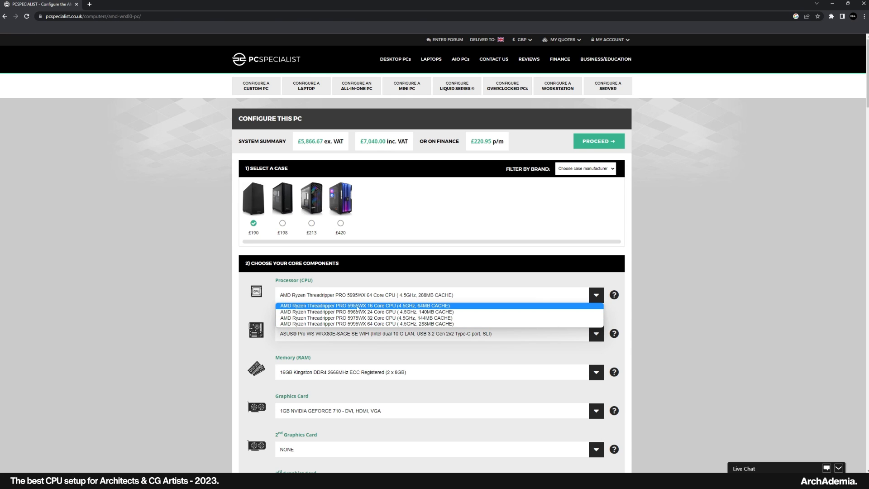
pyautogui.click(365, 305)
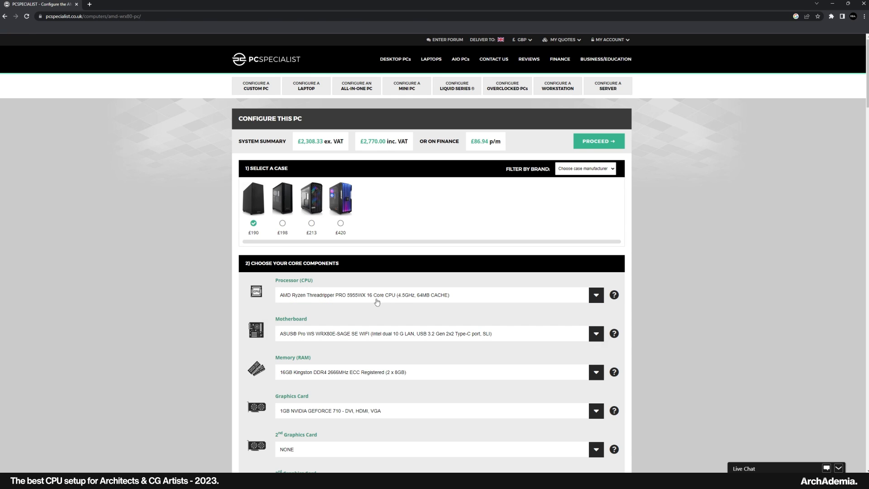
pyautogui.click(596, 294)
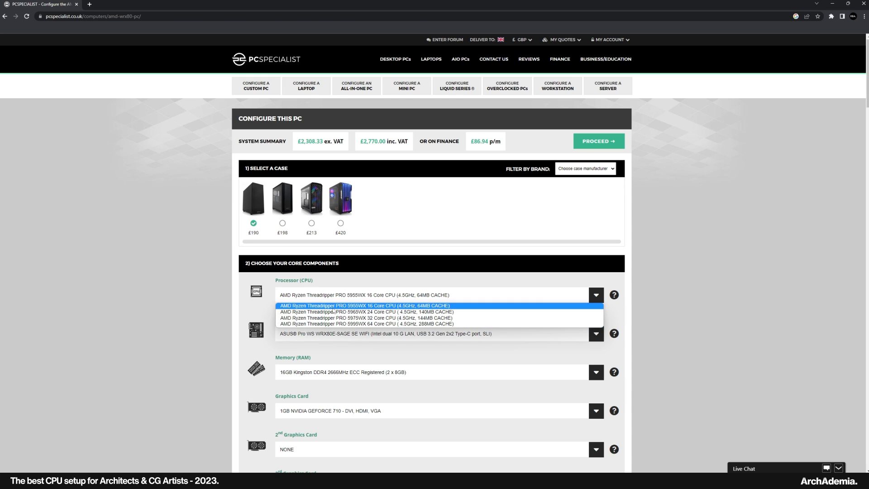
pyautogui.click(355, 311)
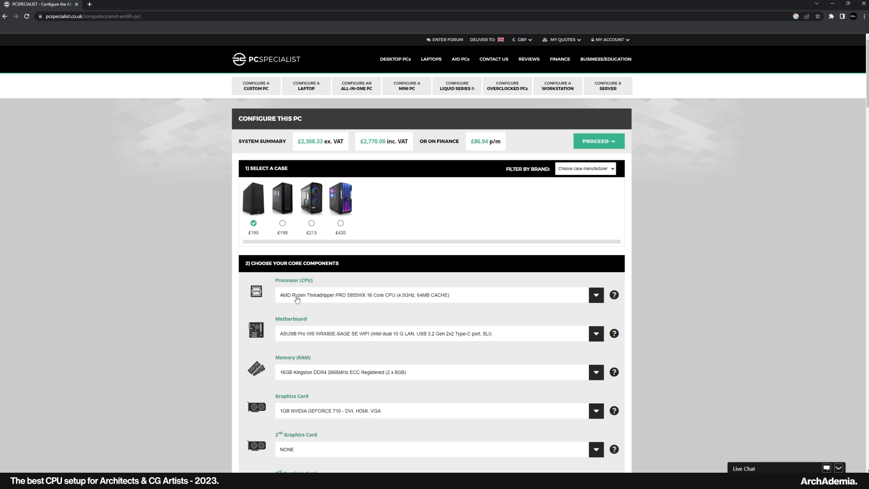
pyautogui.moveTo(373, 299)
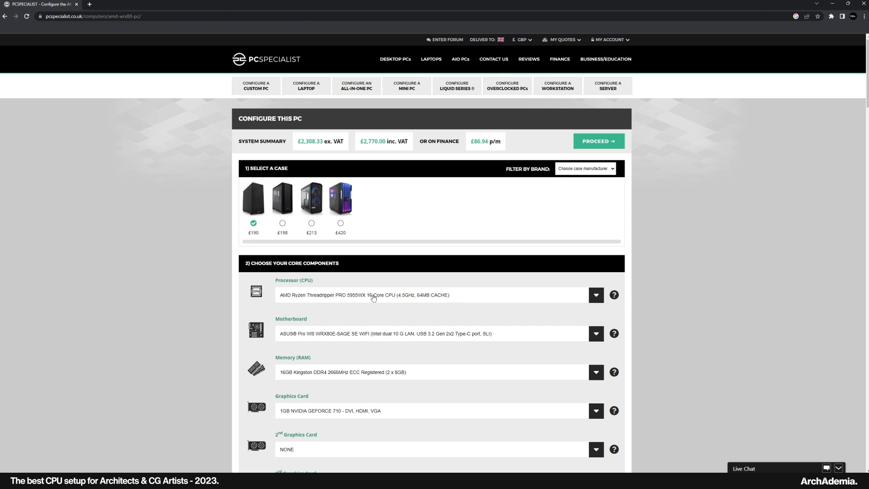
pyautogui.moveTo(347, 301)
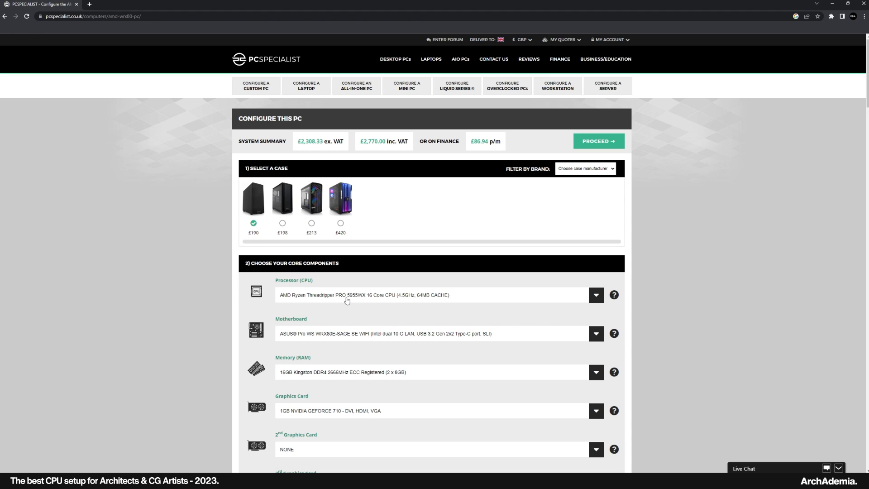
pyautogui.moveTo(343, 228)
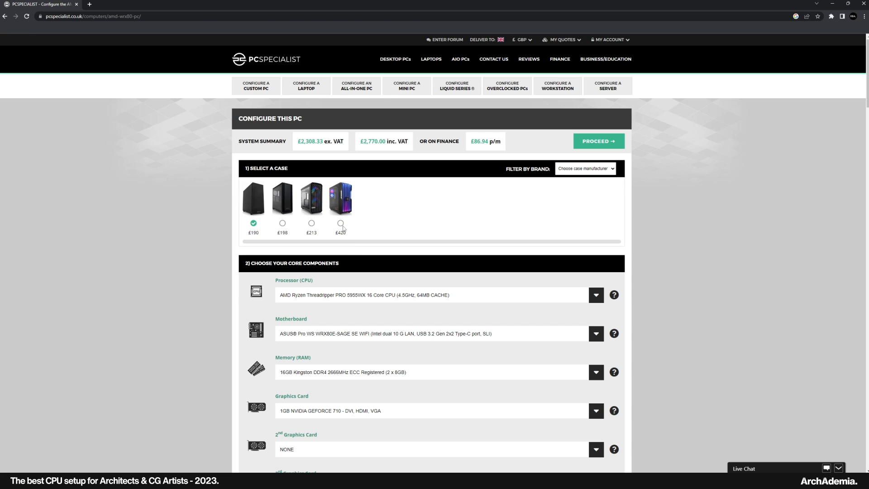
pyautogui.moveTo(278, 226)
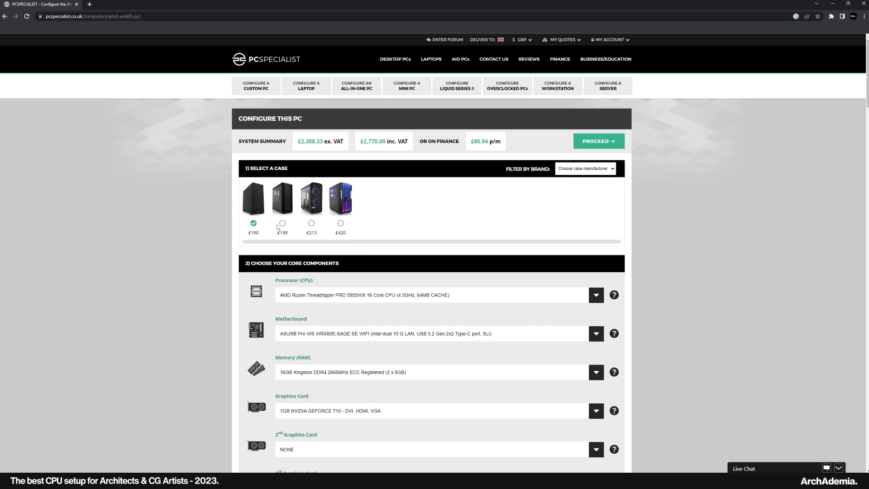
pyautogui.moveTo(291, 228)
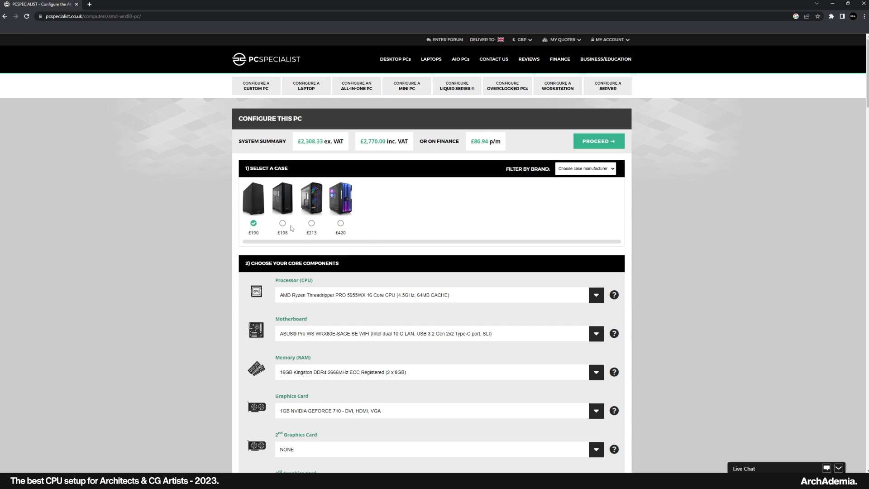
pyautogui.moveTo(358, 245)
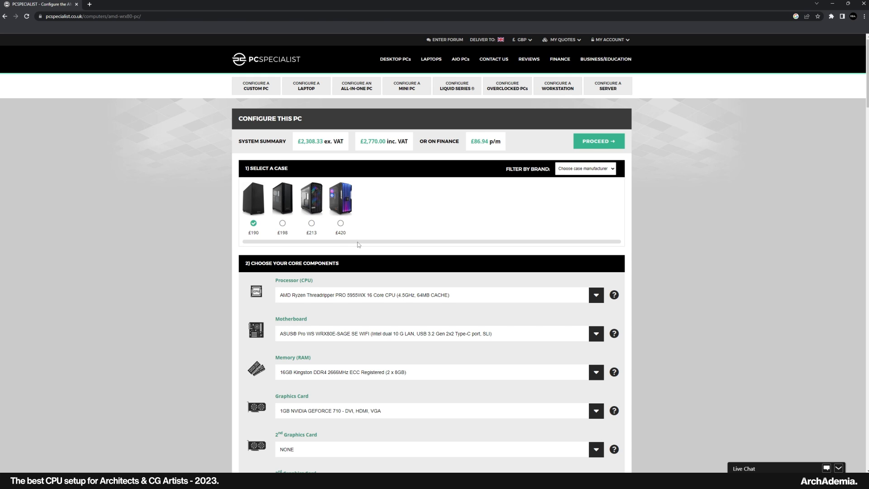
pyautogui.moveTo(312, 222)
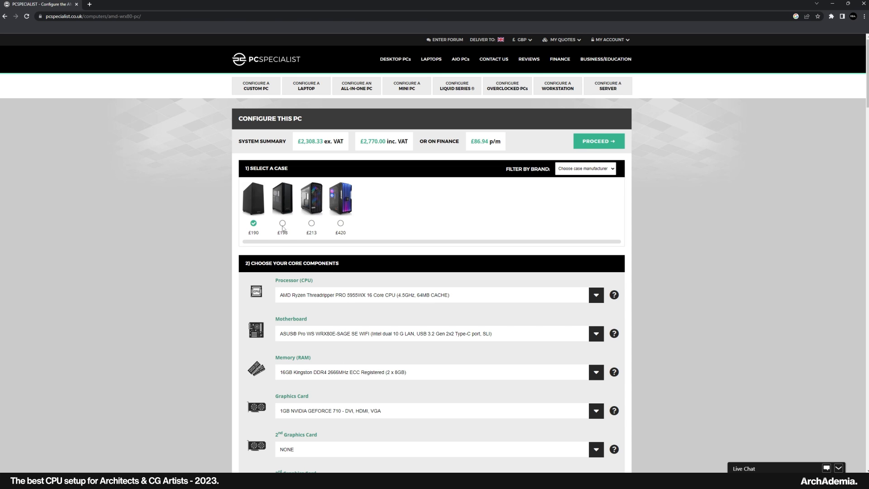
pyautogui.click(282, 223)
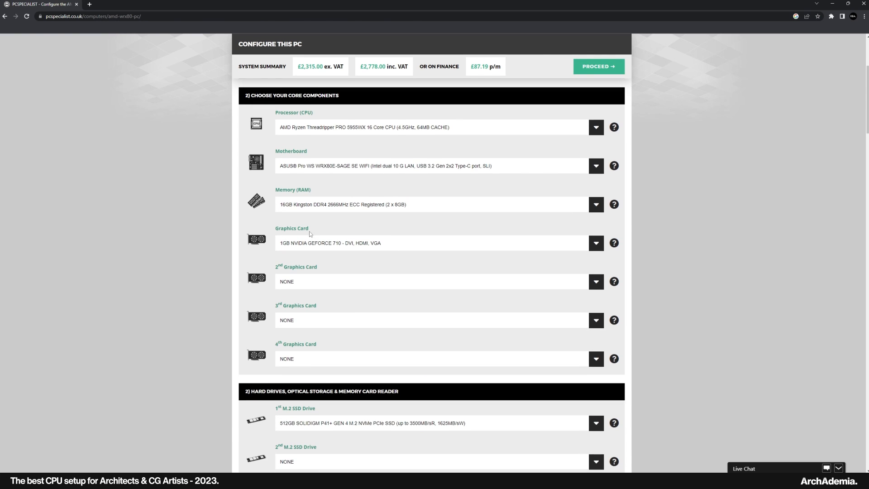
pyautogui.click(596, 199)
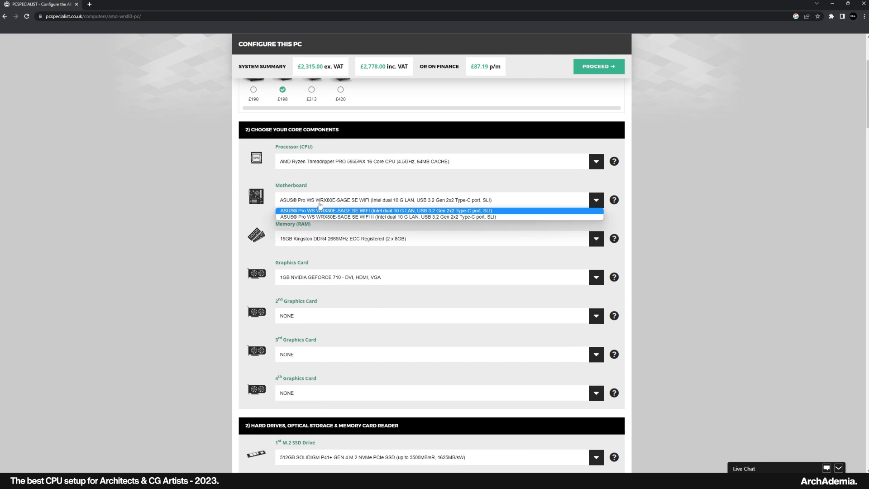
pyautogui.moveTo(319, 210)
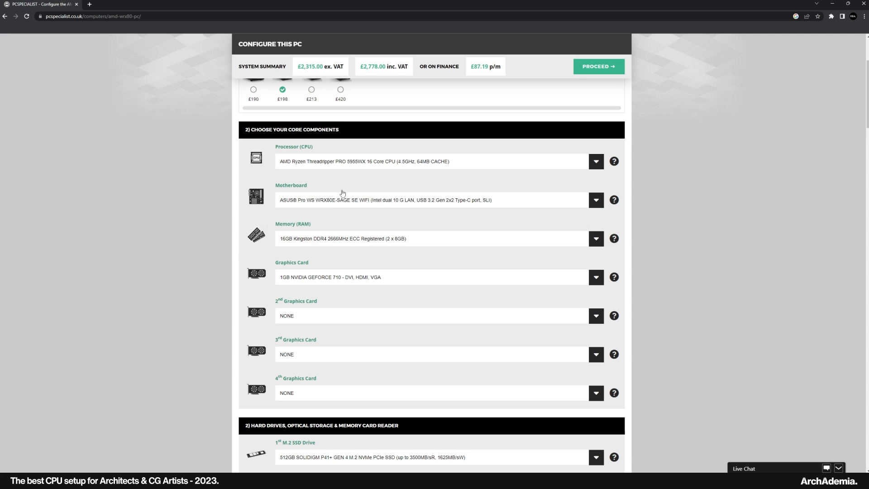
pyautogui.moveTo(347, 171)
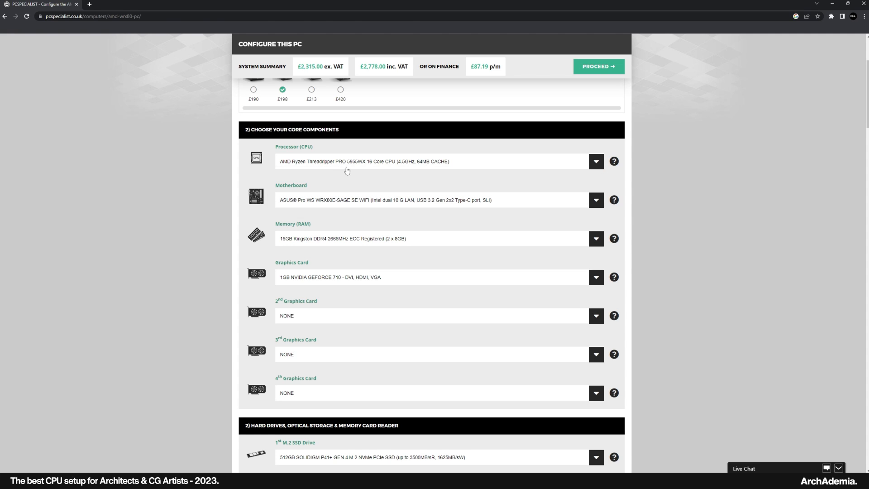
pyautogui.click(596, 199)
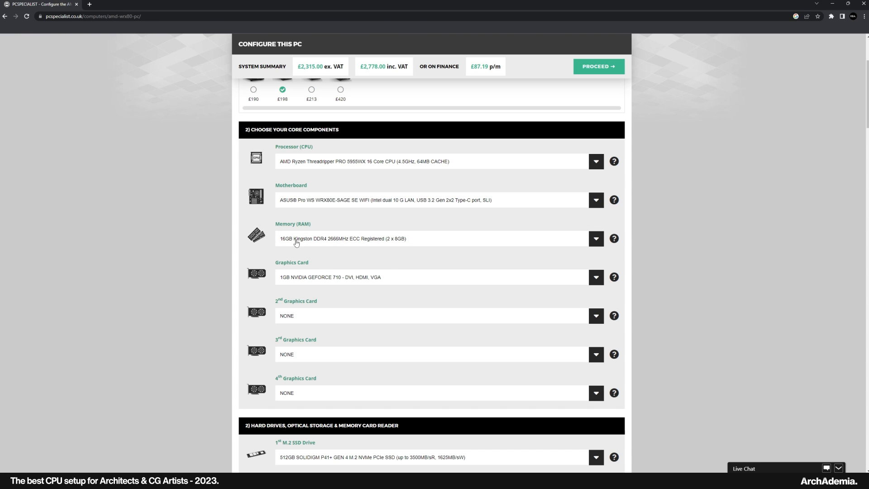
# Step: Select 128GB Kingston DDR4 2666MHz ECC Registered (4 x 32GB) as the memory
pyautogui.click(595, 239)
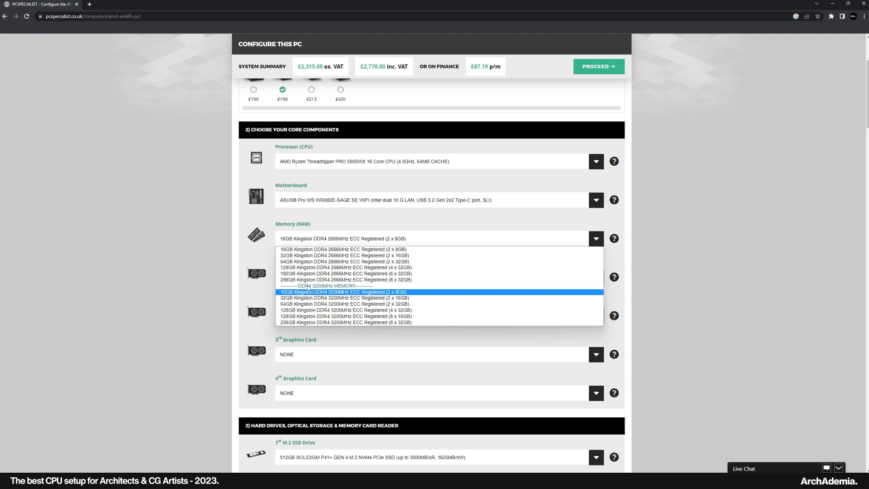
pyautogui.moveTo(343, 267)
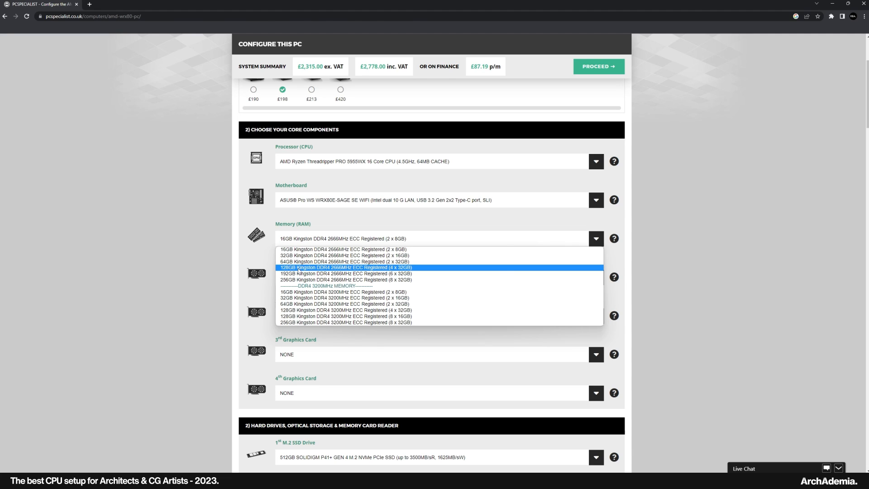
pyautogui.click(345, 267)
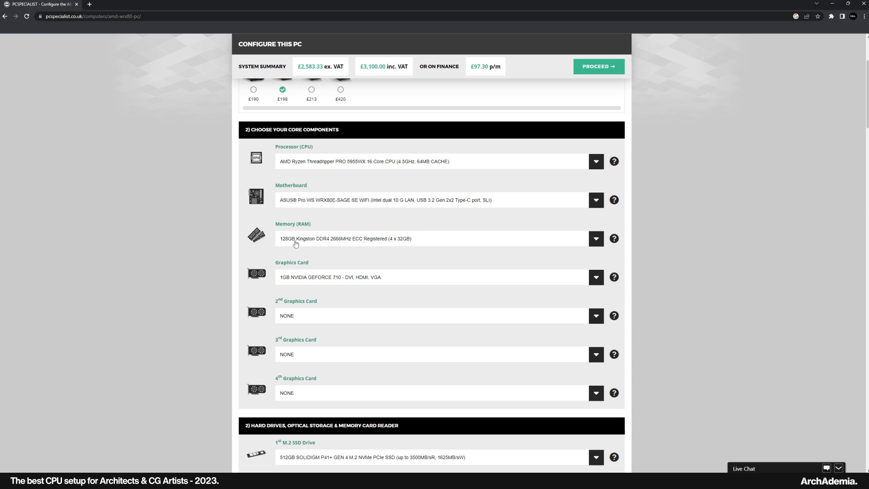
pyautogui.moveTo(358, 254)
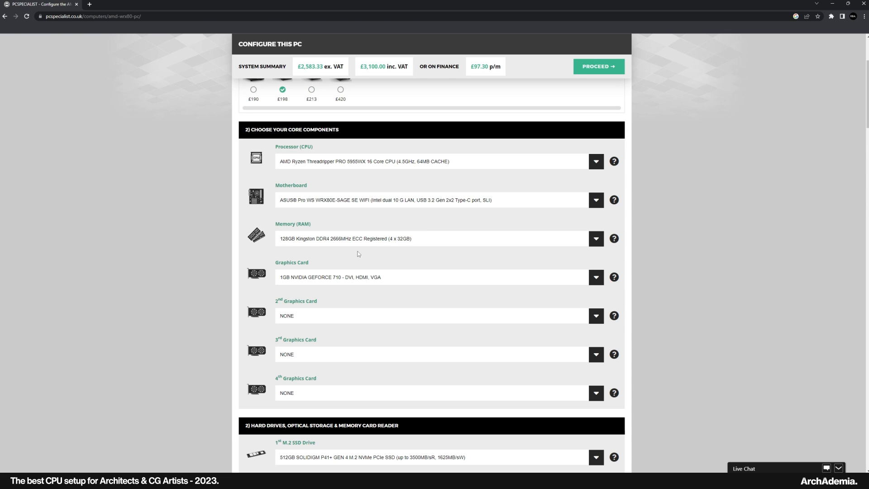
pyautogui.moveTo(354, 257)
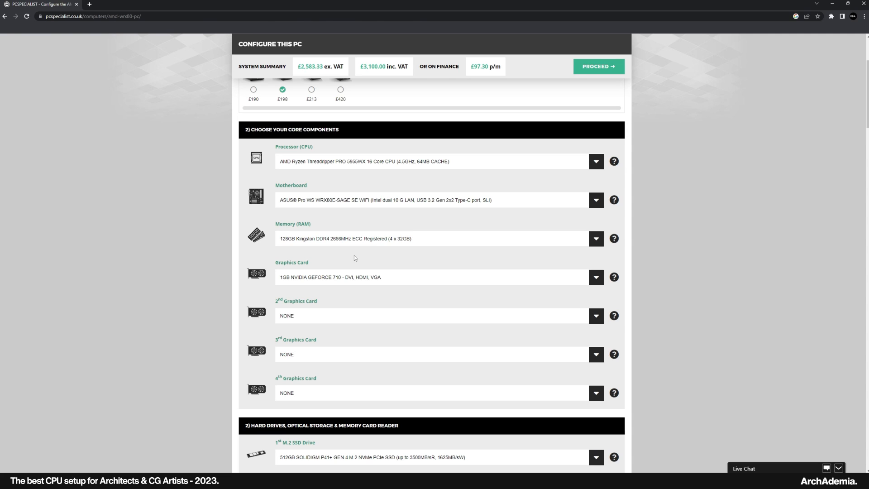
pyautogui.moveTo(322, 282)
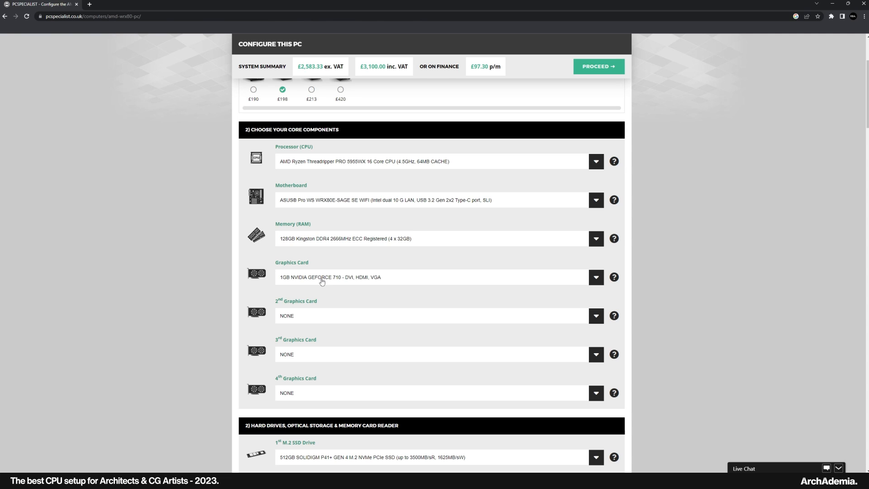
pyautogui.moveTo(502, 244)
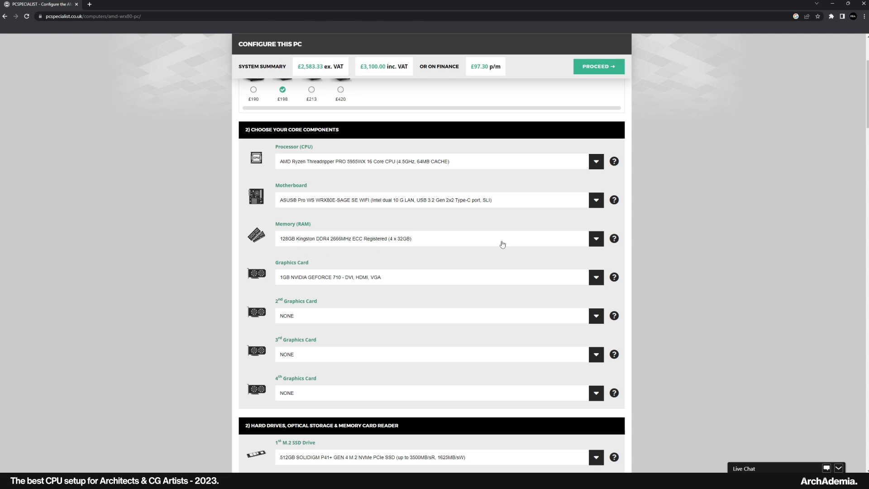
pyautogui.moveTo(278, 242)
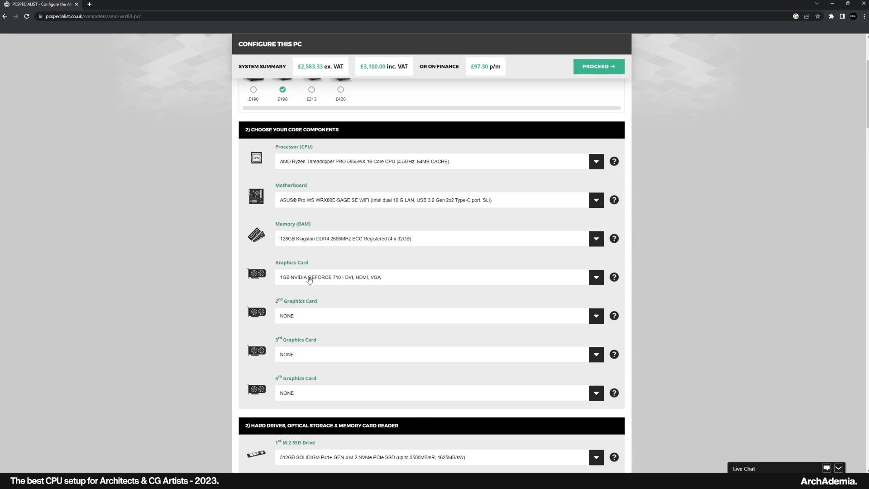
# Step: Set the graphics card to the 24GB NVIDIA GeForce RTX 4090 after briefly trying the RTX 3070 Ti
pyautogui.click(595, 276)
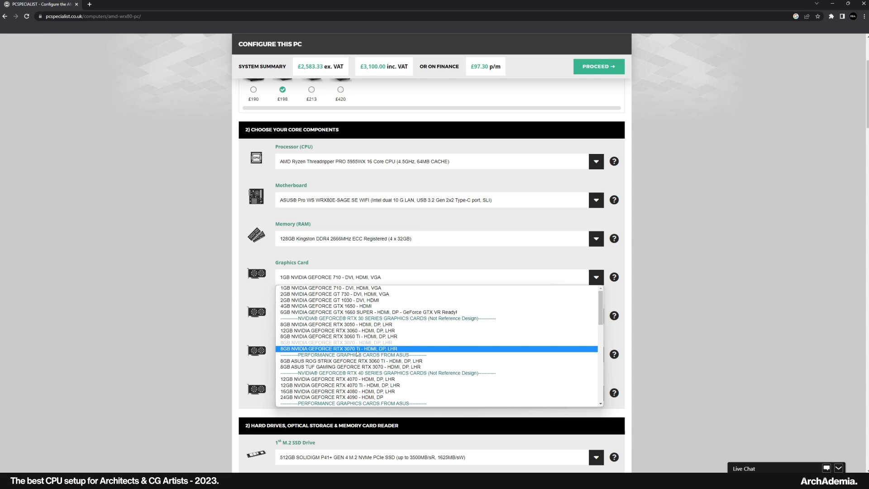
pyautogui.moveTo(366, 351)
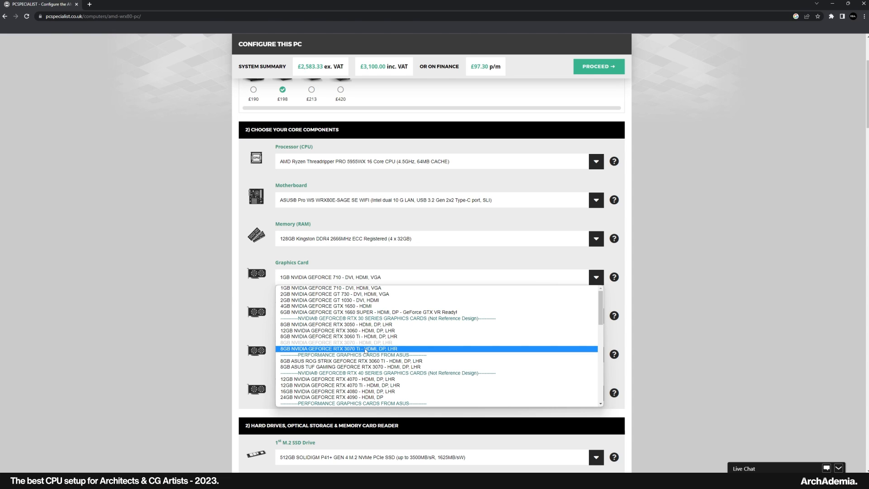
pyautogui.moveTo(335, 391)
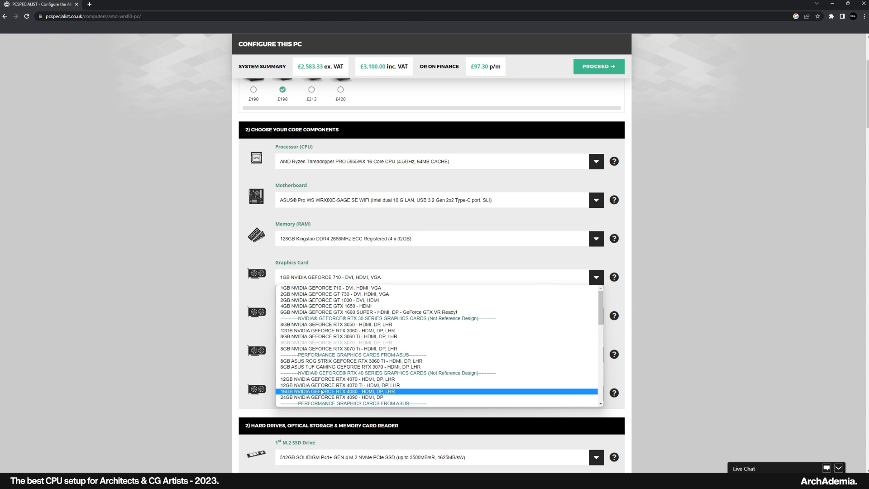
pyautogui.scroll(-3)
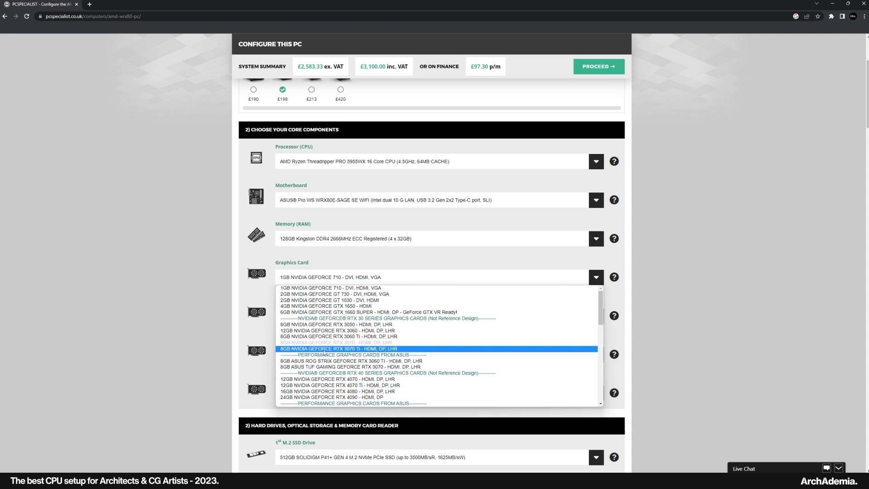
pyautogui.moveTo(323, 353)
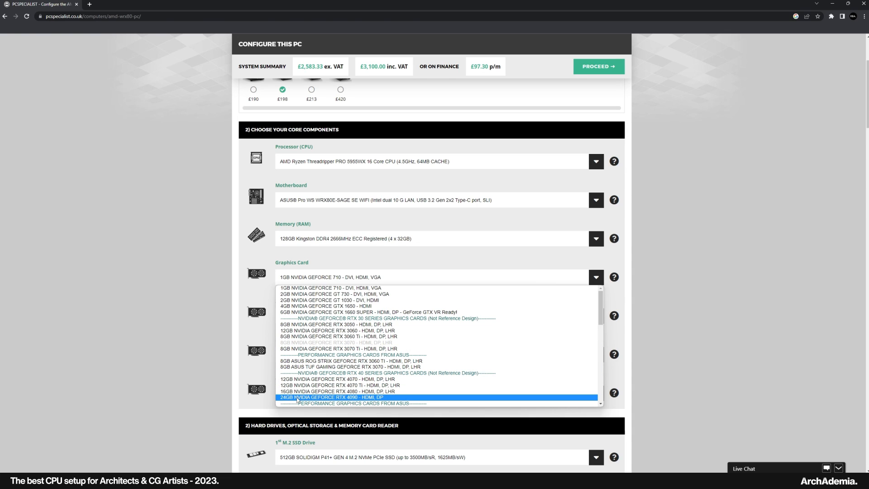
pyautogui.click(331, 398)
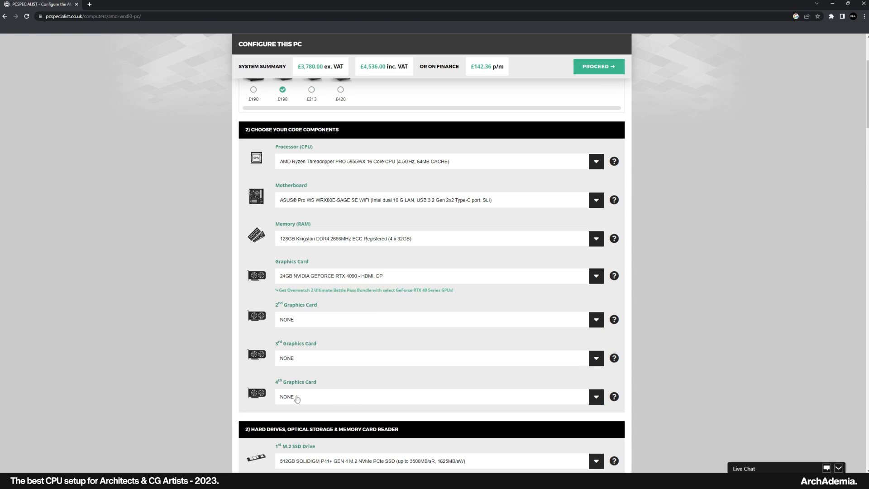
pyautogui.moveTo(381, 281)
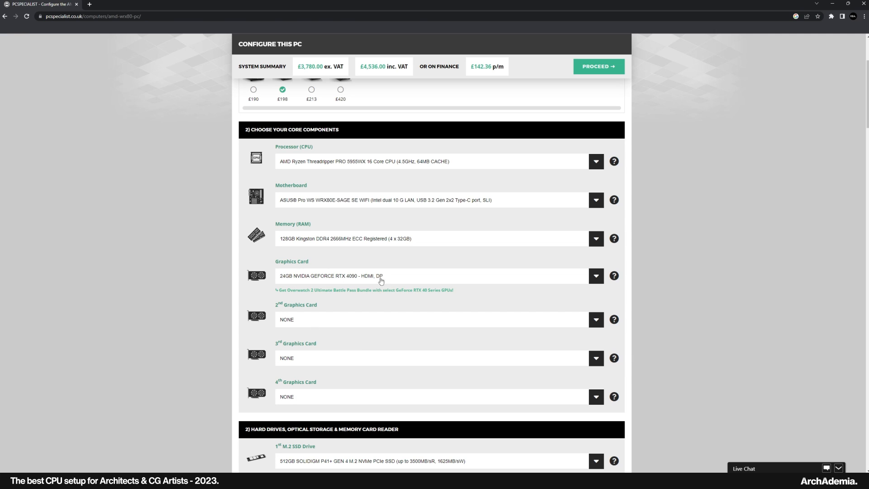
pyautogui.moveTo(331, 281)
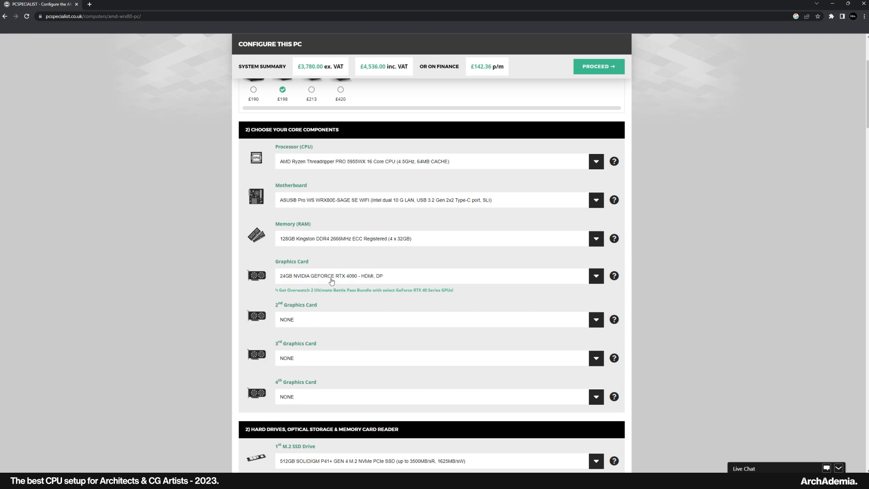
pyautogui.click(596, 276)
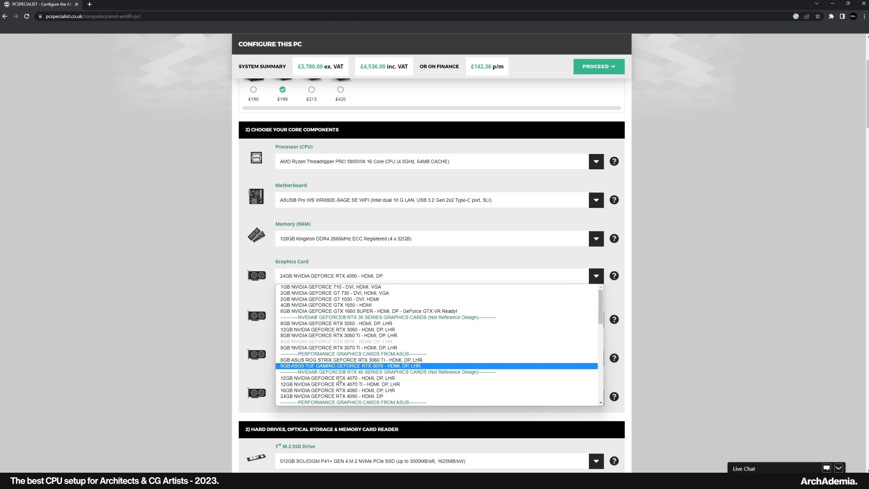
pyautogui.moveTo(344, 360)
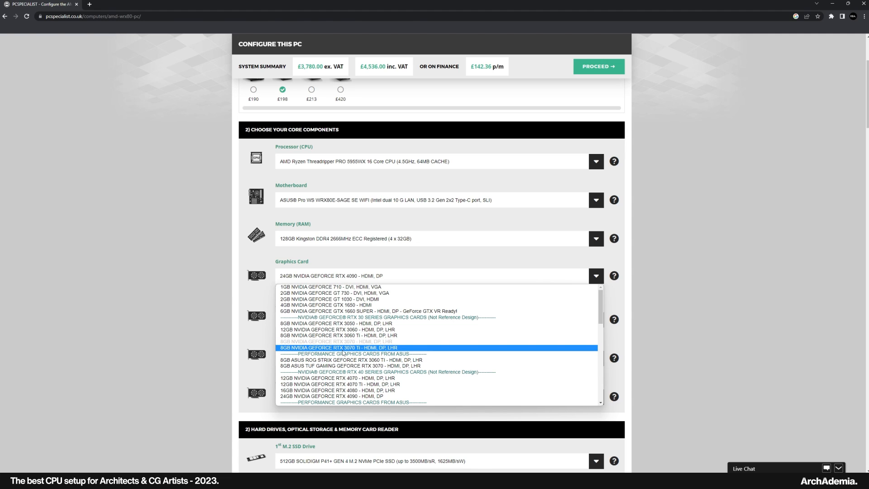
pyautogui.click(336, 347)
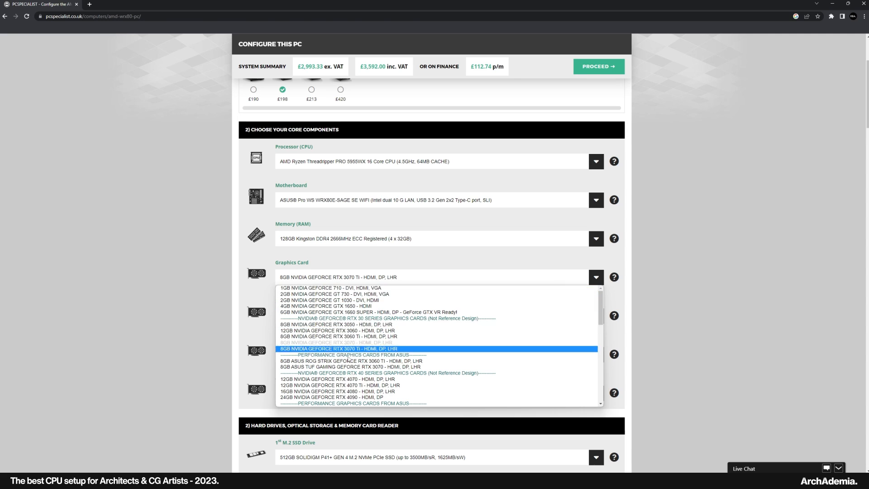
pyautogui.click(334, 397)
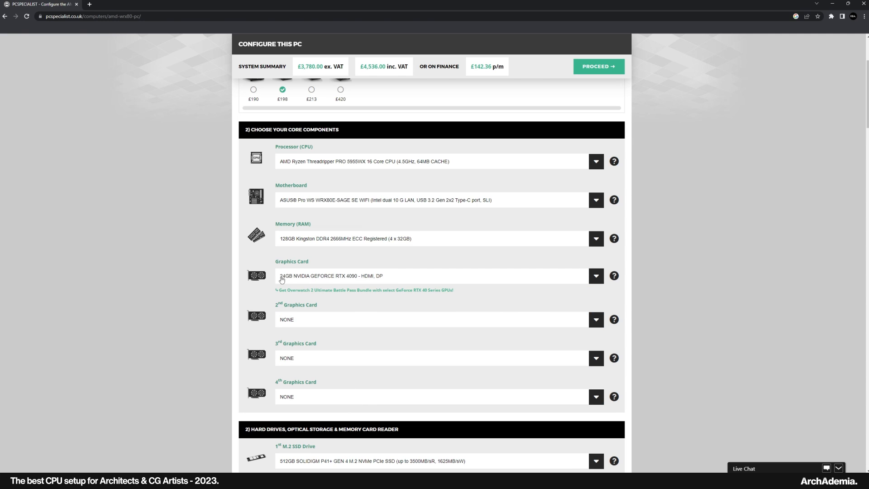
pyautogui.moveTo(368, 279)
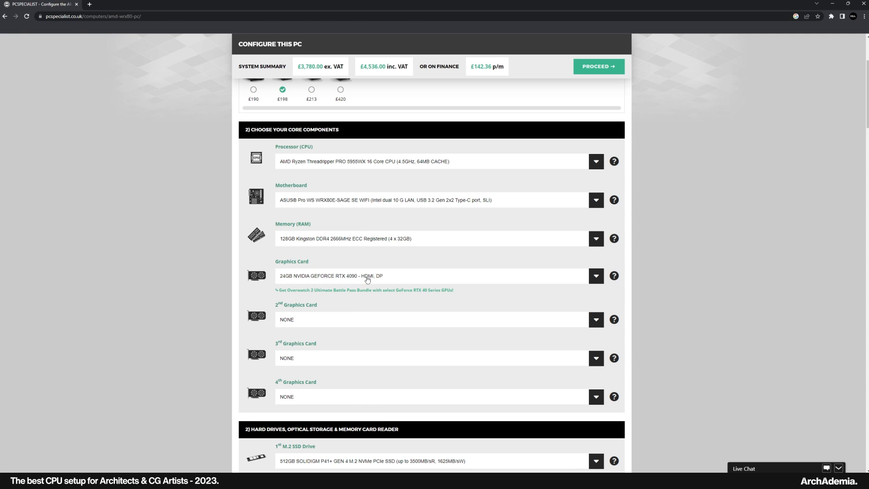
pyautogui.moveTo(318, 165)
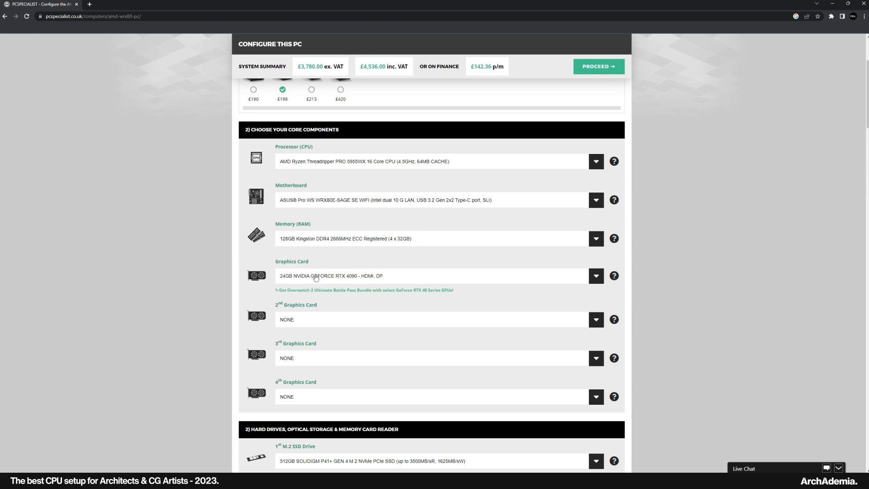
pyautogui.moveTo(382, 297)
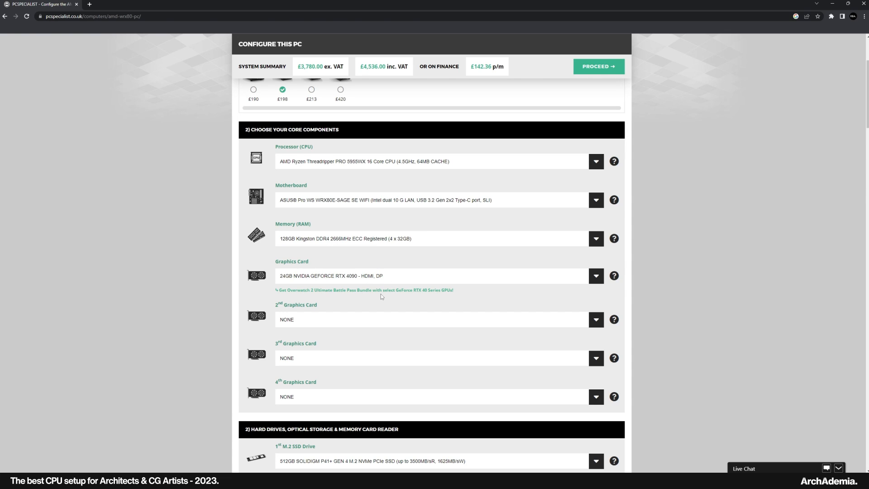
pyautogui.moveTo(397, 66)
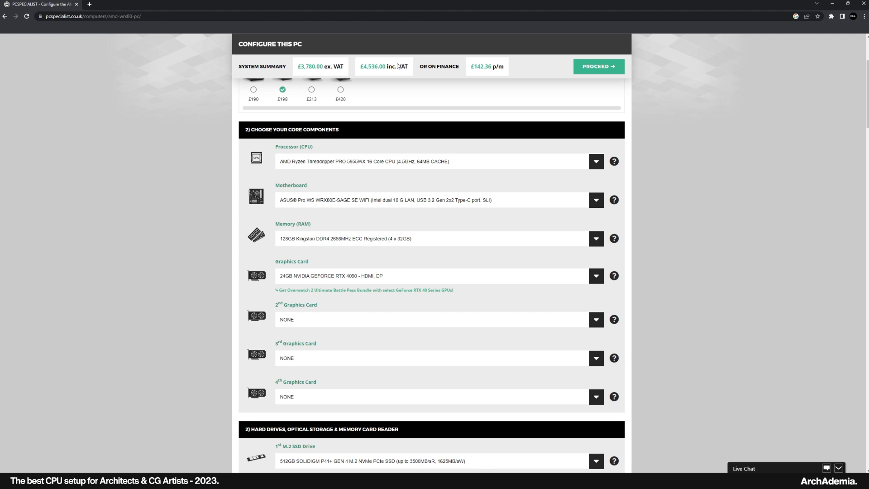
pyautogui.moveTo(471, 55)
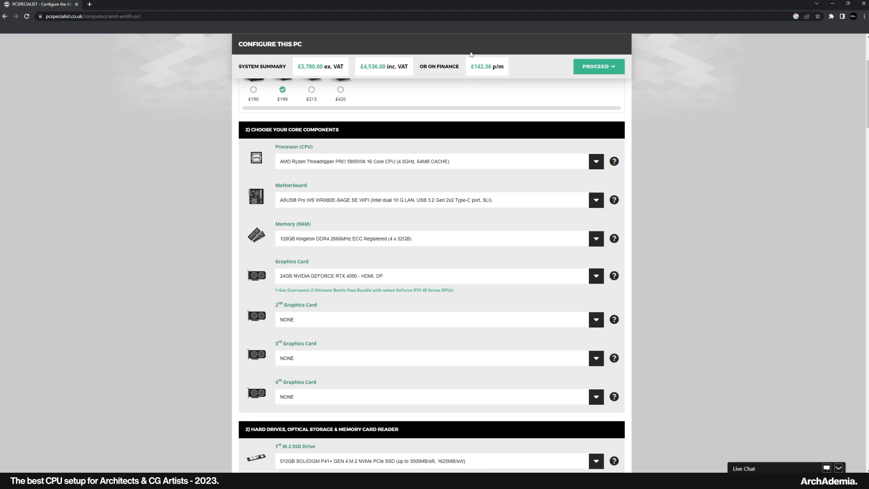
pyautogui.moveTo(325, 319)
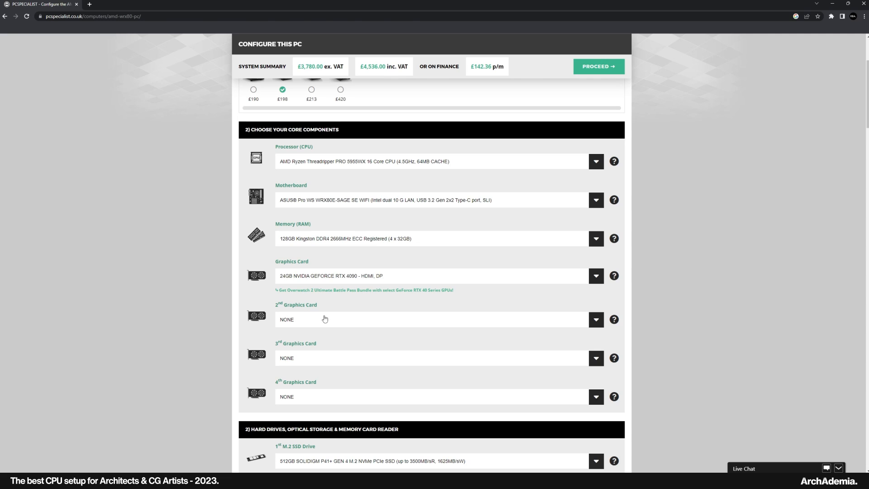
pyautogui.moveTo(331, 327)
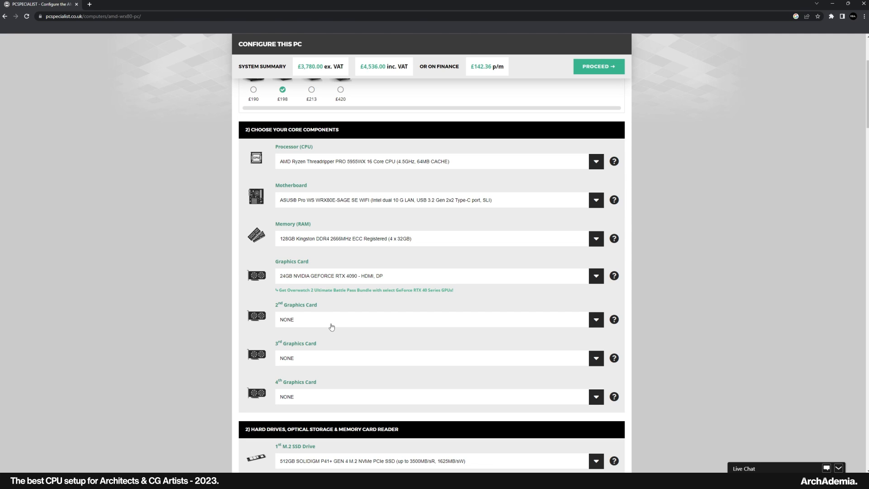
pyautogui.moveTo(338, 281)
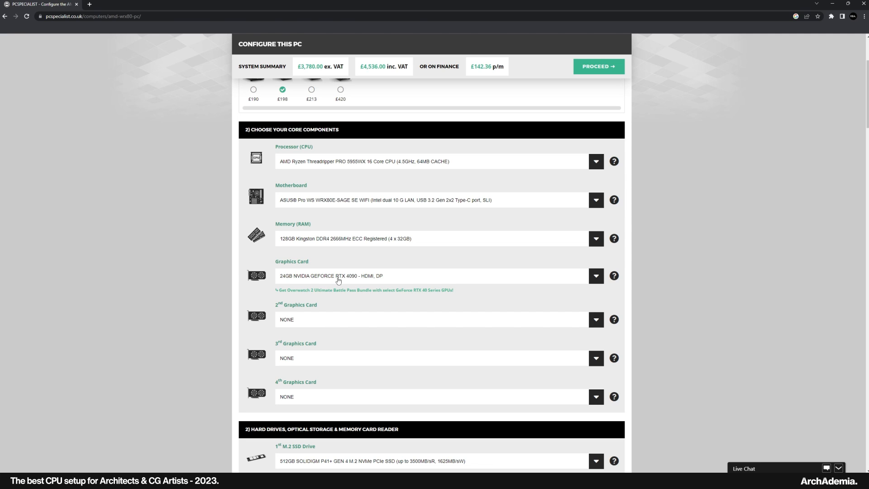
pyautogui.scroll(-3)
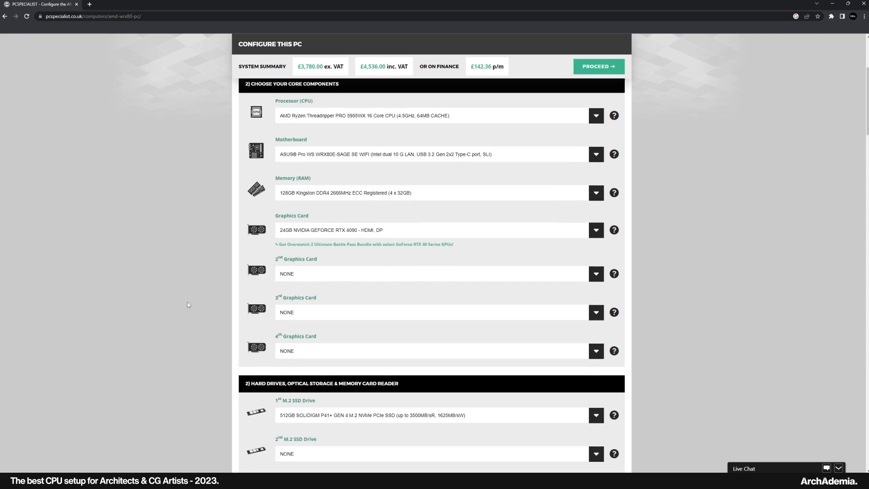
# Step: Set the 1st M.2 SSD drive to the 2TB Corsair Force MP600
pyautogui.scroll(-3)
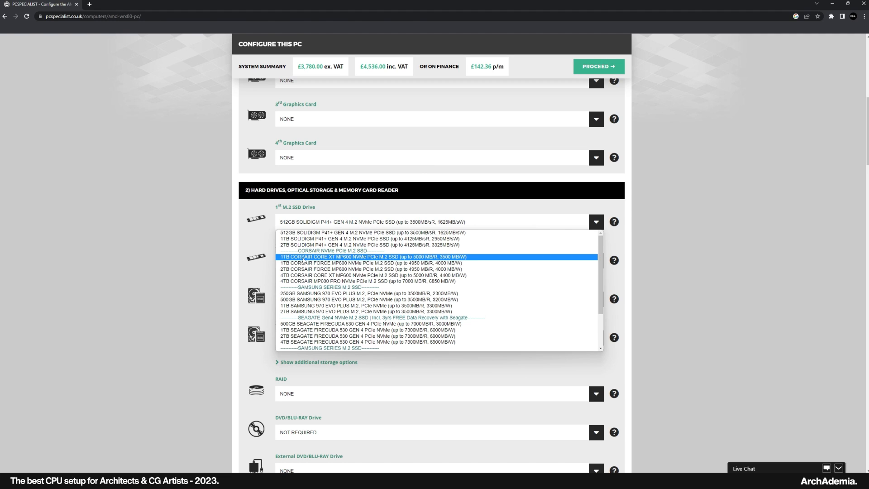
pyautogui.moveTo(370, 245)
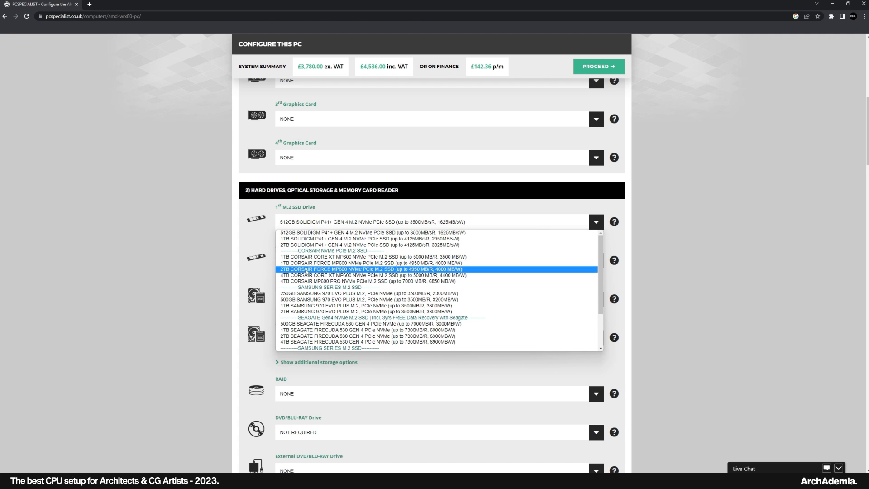
pyautogui.click(379, 268)
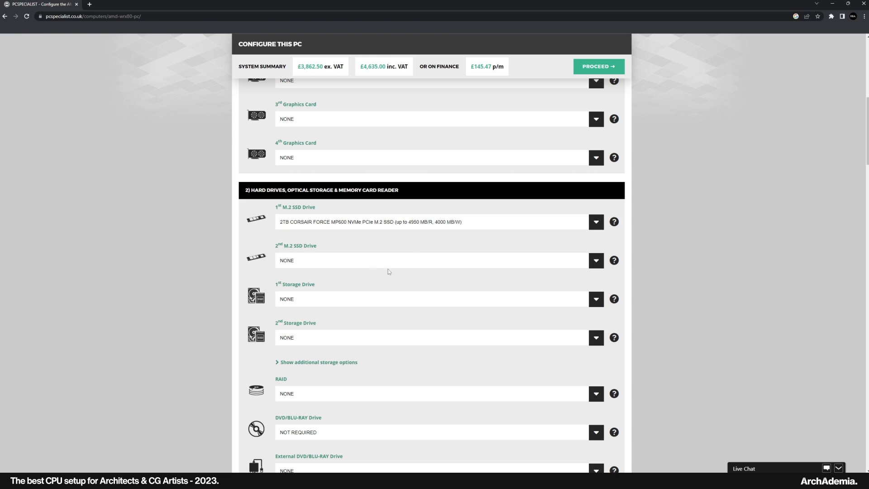
pyautogui.moveTo(413, 228)
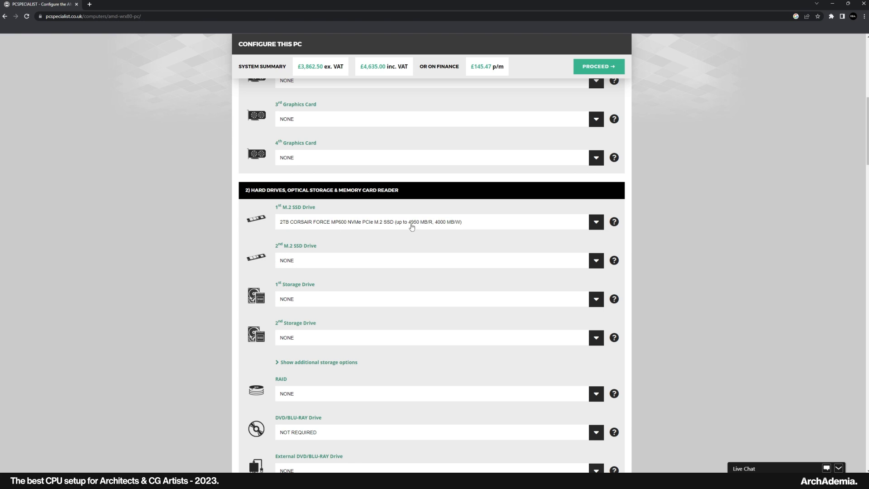
pyautogui.click(596, 260)
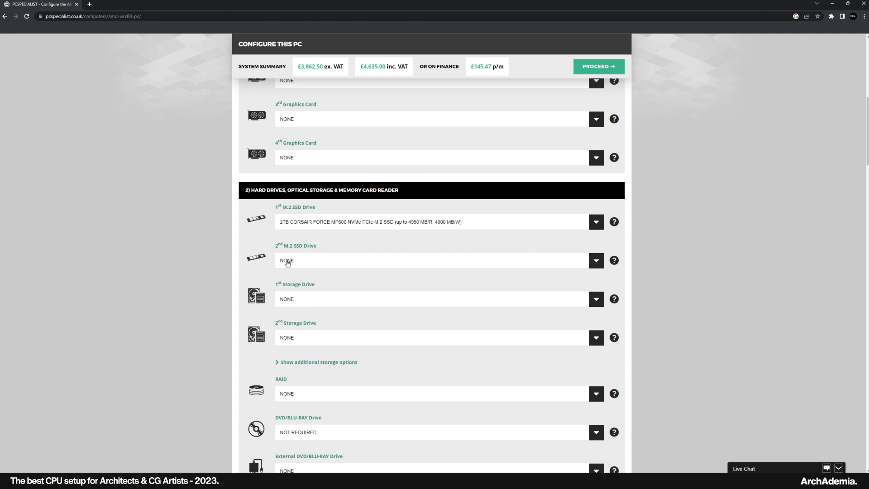
pyautogui.moveTo(288, 301)
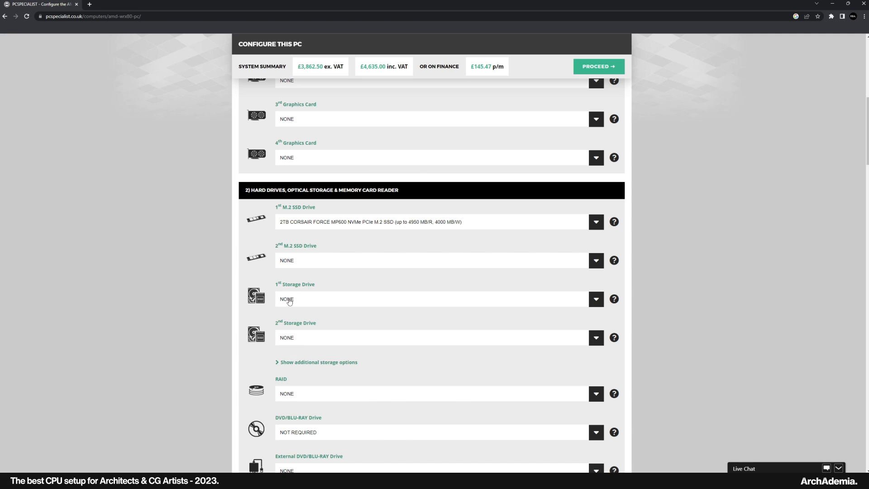
# Step: Set the 1st storage drive to a 1TB Seagate Barracuda hard drive
pyautogui.click(595, 299)
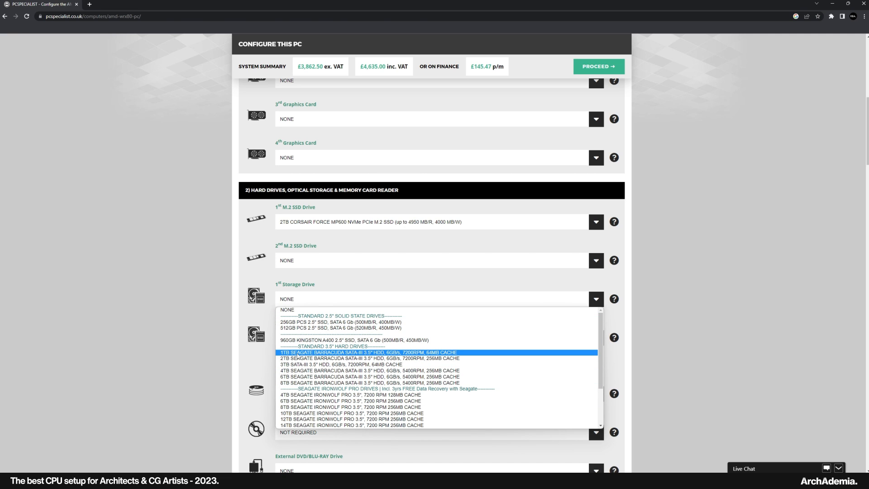
pyautogui.click(356, 352)
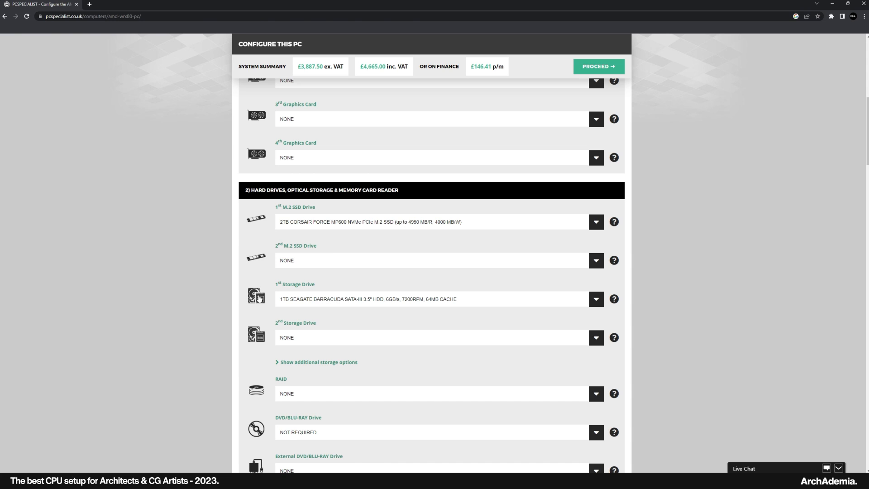
pyautogui.moveTo(403, 304)
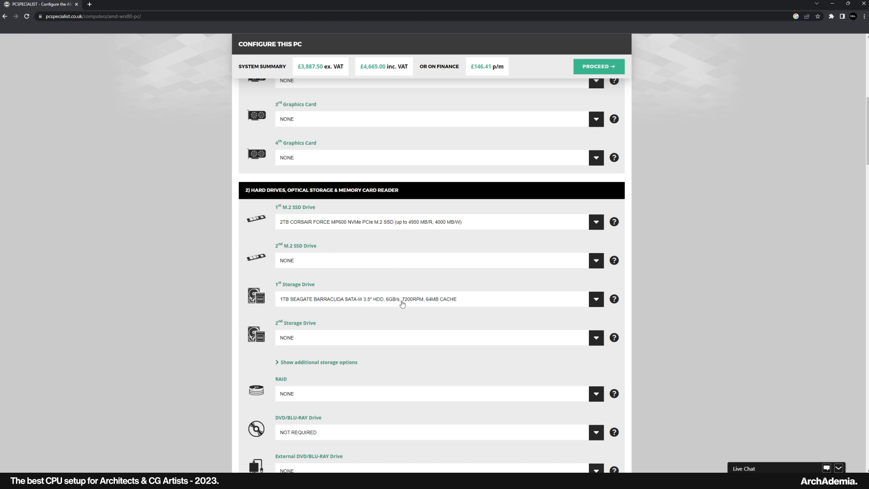
pyautogui.scroll(-3)
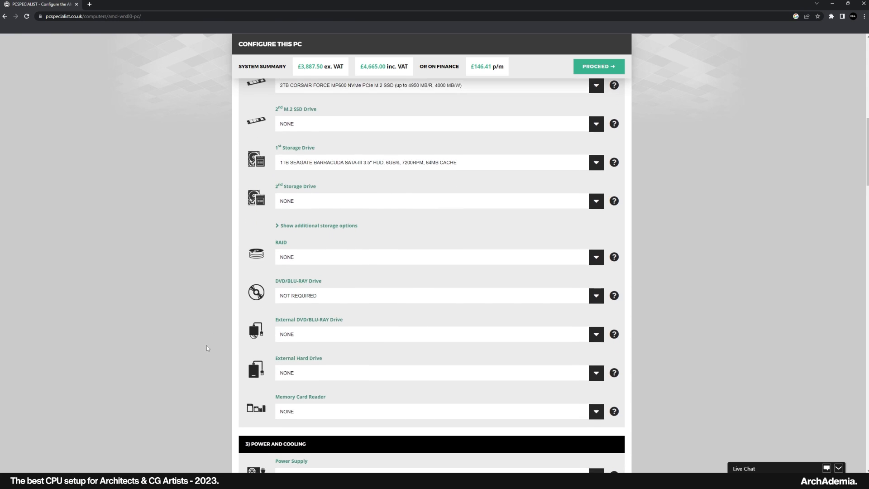
# Step: Scroll down to the Memory Card Reader option for the USB 3.0 SD/micro SD reader
pyautogui.scroll(-3)
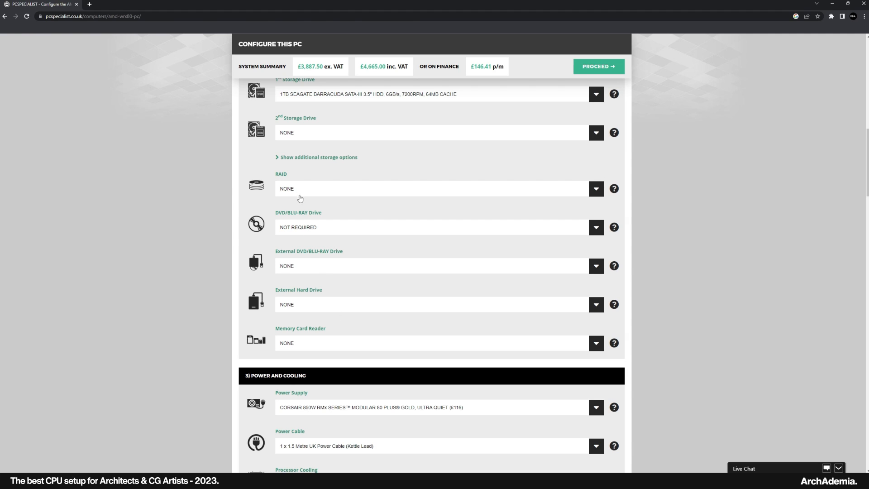
pyautogui.moveTo(294, 250)
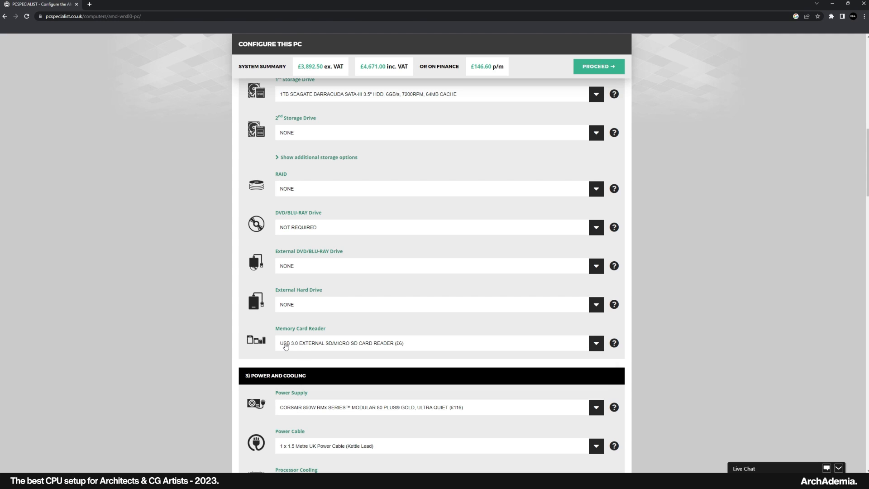
pyautogui.moveTo(465, 355)
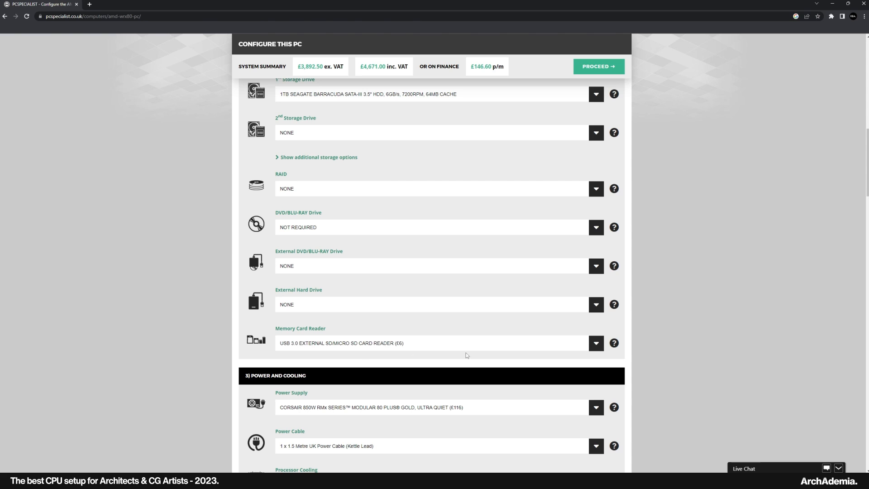
pyautogui.moveTo(305, 321)
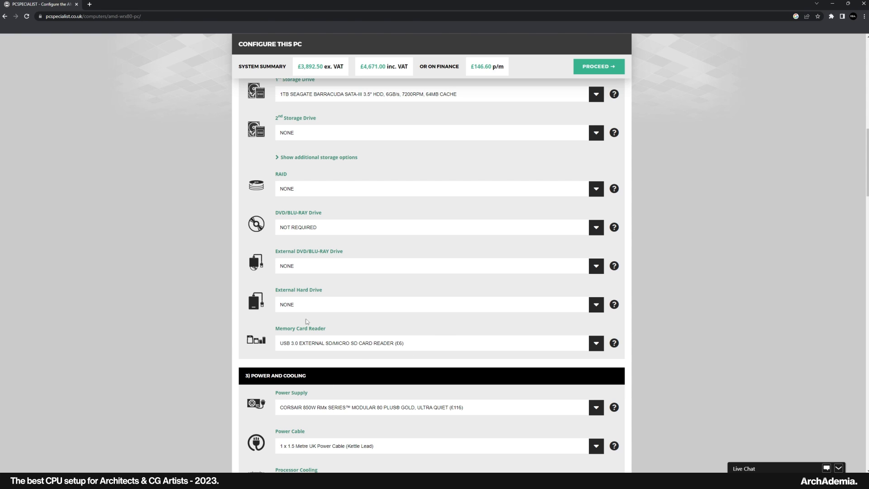
pyautogui.scroll(-3)
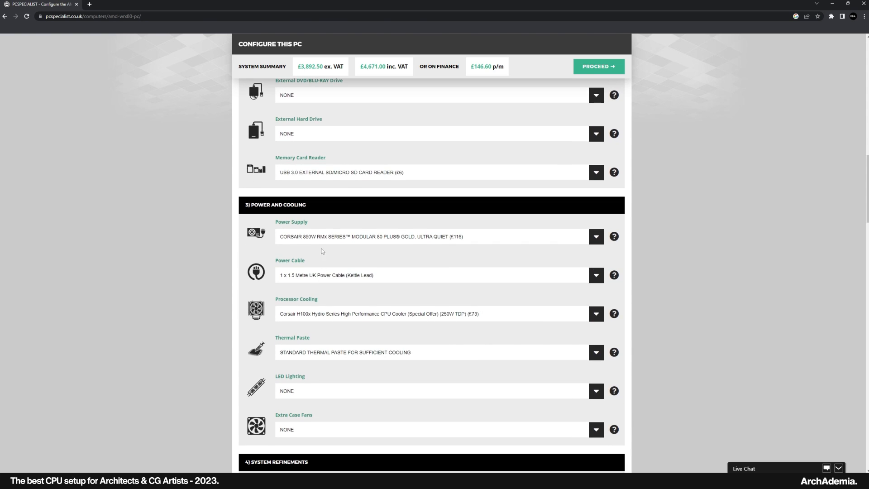
# Step: Choose the Corsair 1000W RMx Series modular power supply
pyautogui.click(595, 236)
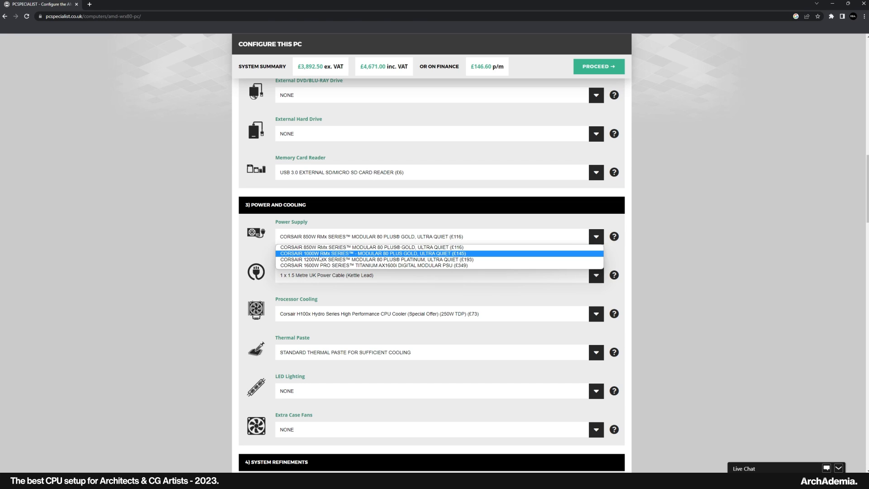
pyautogui.moveTo(316, 255)
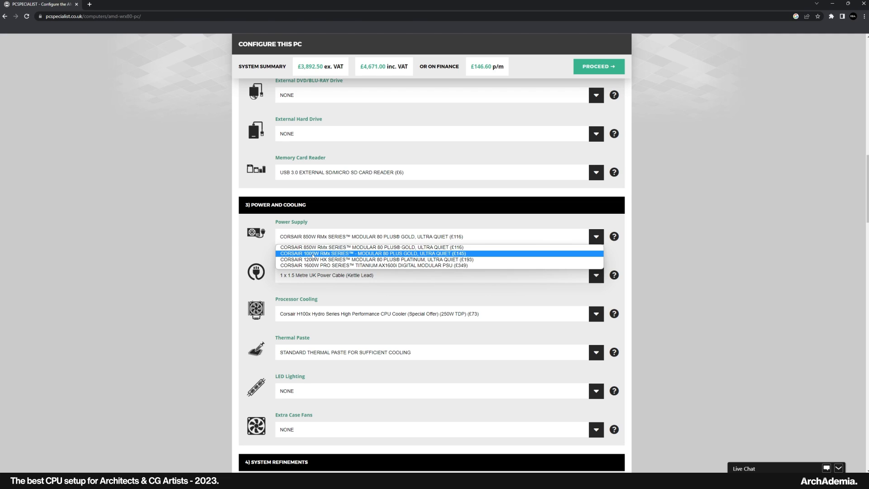
pyautogui.click(373, 254)
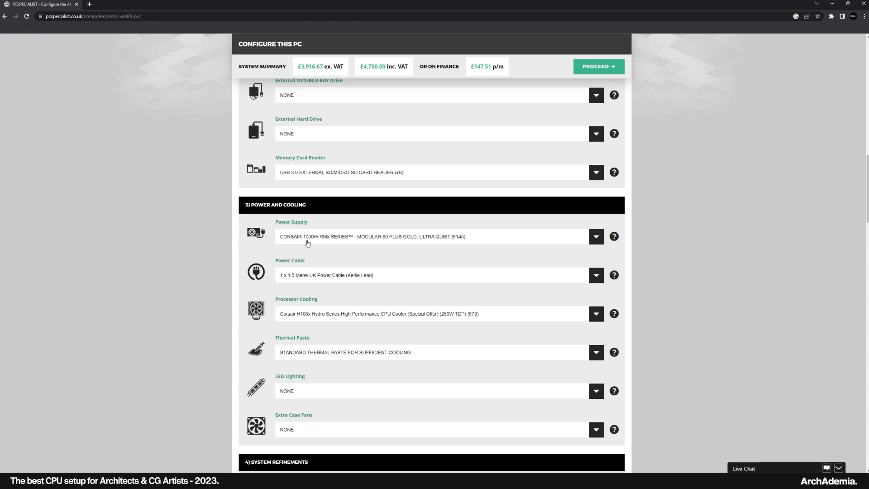
pyautogui.click(596, 236)
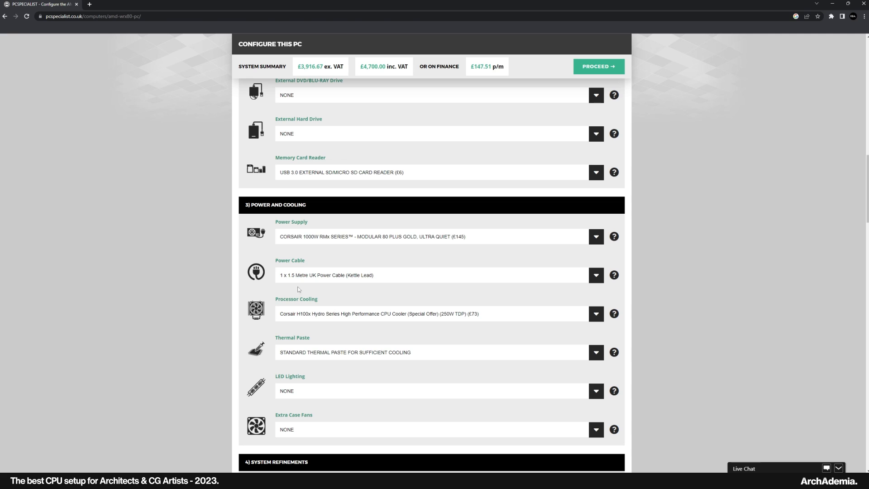
pyautogui.click(595, 314)
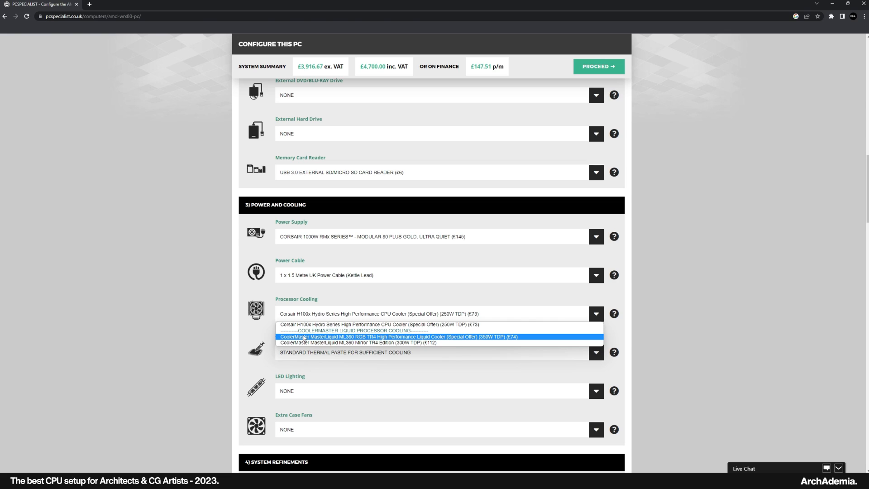
pyautogui.moveTo(302, 342)
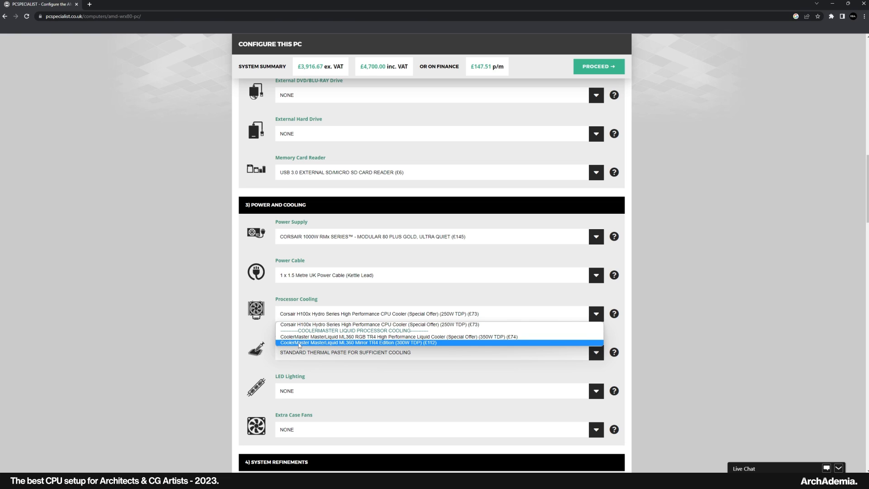
# Step: Pick the CoolerMaster ML360 Mirror TR4 Edition cooler and Arctic MX-4 thermal paste
pyautogui.click(359, 342)
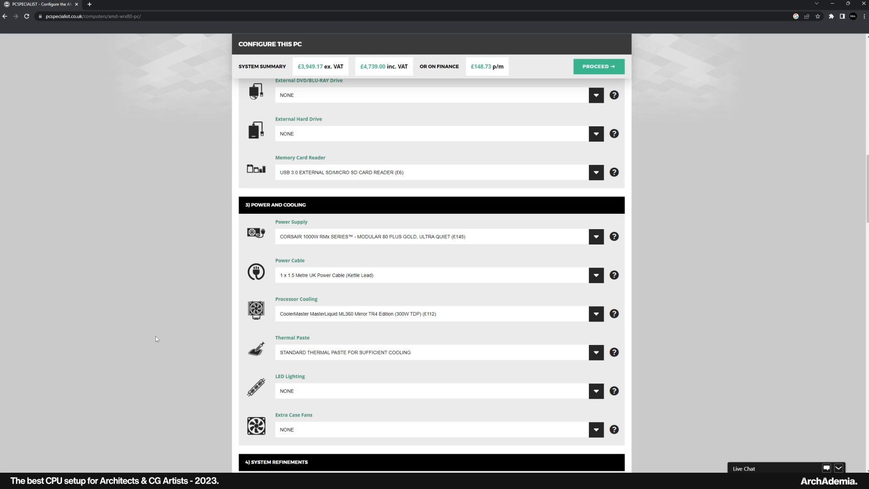
pyautogui.click(595, 283)
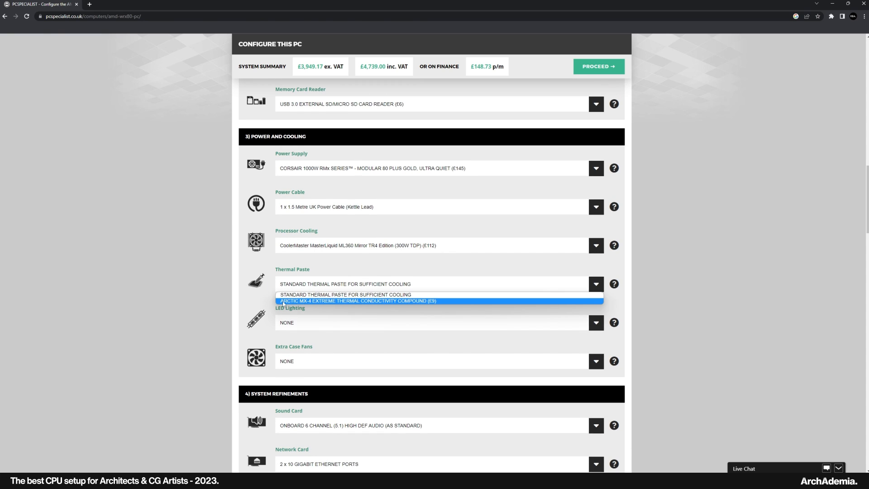
pyautogui.moveTo(332, 304)
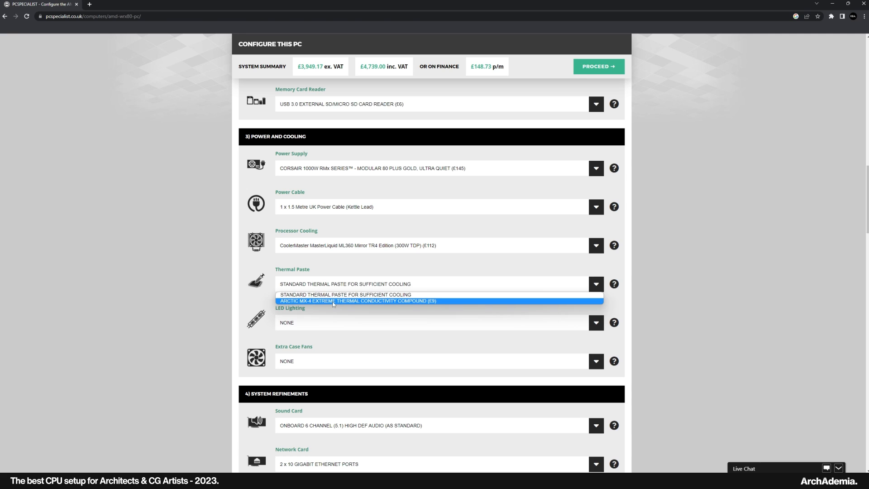
pyautogui.click(358, 301)
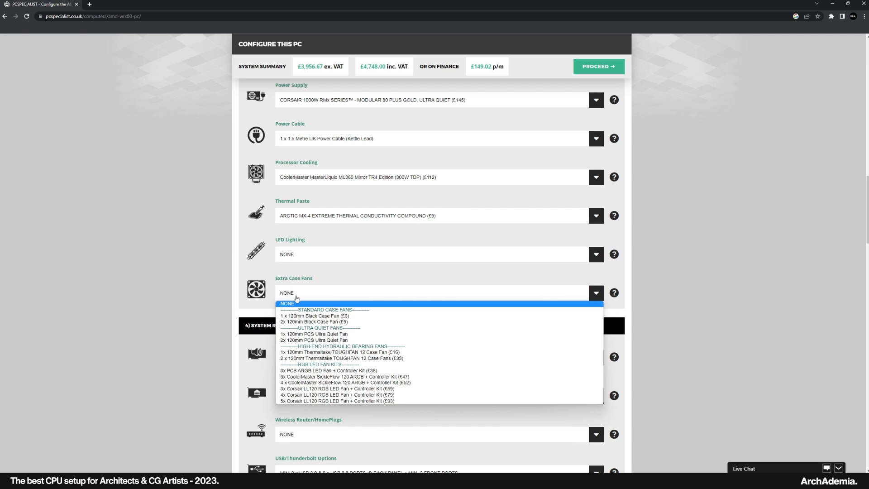
pyautogui.moveTo(327, 371)
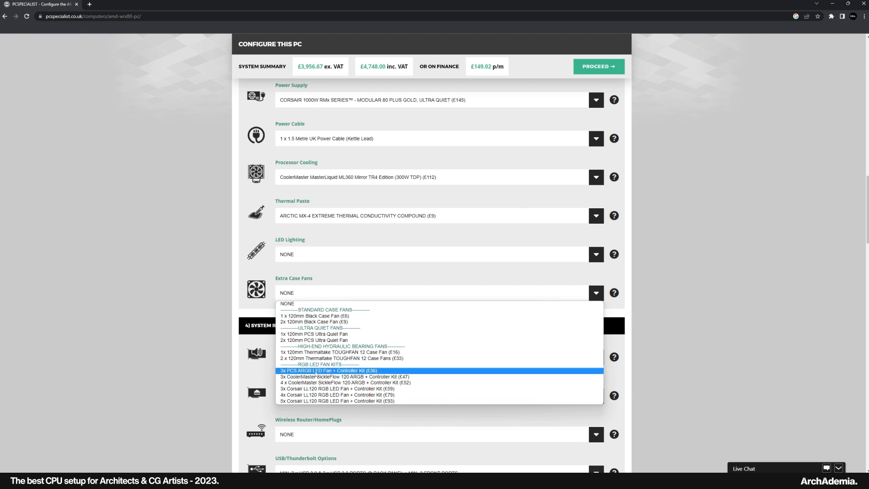
pyautogui.moveTo(338, 358)
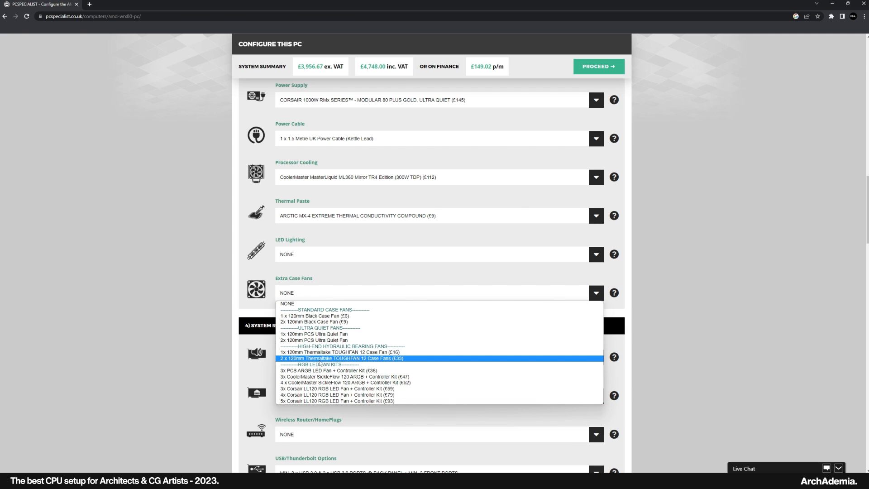
pyautogui.moveTo(344, 352)
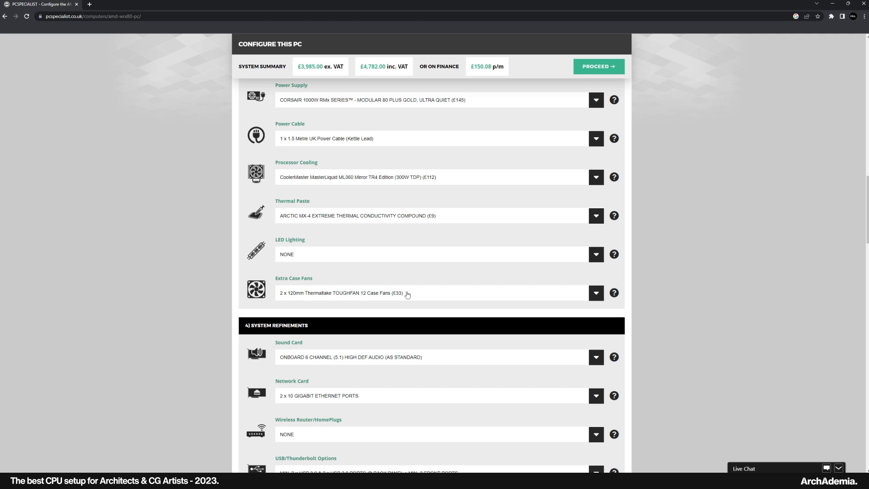
pyautogui.scroll(-3)
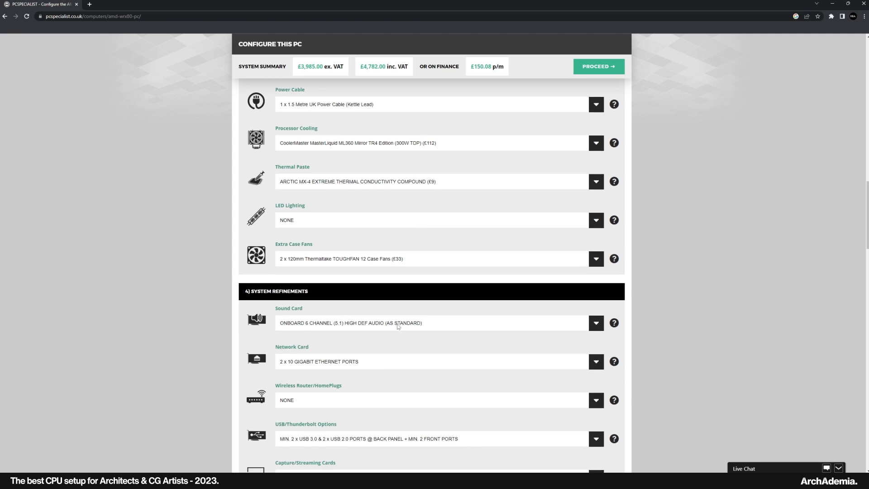
pyautogui.scroll(-3)
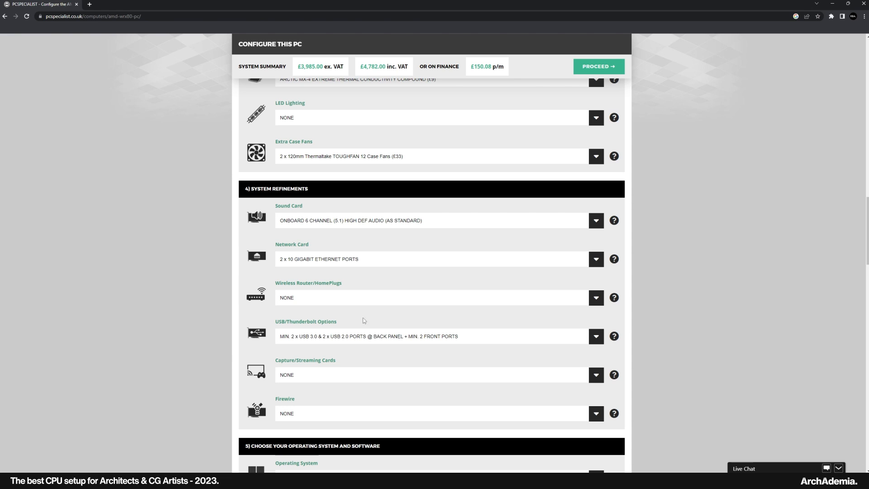
pyautogui.scroll(-3)
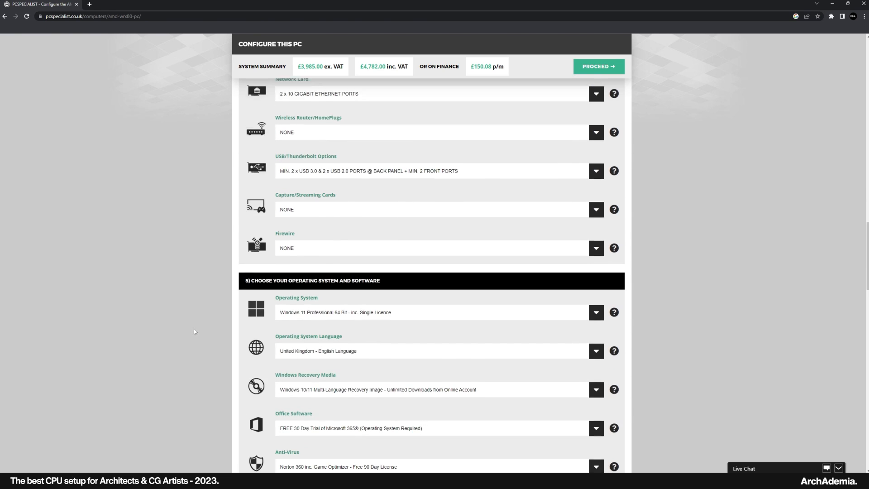
pyautogui.scroll(-3)
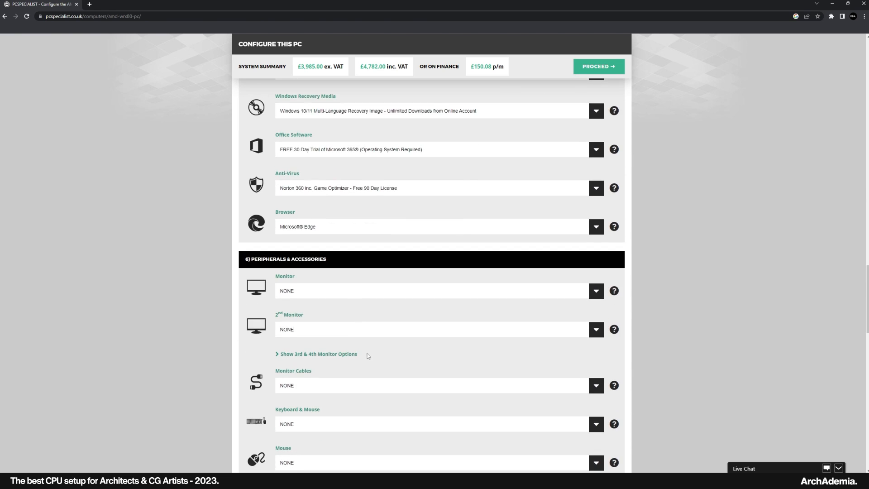
pyautogui.scroll(-3)
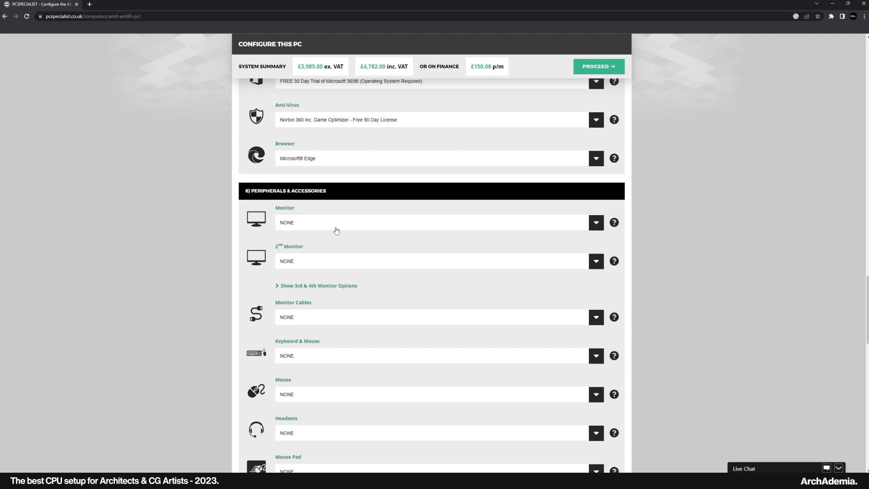
pyautogui.scroll(-3)
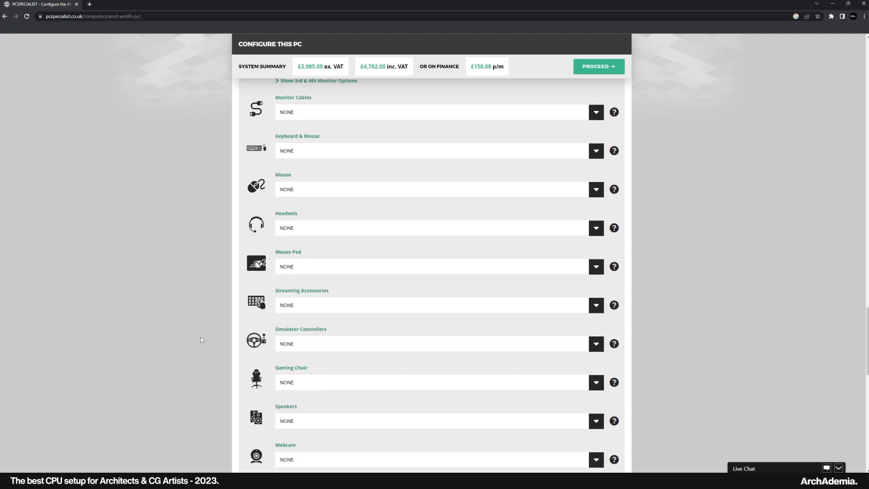
pyautogui.scroll(-3)
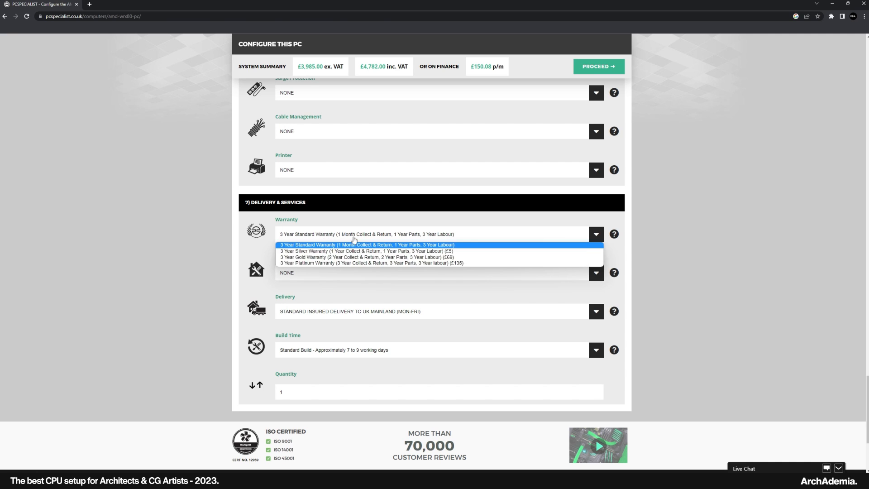
pyautogui.click(366, 244)
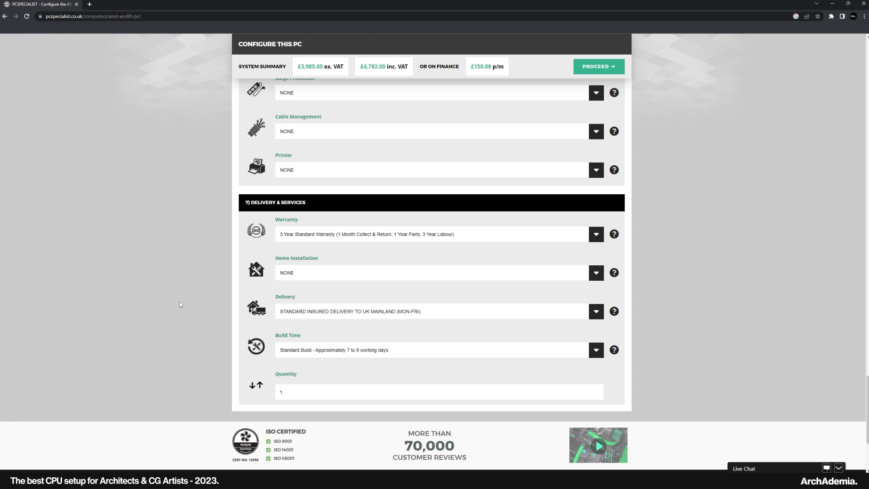
pyautogui.scroll(-3)
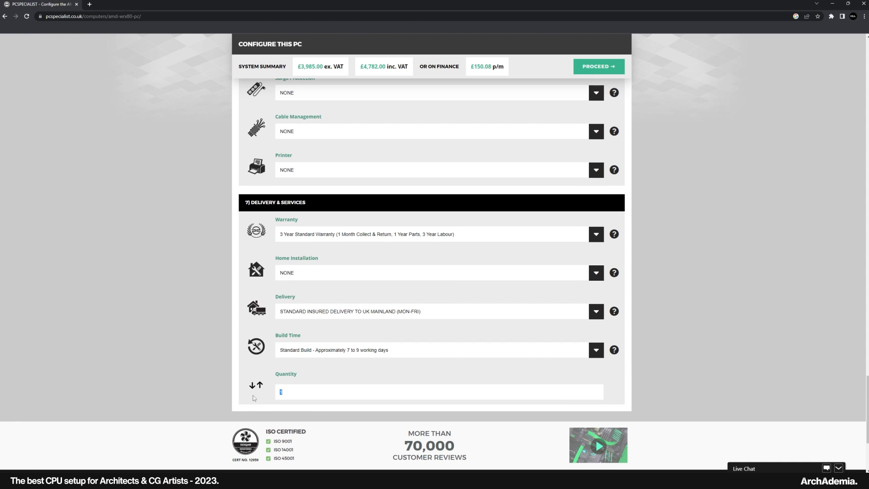
pyautogui.moveTo(246, 398)
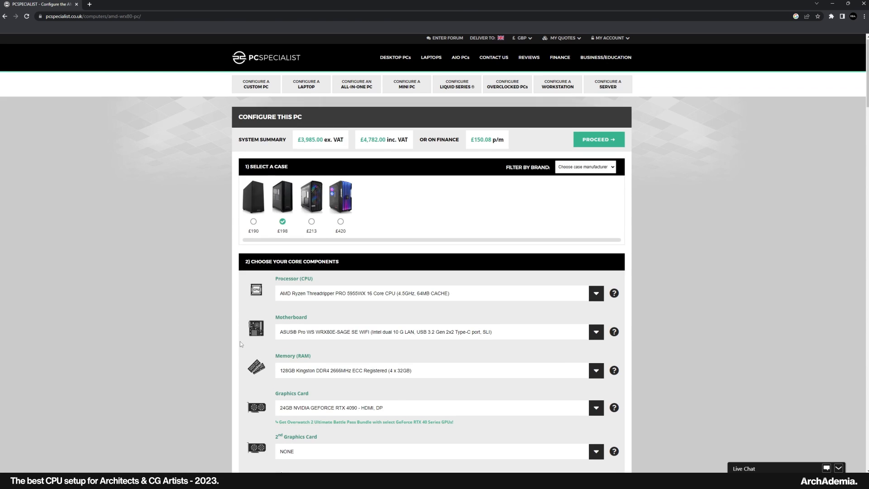
pyautogui.scroll(-3)
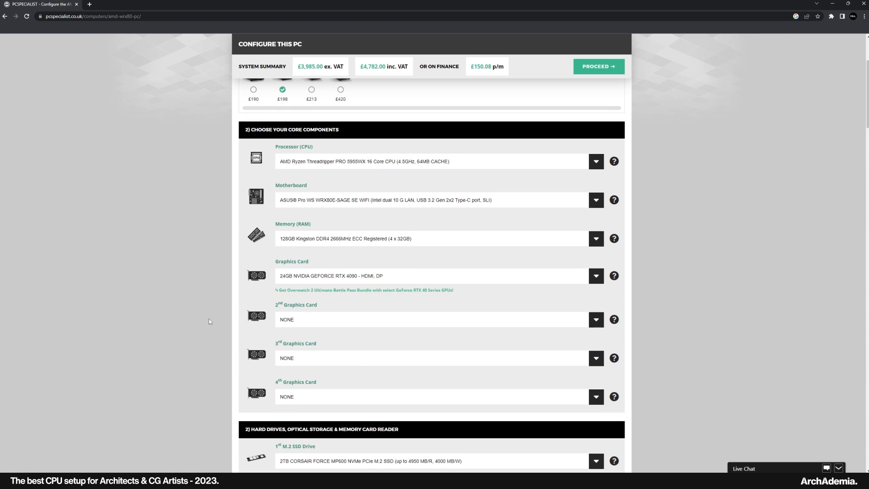
pyautogui.moveTo(313, 323)
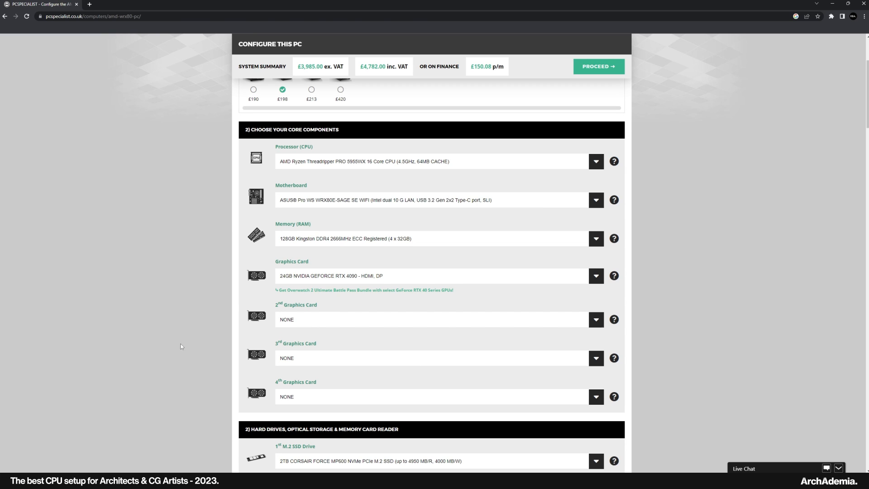
pyautogui.scroll(-3)
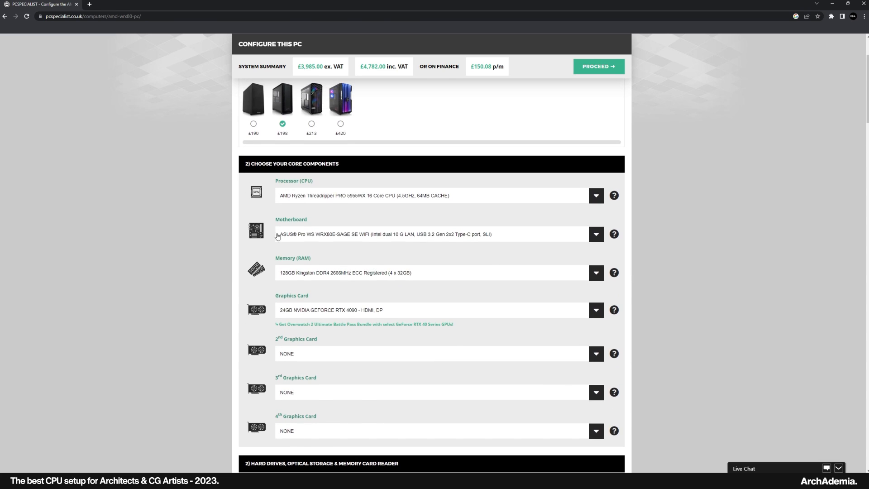
pyautogui.scroll(-3)
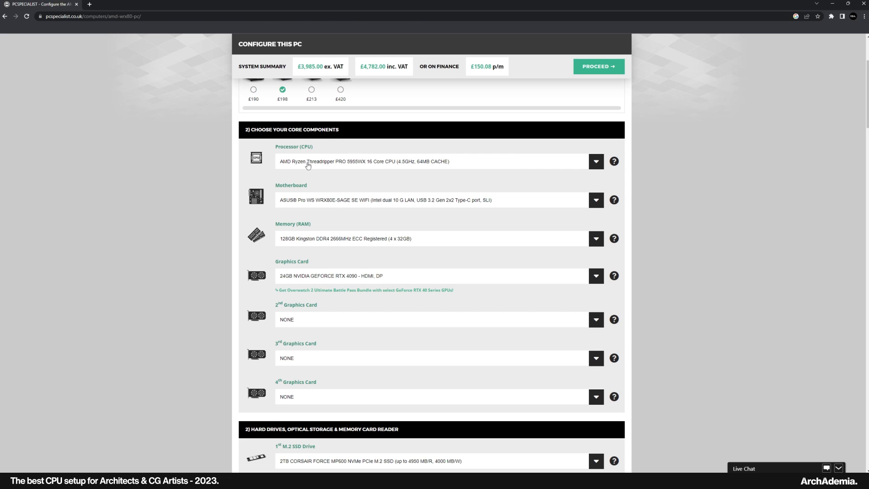
pyautogui.moveTo(291, 168)
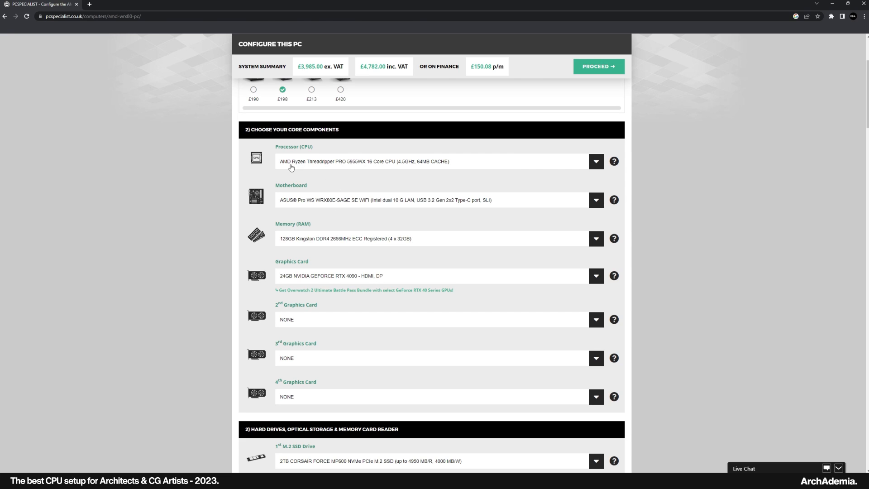
pyautogui.moveTo(387, 172)
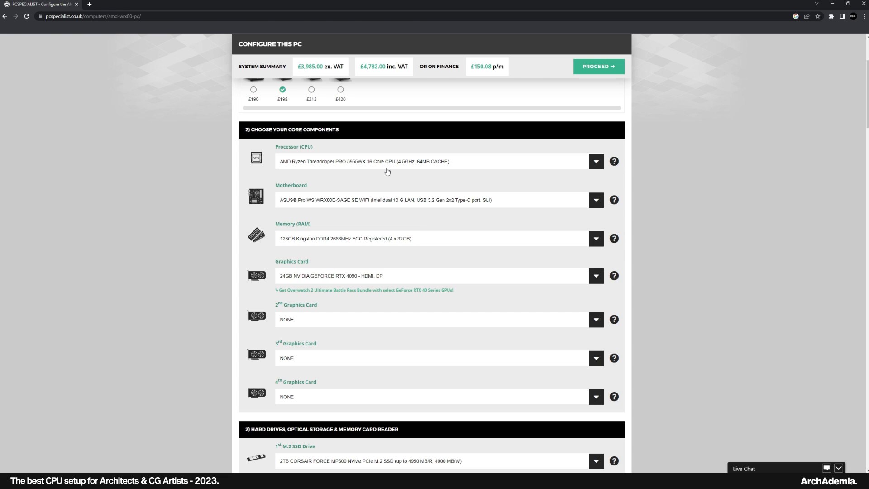
pyautogui.moveTo(363, 198)
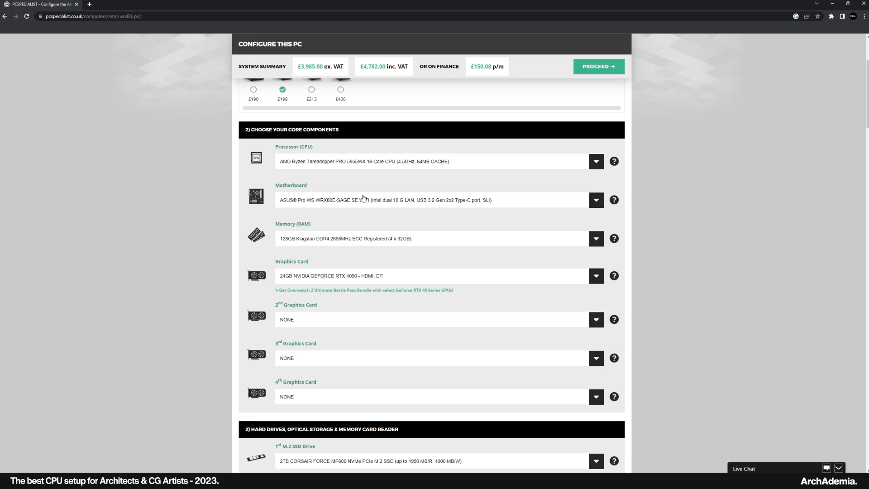
pyautogui.moveTo(362, 227)
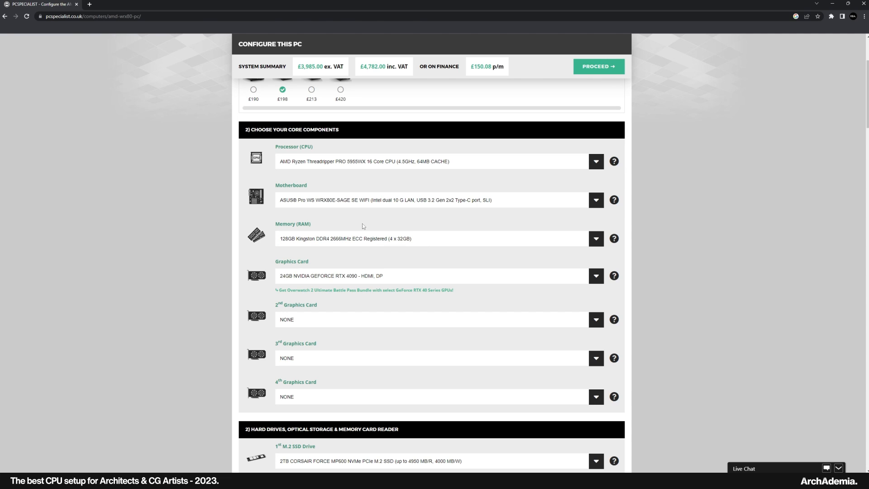
pyautogui.moveTo(302, 276)
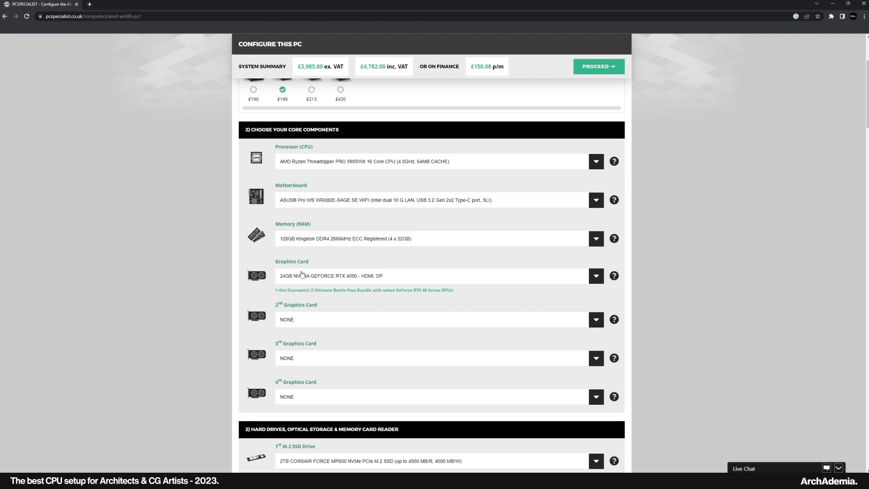
pyautogui.moveTo(364, 286)
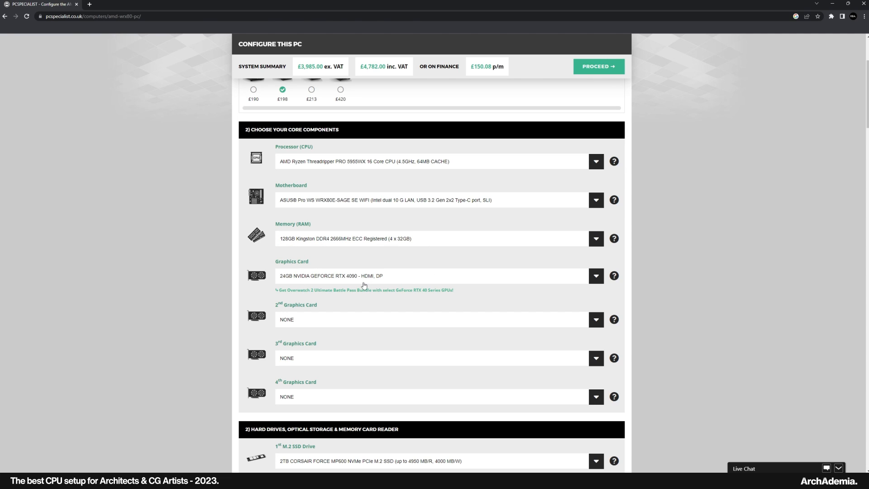
pyautogui.moveTo(201, 289)
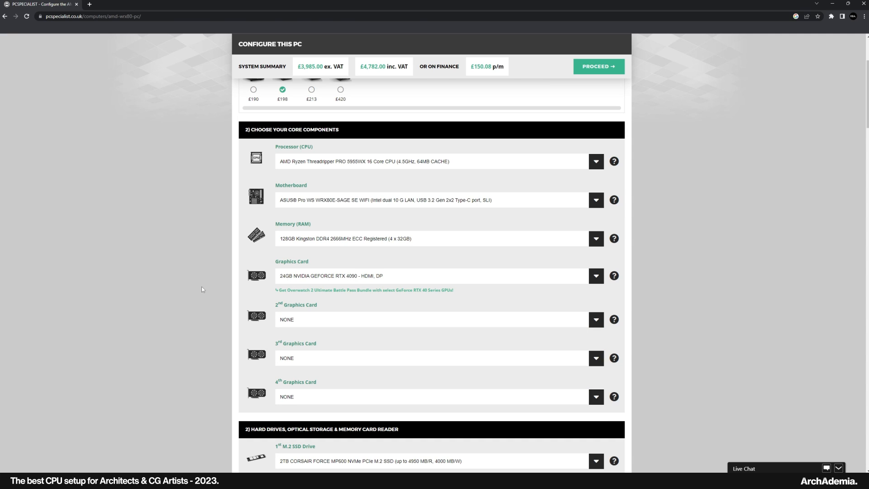
pyautogui.moveTo(199, 285)
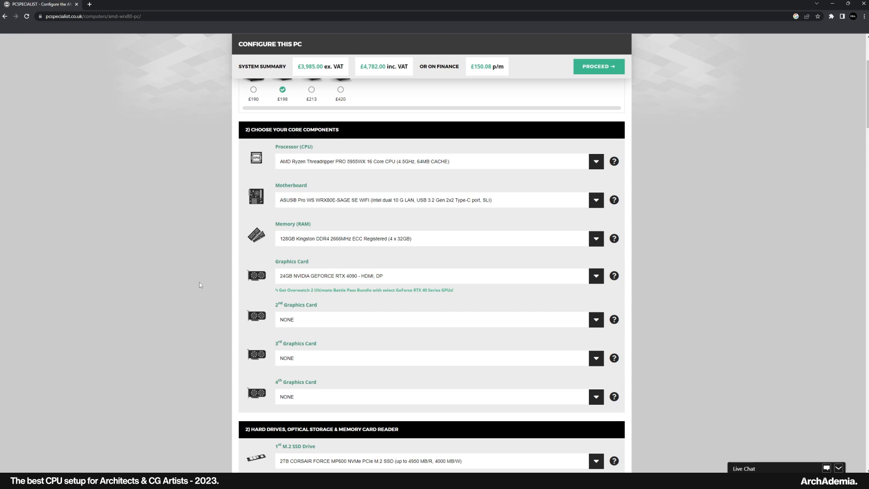
pyautogui.scroll(-3)
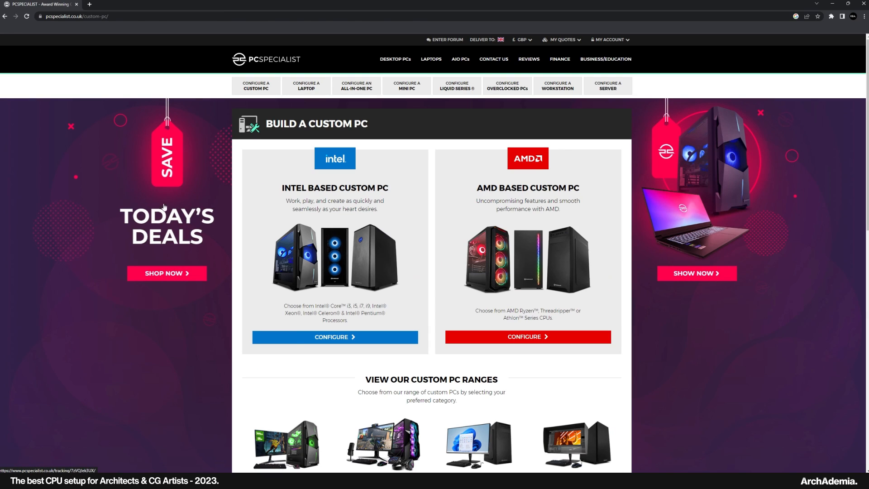
# Step: Browse the AMD ranges and configure the £1,680–£4,000 AMD Ryzen AM5 Extreme PC
pyautogui.click(527, 336)
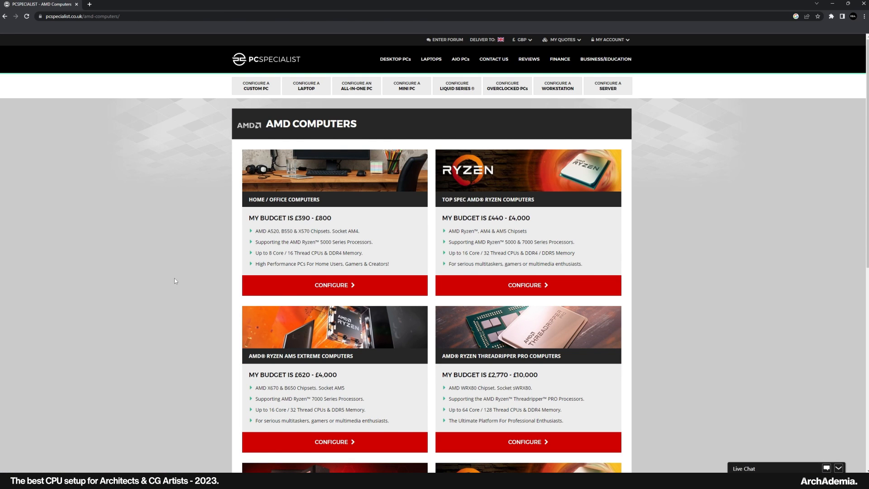
pyautogui.scroll(-3)
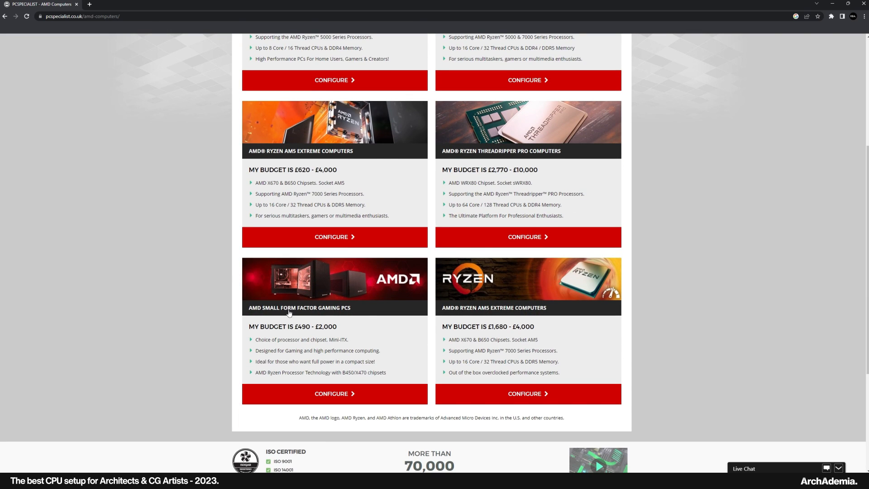
pyautogui.moveTo(476, 308)
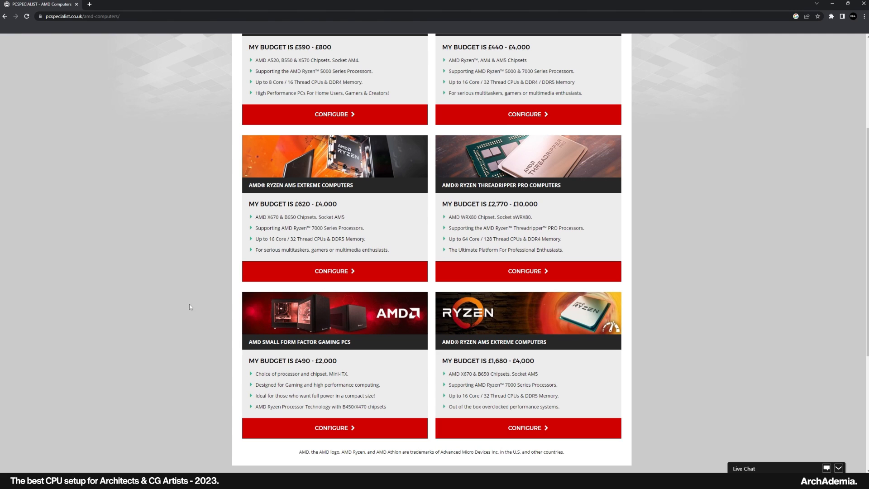
pyautogui.scroll(3)
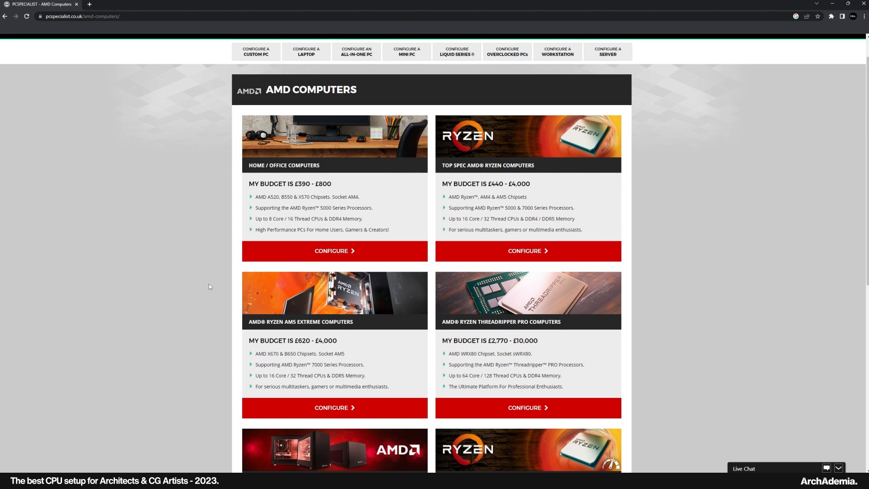
pyautogui.scroll(-3)
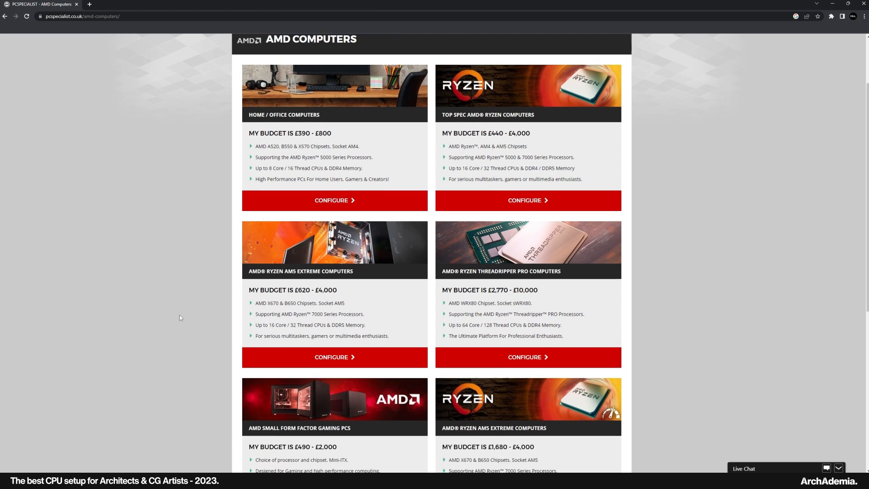
pyautogui.scroll(-3)
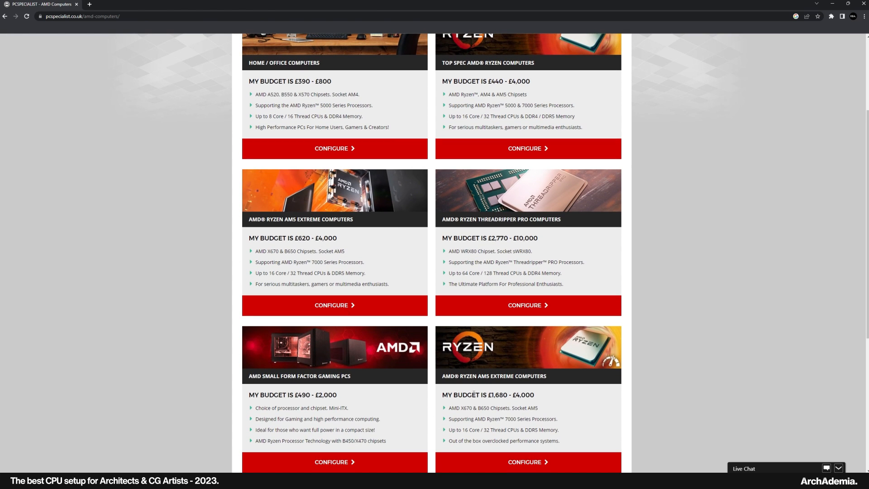
pyautogui.scroll(-3)
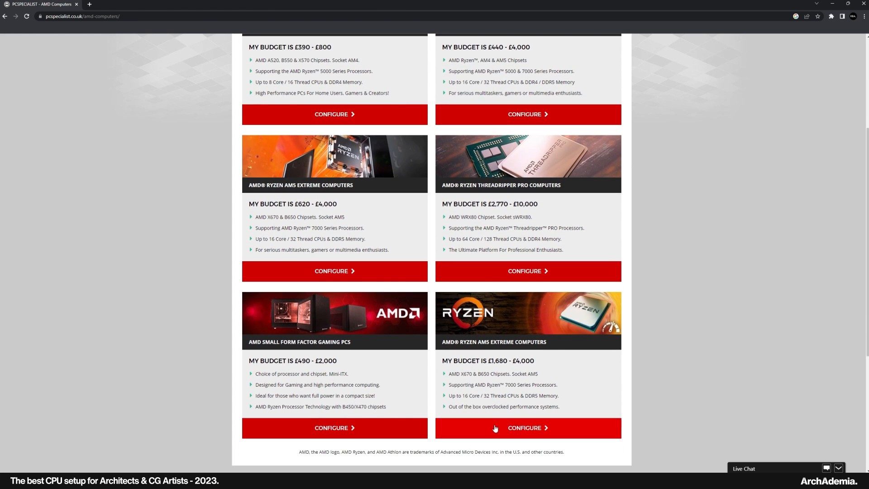
pyautogui.click(527, 427)
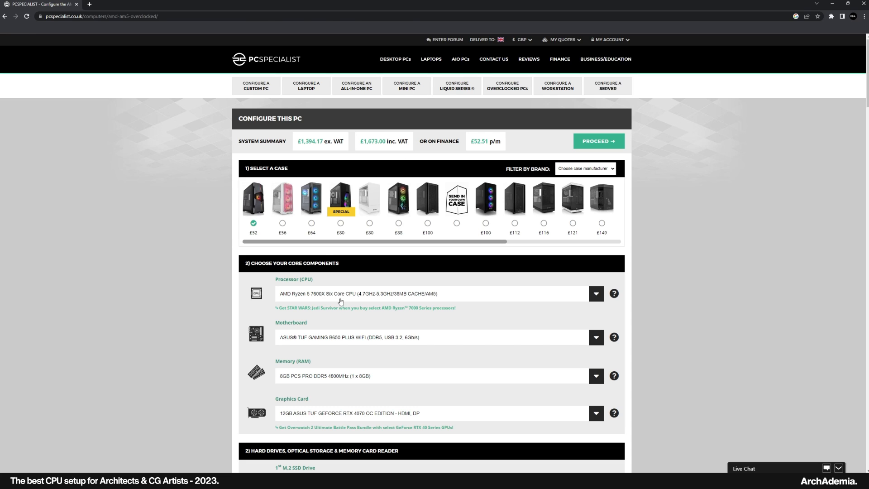
pyautogui.moveTo(472, 154)
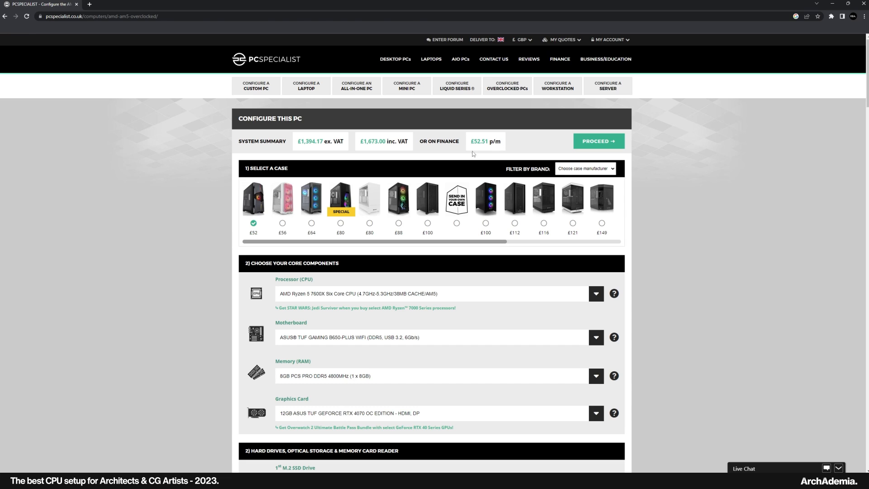
pyautogui.moveTo(324, 227)
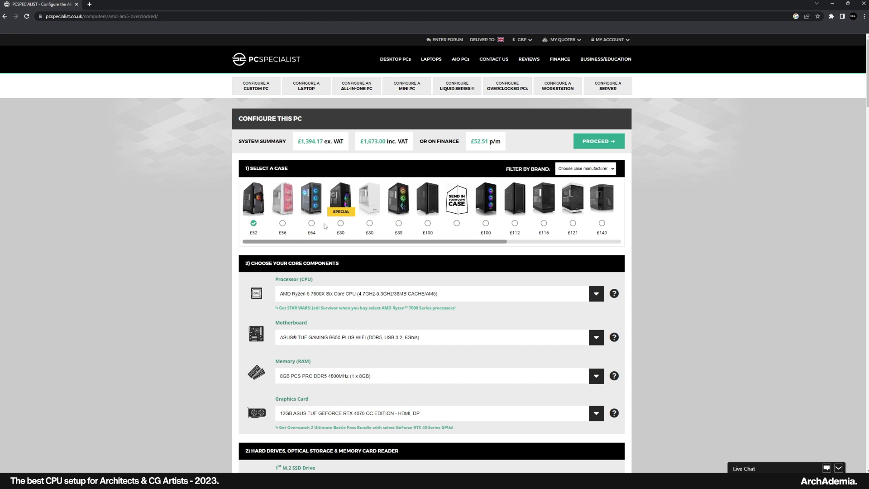
pyautogui.moveTo(365, 220)
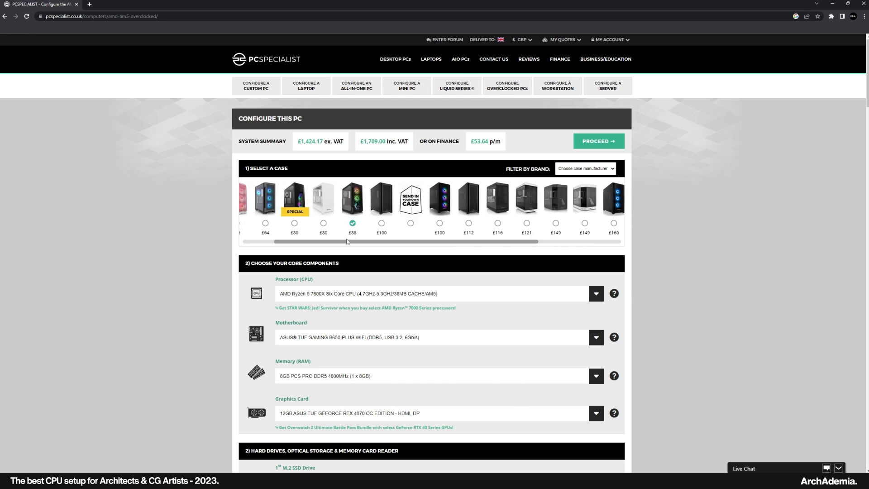
# Step: Scroll through the AM5 configurator's case and core component sections
pyautogui.hscroll(-3)
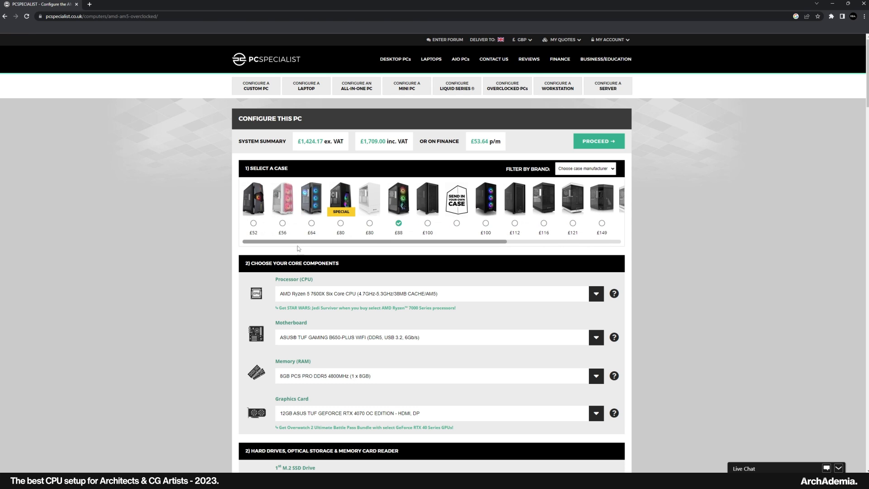
pyautogui.scroll(-3)
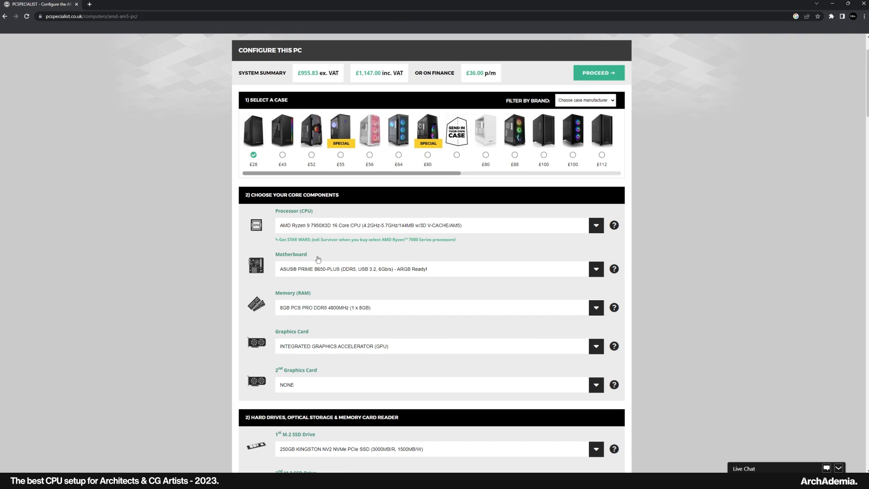
pyautogui.moveTo(333, 227)
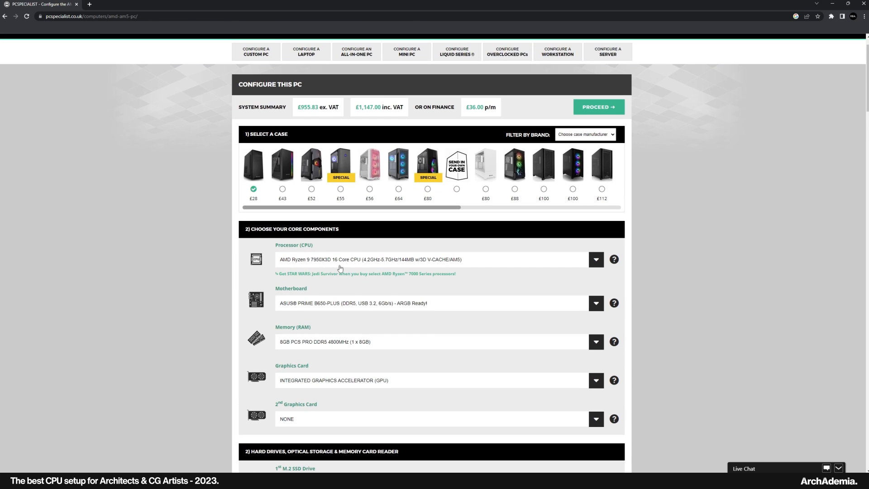
pyautogui.moveTo(353, 289)
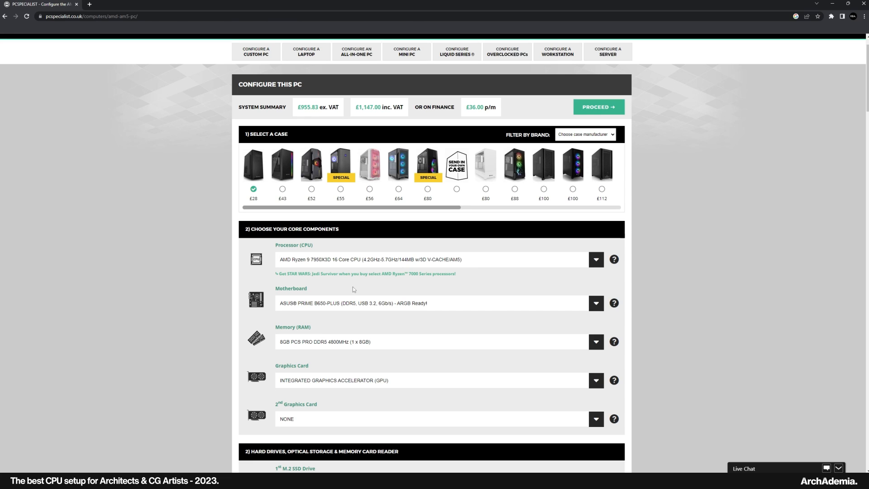
pyautogui.moveTo(341, 264)
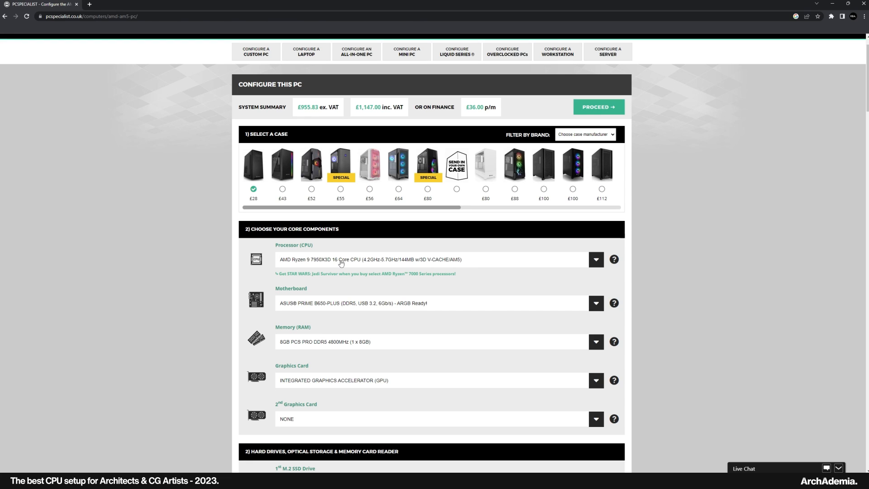
pyautogui.moveTo(362, 346)
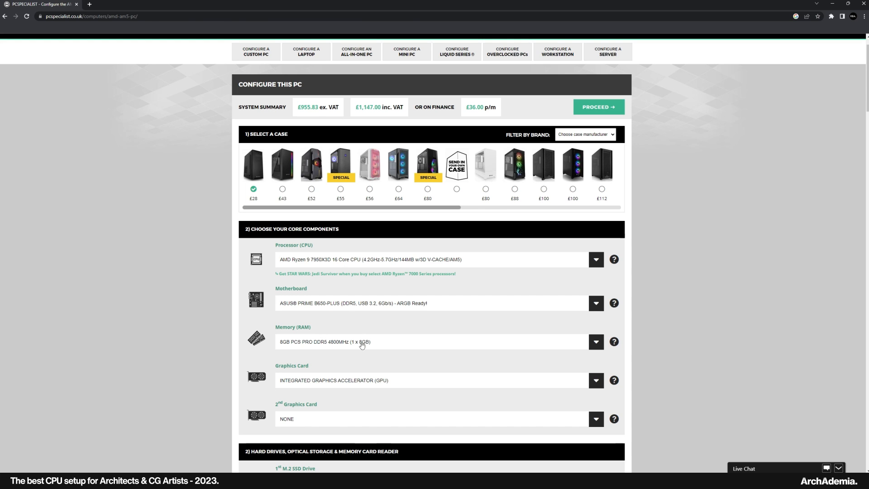
# Step: Select 128GB PCS PRO DDR5 4800MHz (4 x 32GB) memory for the AM5 build
pyautogui.scroll(-3)
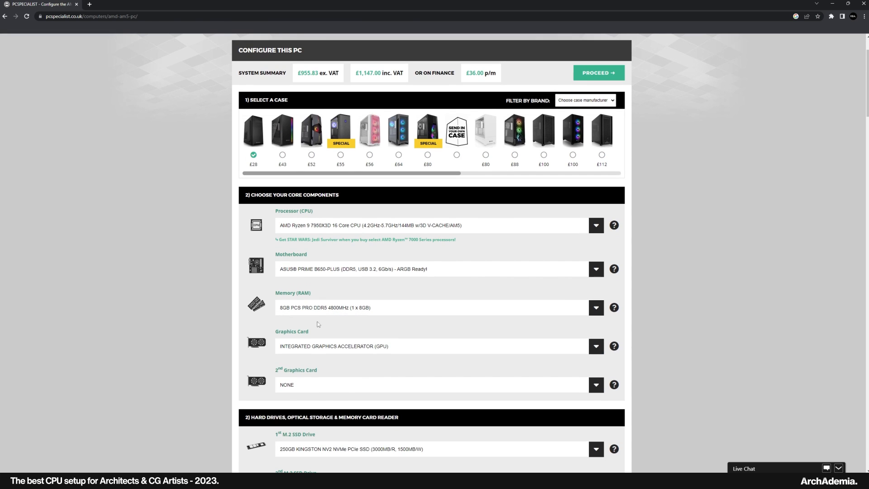
pyautogui.click(596, 308)
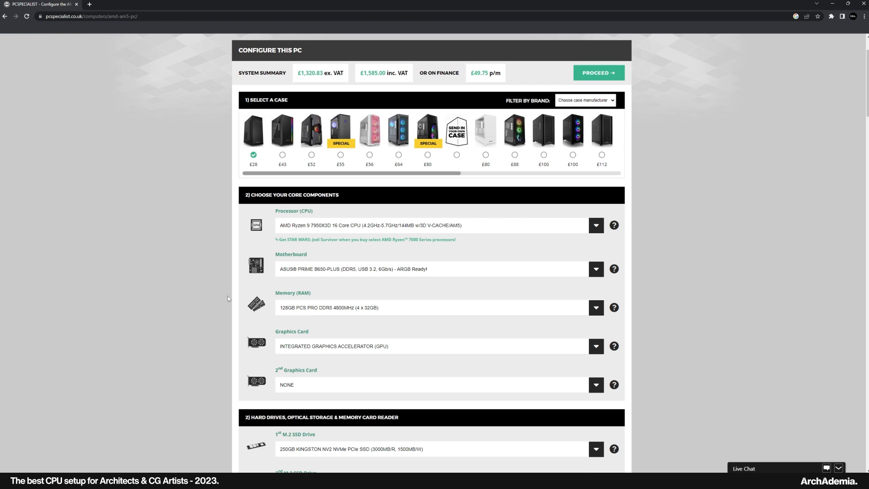
# Step: Try the 8GB RTX 3070 Ti, then the 12GB RTX 4070 graphics card
pyautogui.click(596, 346)
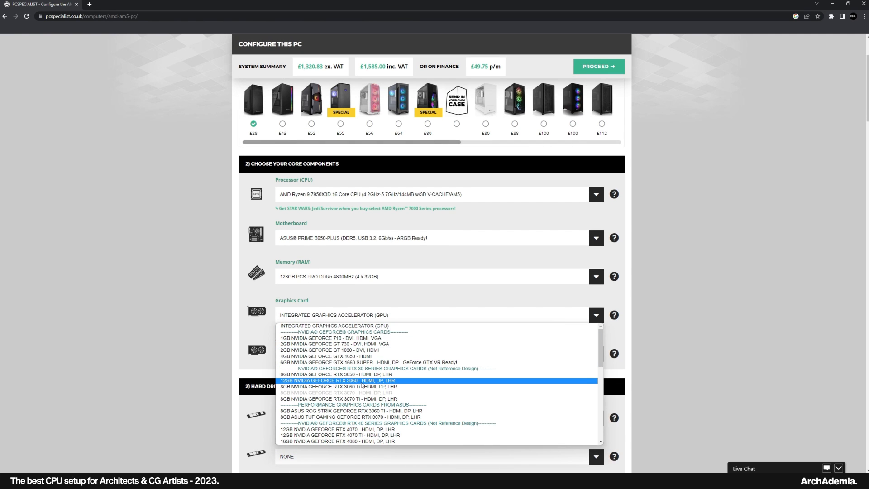
pyautogui.scroll(-3)
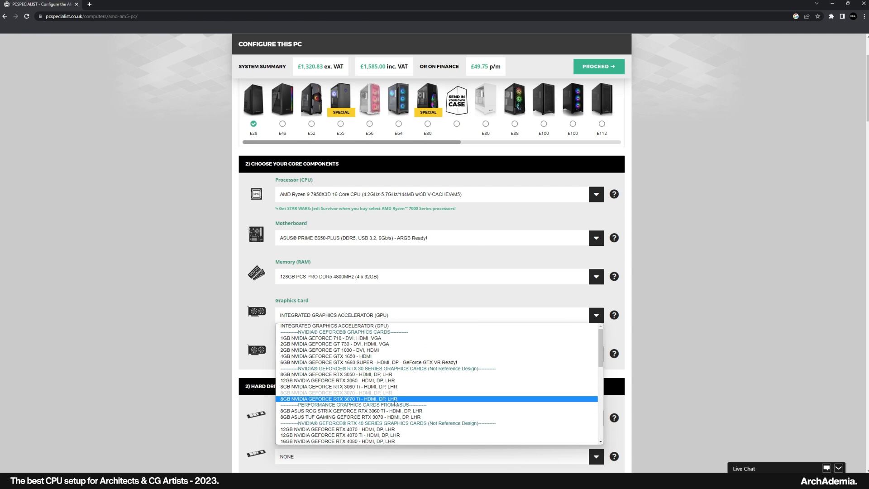
pyautogui.click(339, 399)
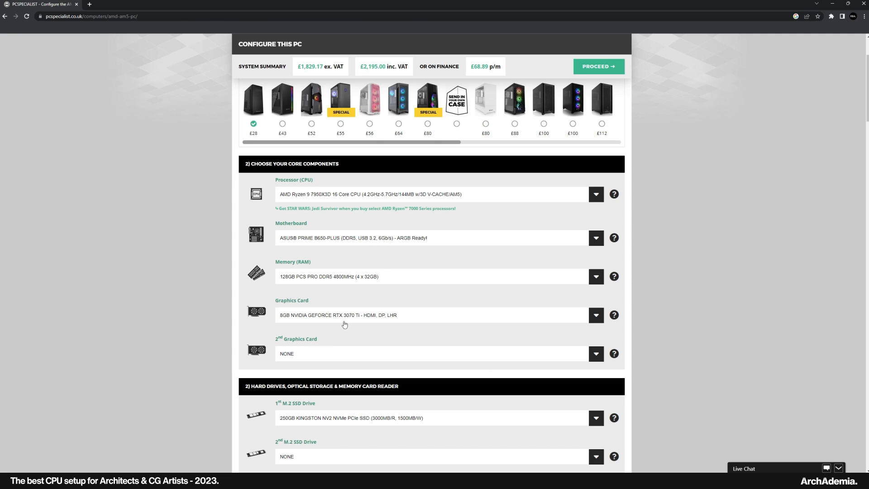
pyautogui.moveTo(344, 331)
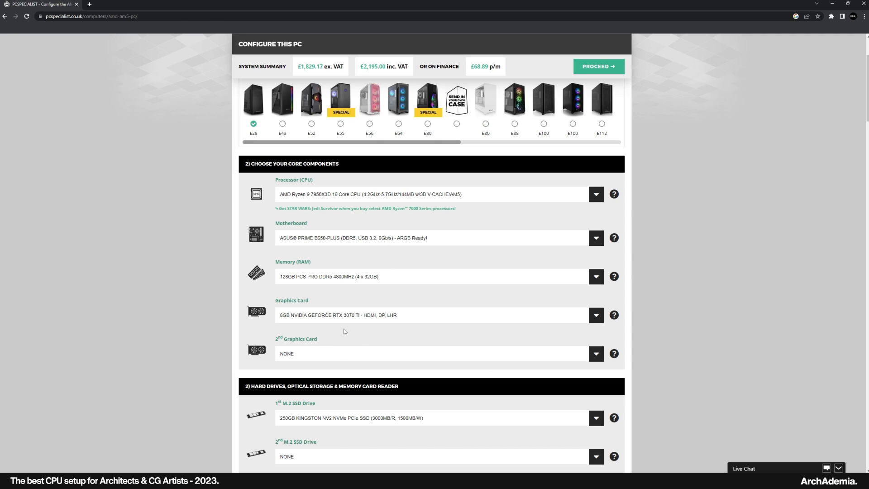
pyautogui.moveTo(335, 319)
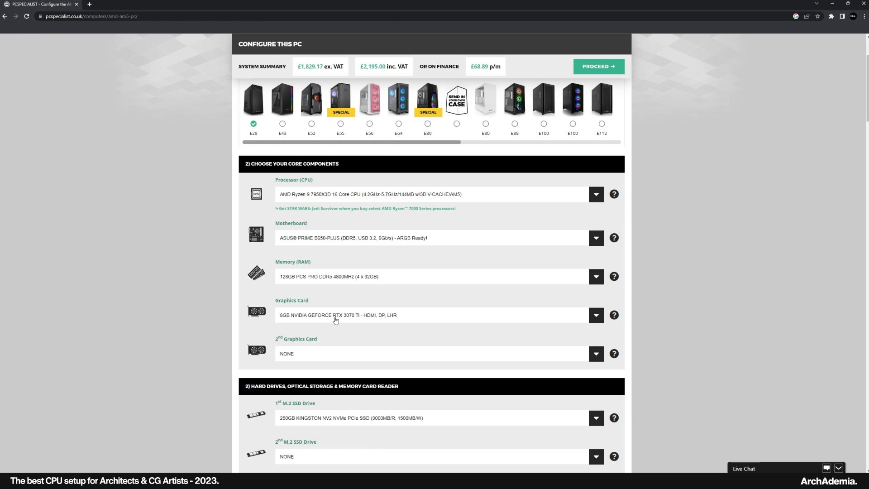
pyautogui.moveTo(504, 66)
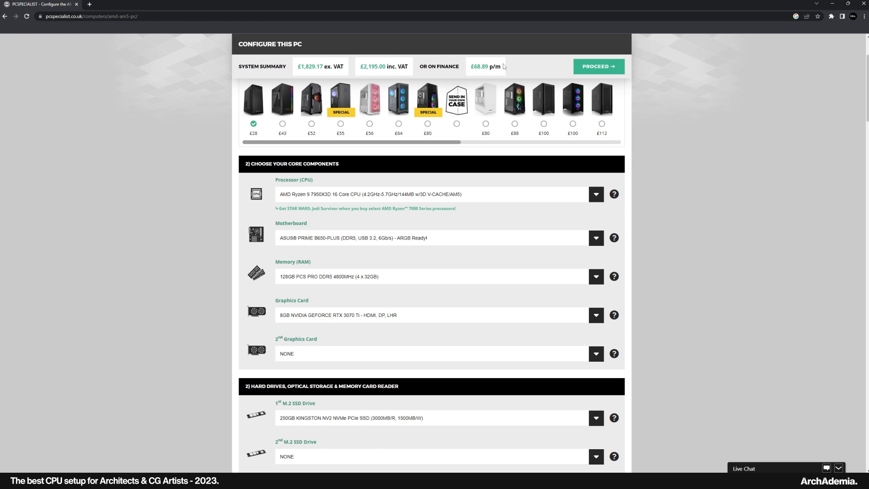
pyautogui.click(596, 316)
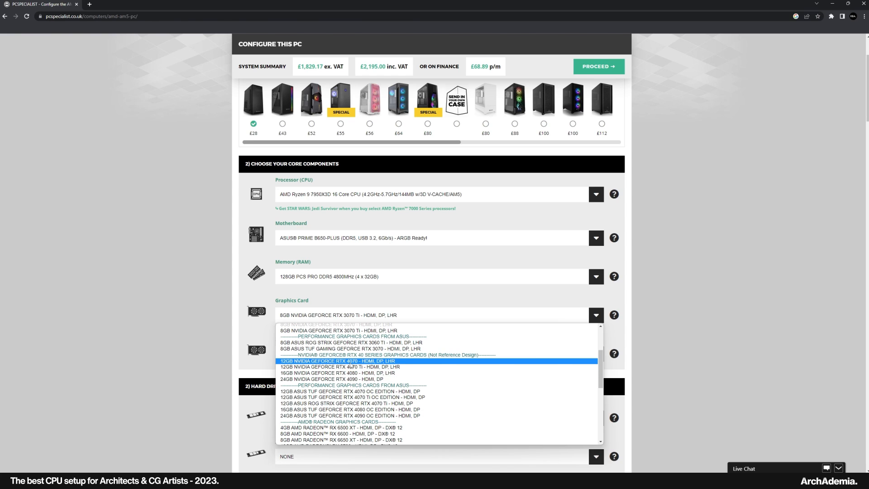
pyautogui.click(338, 361)
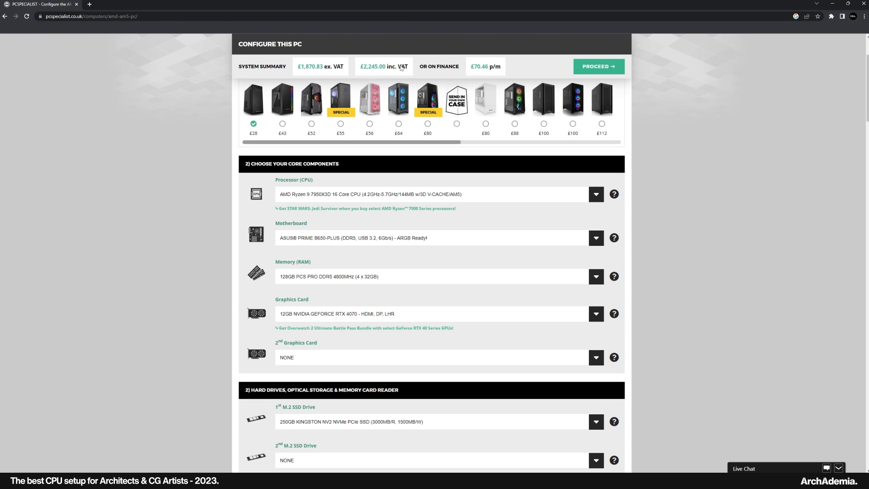
# Step: Compare the RTX 4070 Ti and 16GB RTX 4080, then settle on the 12GB RTX 4070
pyautogui.click(595, 314)
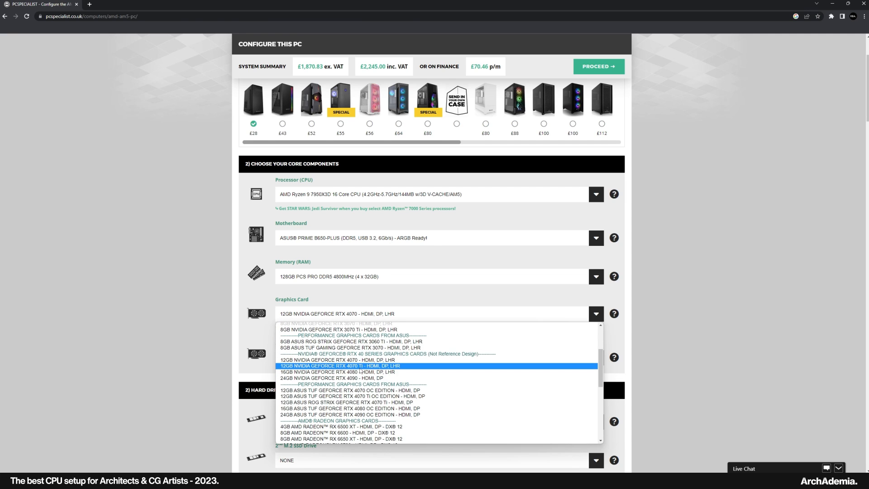
pyautogui.click(339, 365)
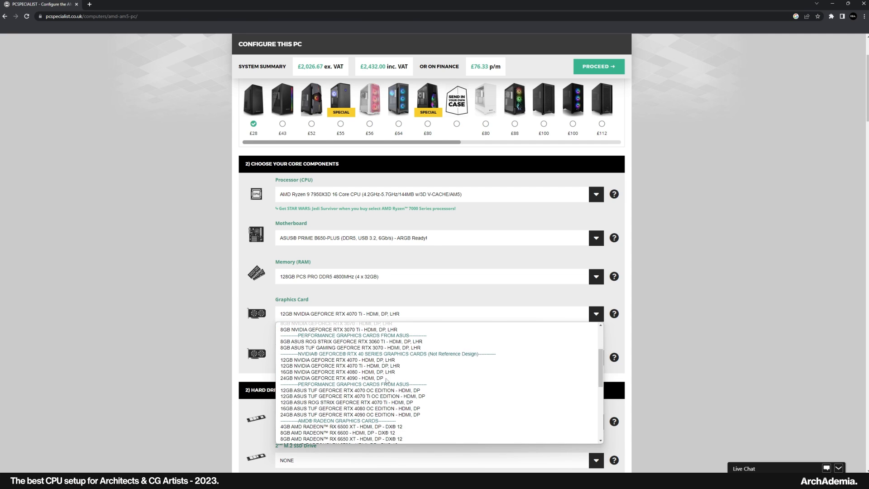
pyautogui.click(336, 440)
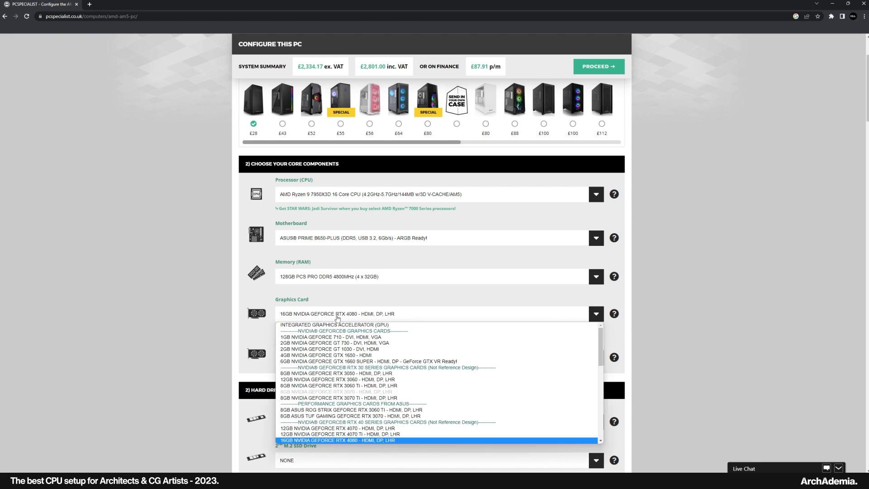
pyautogui.scroll(-3)
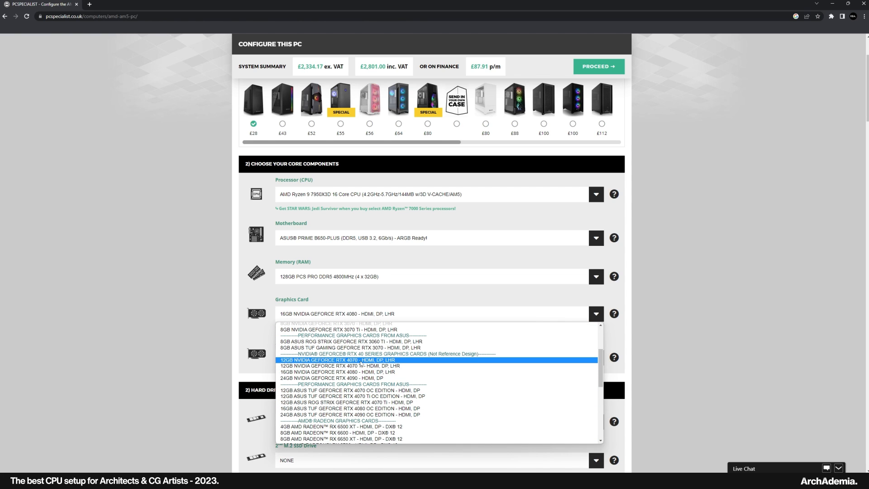
pyautogui.click(335, 360)
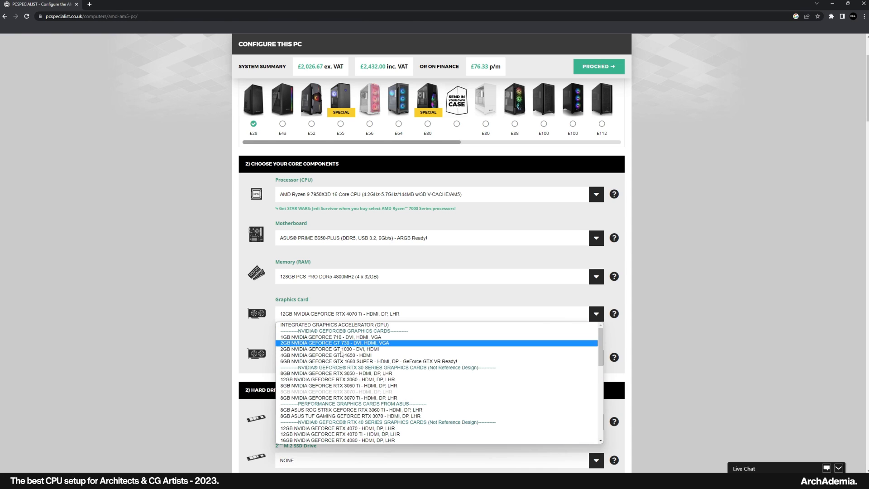
pyautogui.click(338, 428)
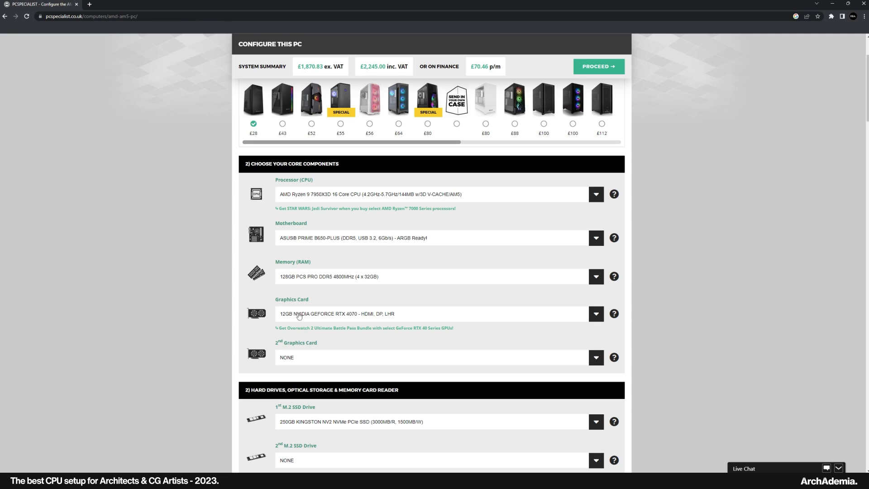
pyautogui.moveTo(293, 326)
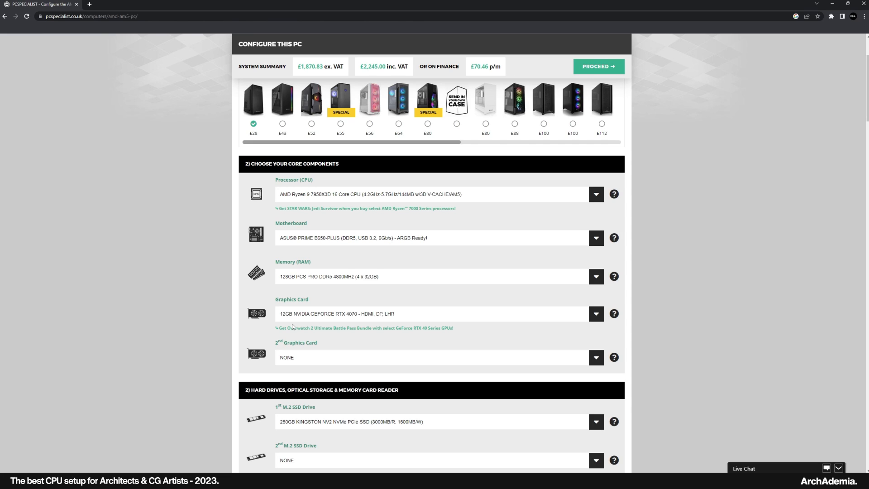
pyautogui.moveTo(357, 311)
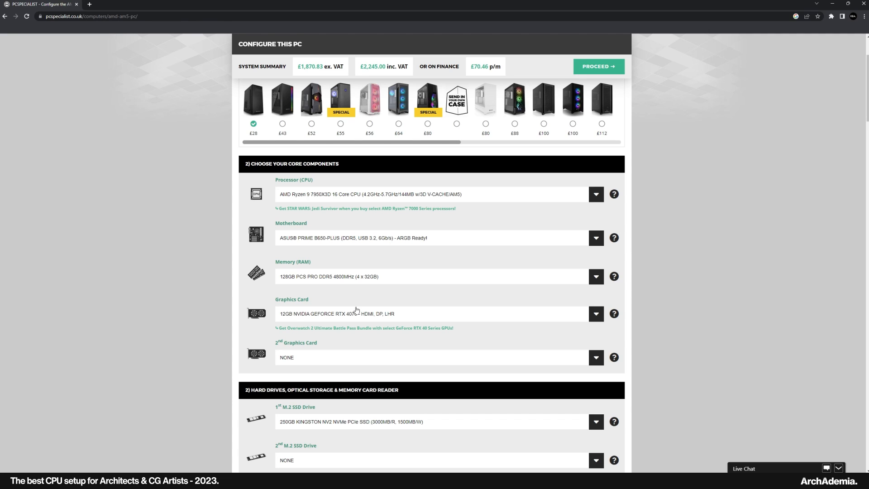
pyautogui.moveTo(350, 318)
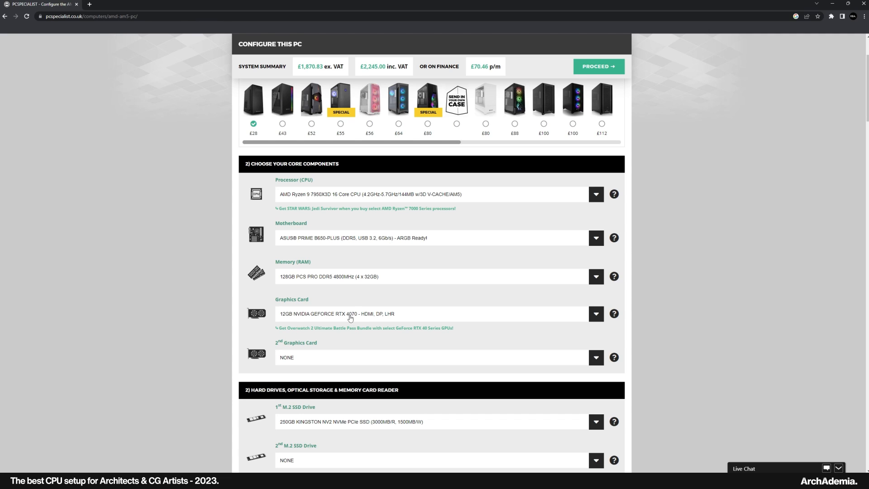
pyautogui.click(596, 314)
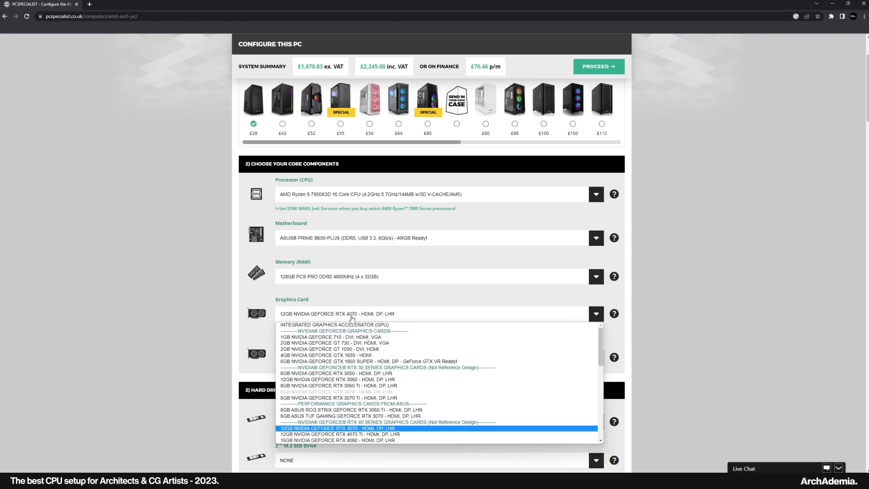
pyautogui.click(337, 428)
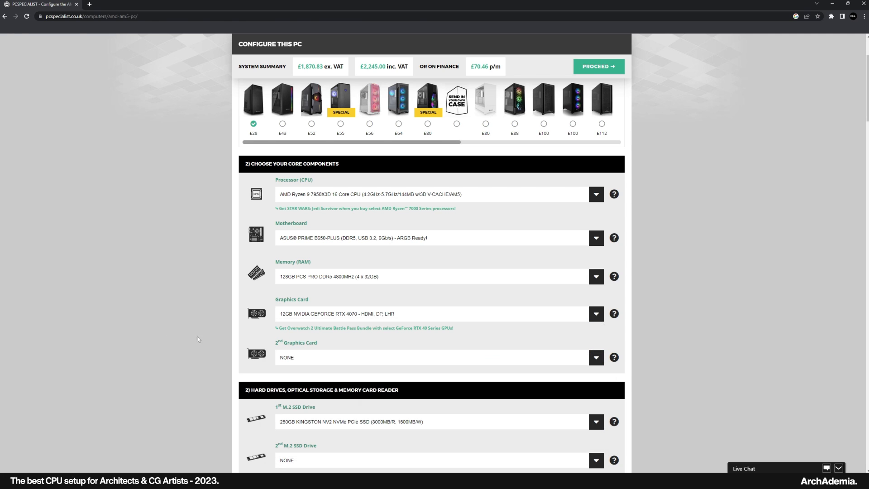
pyautogui.moveTo(382, 324)
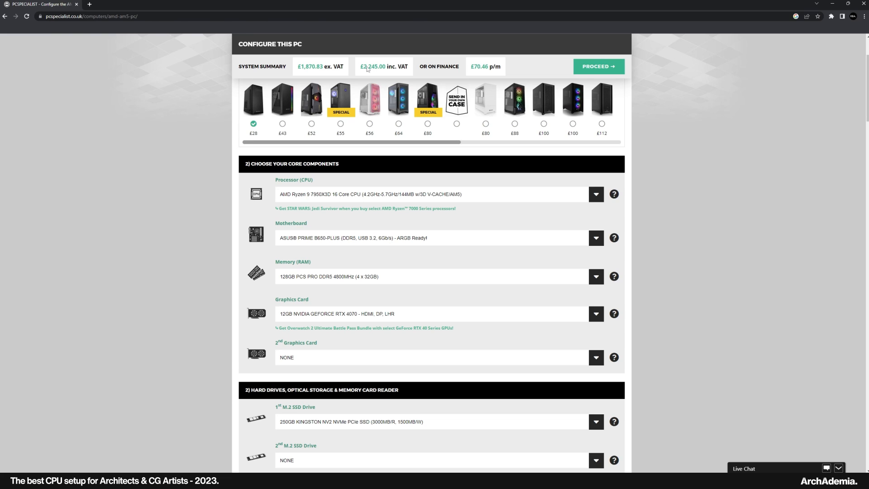
pyautogui.moveTo(190, 259)
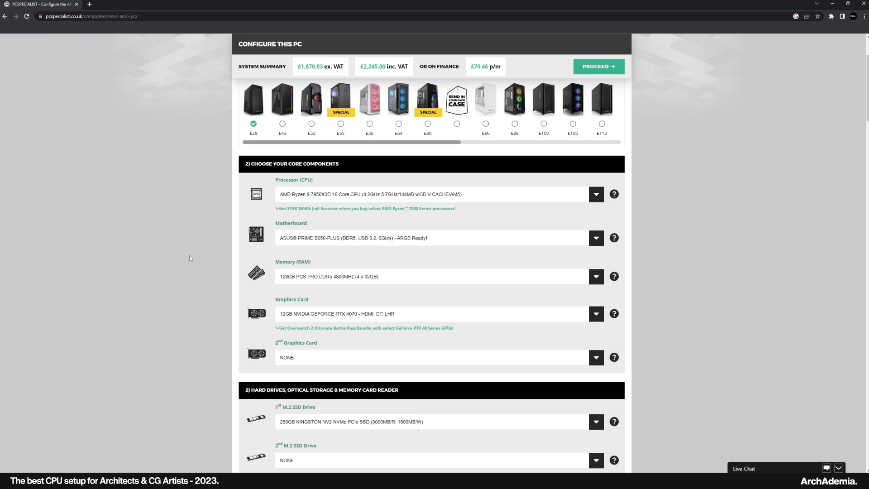
pyautogui.moveTo(192, 301)
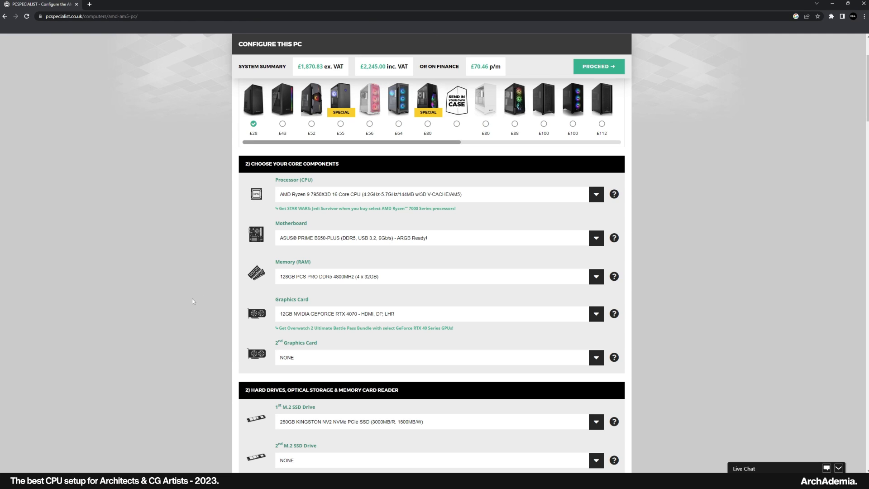
# Step: Set the first M.2 SSD to the 1TB Intel 670p
pyautogui.click(596, 285)
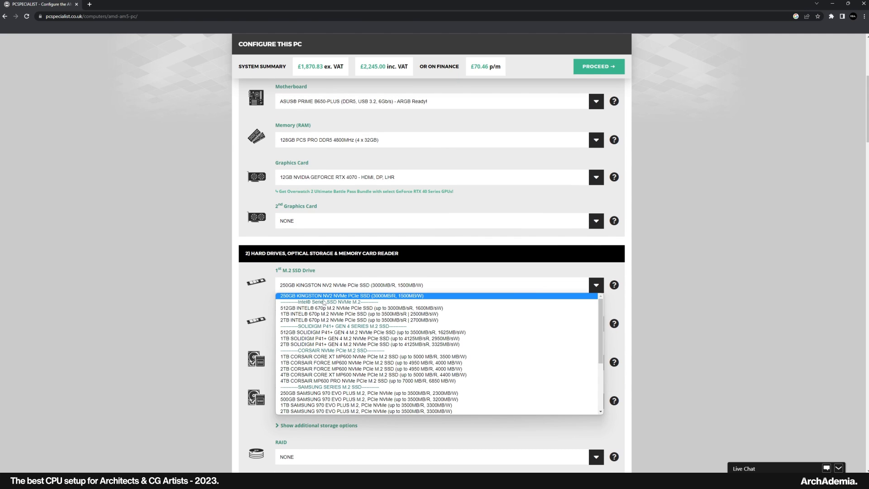
pyautogui.click(350, 314)
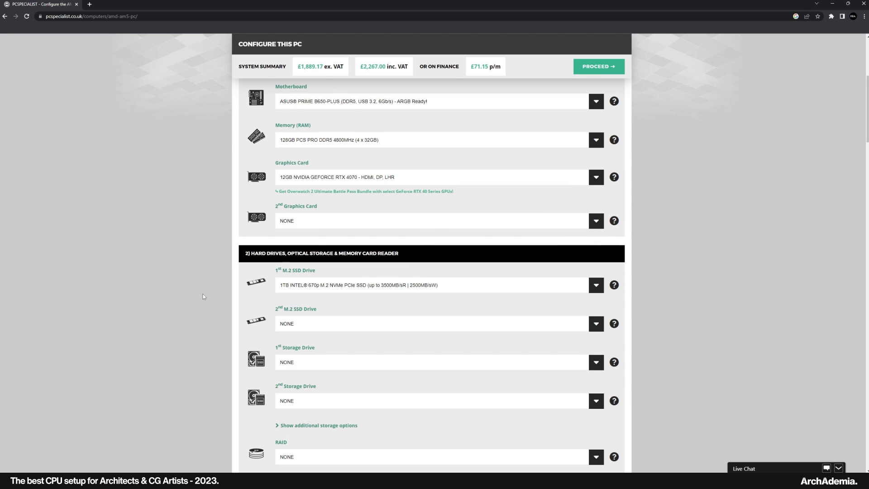
pyautogui.scroll(-3)
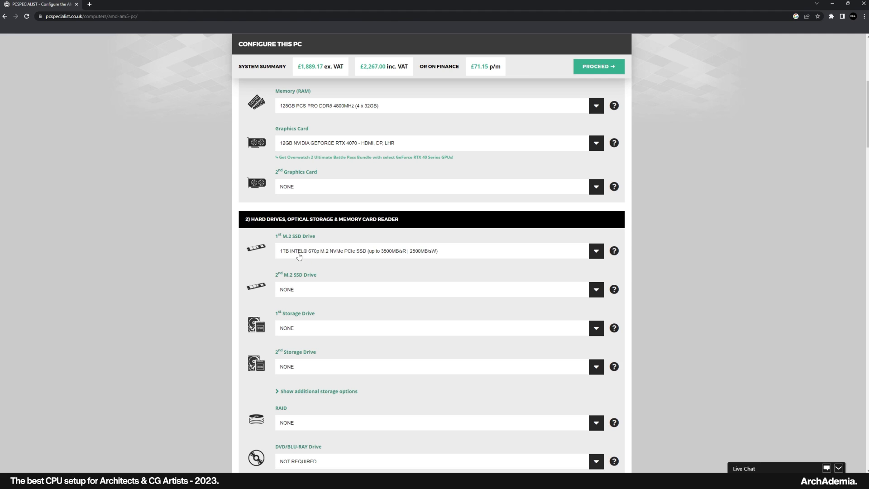
# Step: Set the first storage drive to the 1TB Seagate Barracuda SATA-III 3.5" HDD
pyautogui.click(596, 328)
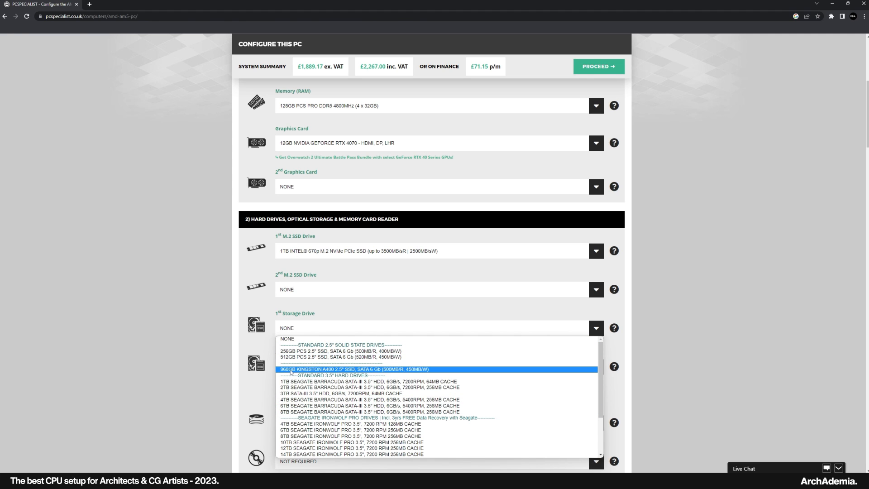
pyautogui.click(337, 381)
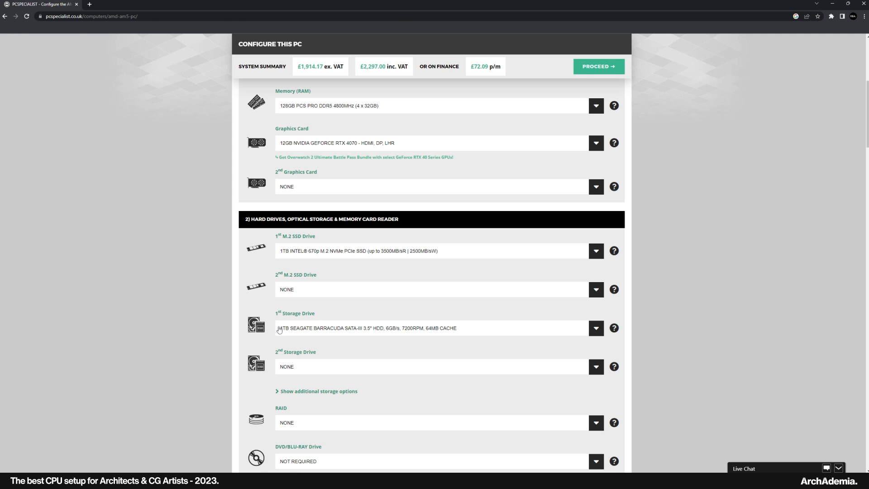
pyautogui.moveTo(231, 334)
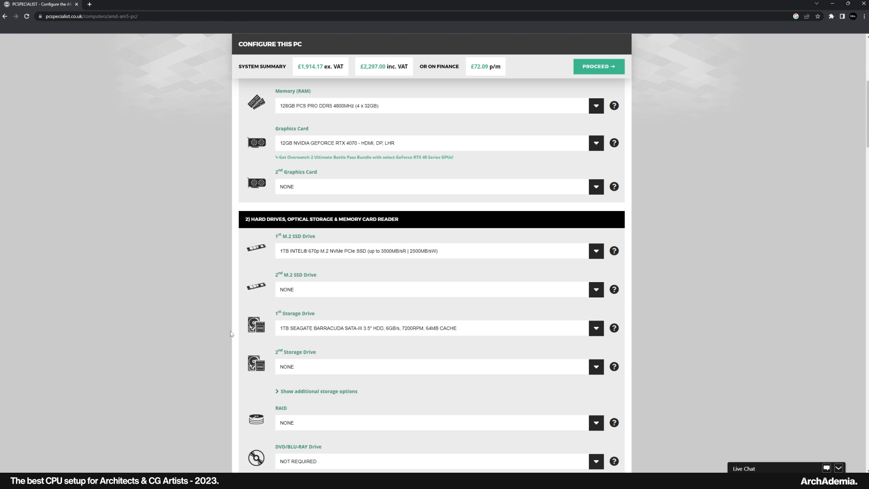
pyautogui.scroll(-3)
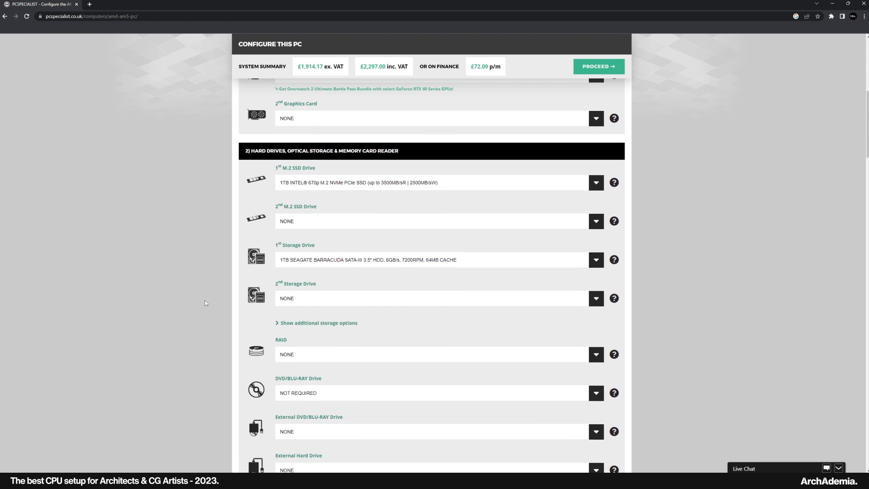
pyautogui.scroll(-3)
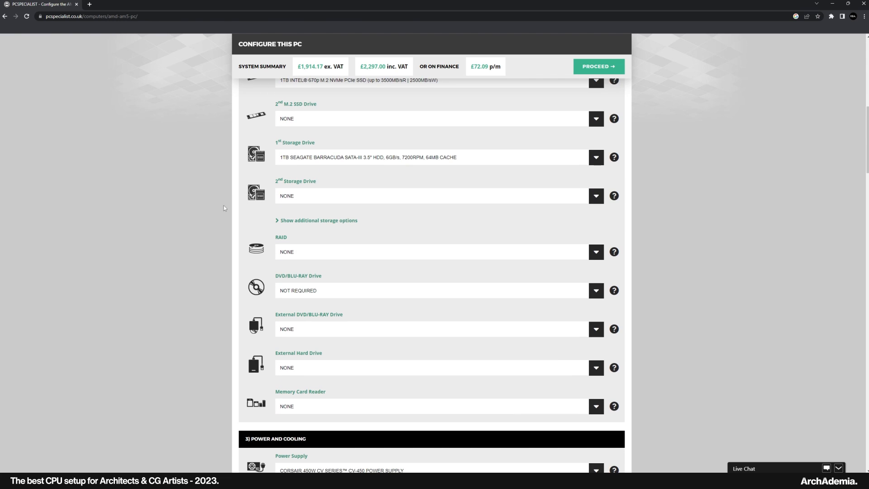
pyautogui.scroll(-3)
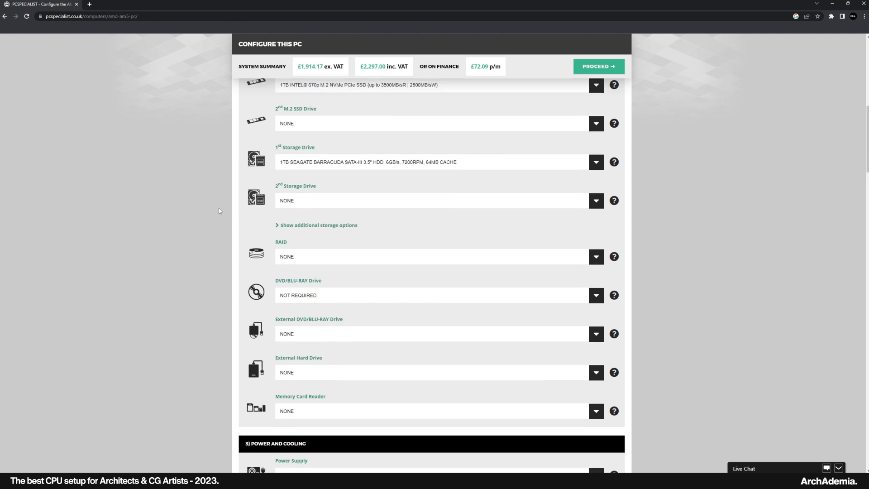
# Step: Add the USB 3.0 External SD/Micro SD memory card reader
pyautogui.click(596, 373)
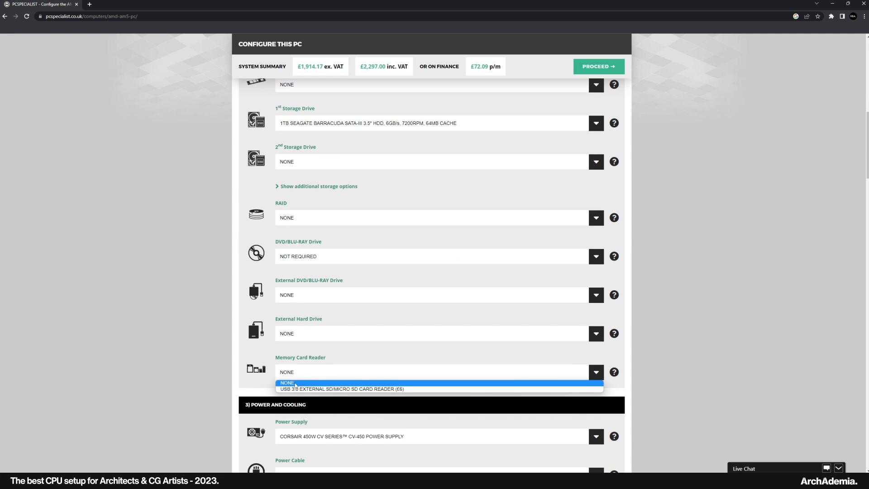
pyautogui.click(341, 389)
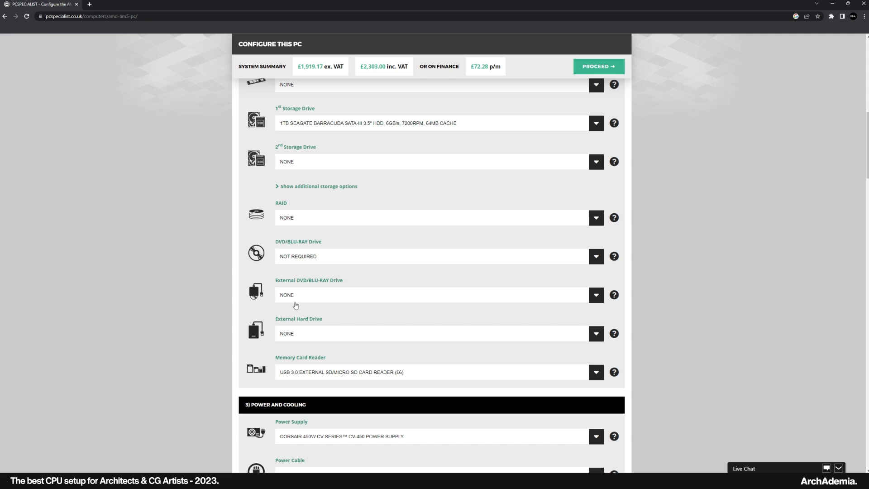
pyautogui.scroll(-3)
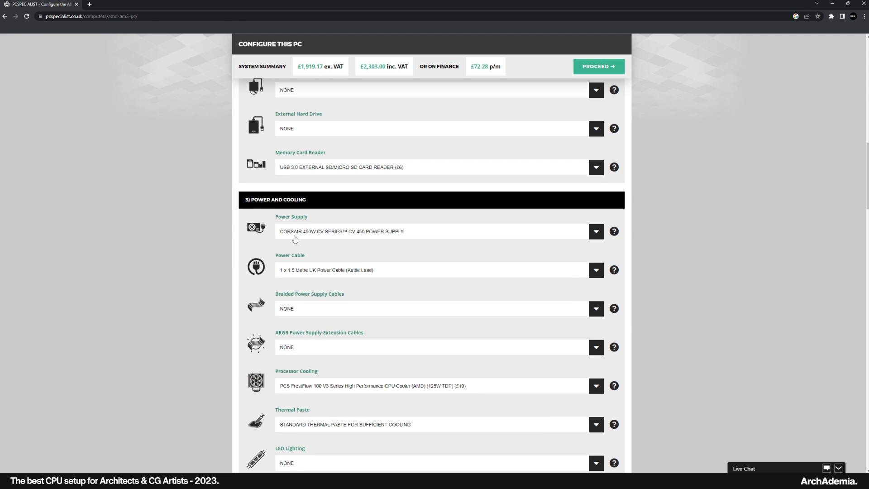
# Step: Upgrade the power supply to the Corsair 850W RMx Series
pyautogui.click(596, 231)
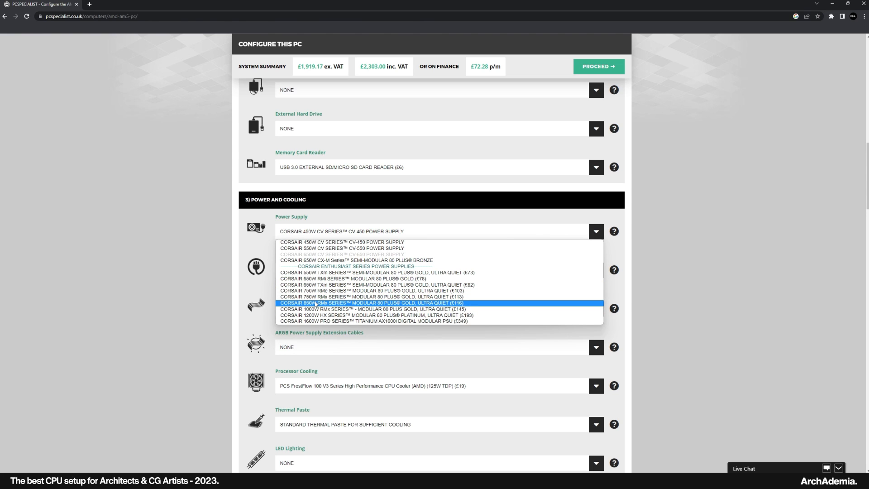
pyautogui.click(373, 303)
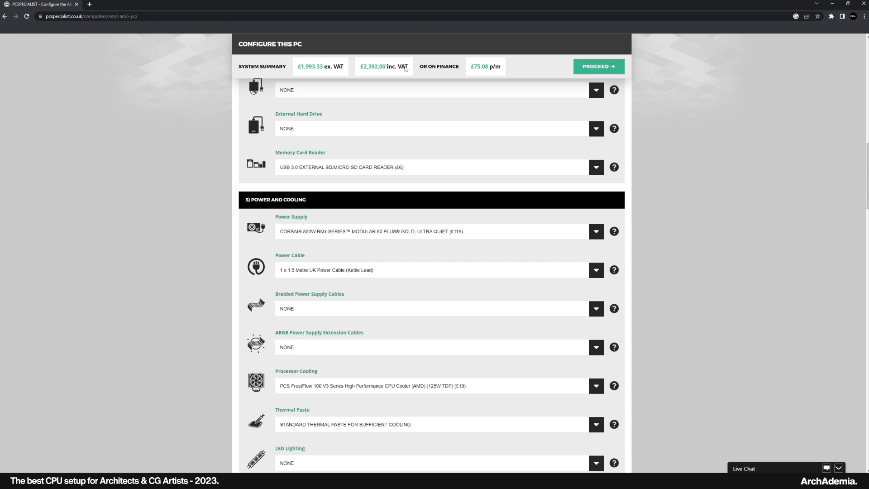
pyautogui.scroll(3)
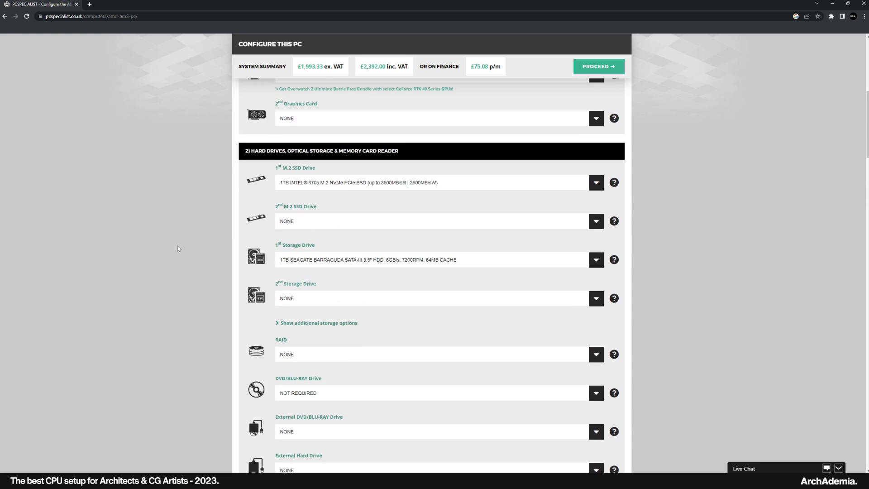
pyautogui.scroll(-3)
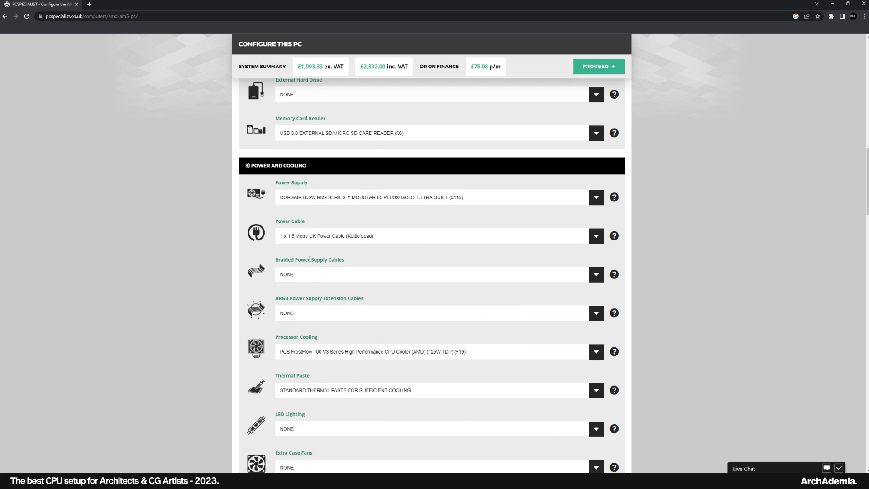
# Step: Choose the £40 PCS FrostFlow 120 Series ARGB High Performance Liquid Cooler for processor cooling
pyautogui.click(596, 284)
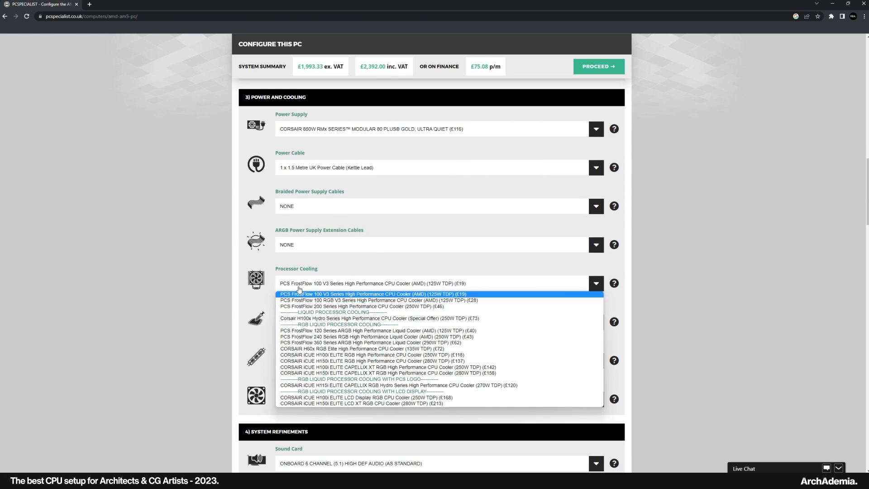
pyautogui.moveTo(343, 306)
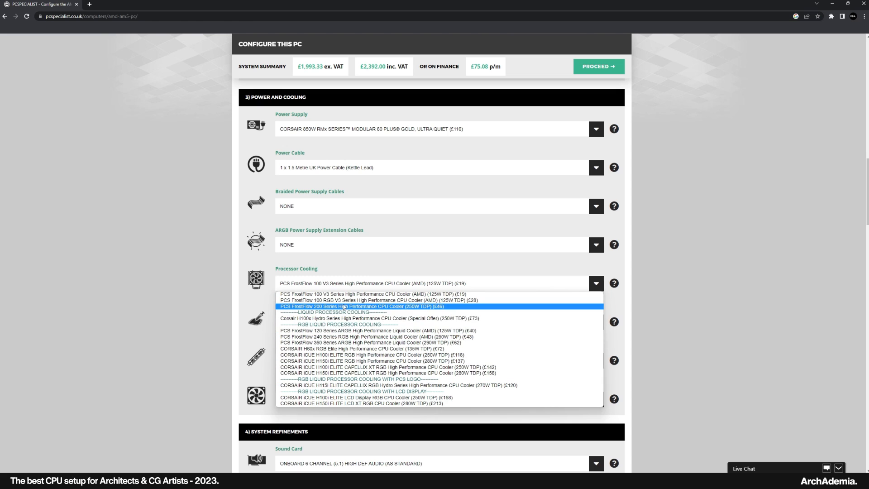
pyautogui.moveTo(341, 307)
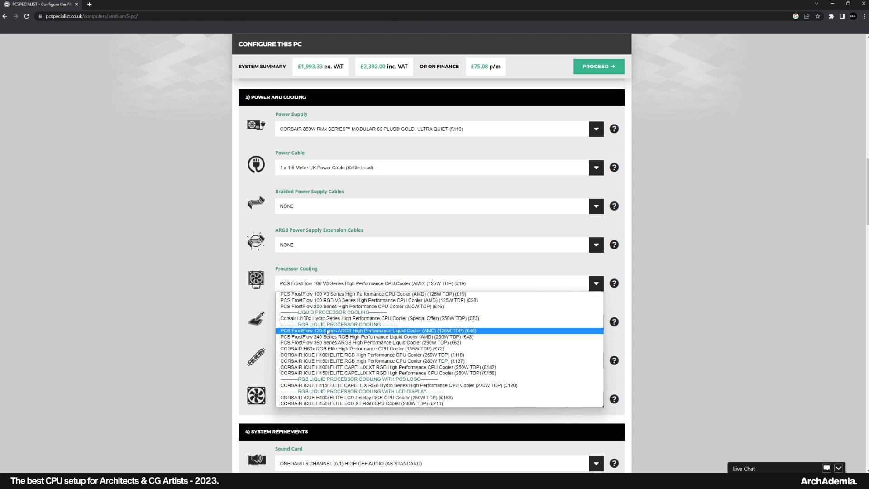
pyautogui.moveTo(326, 333)
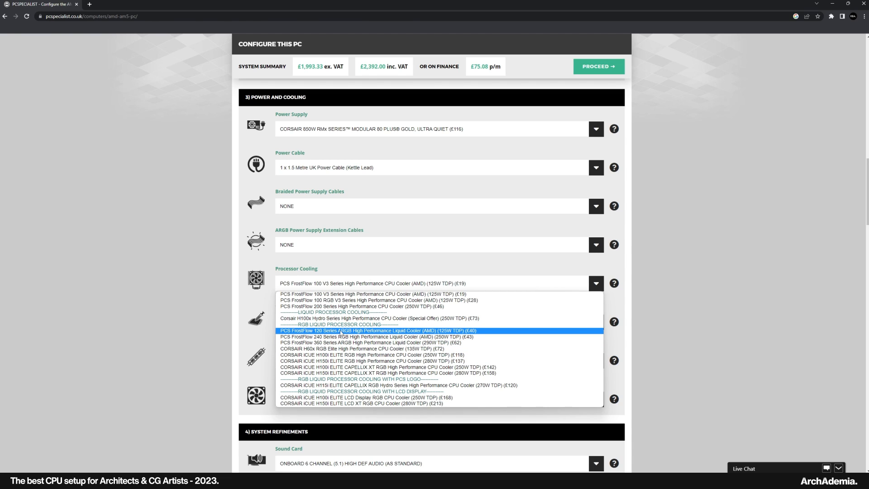
pyautogui.click(379, 331)
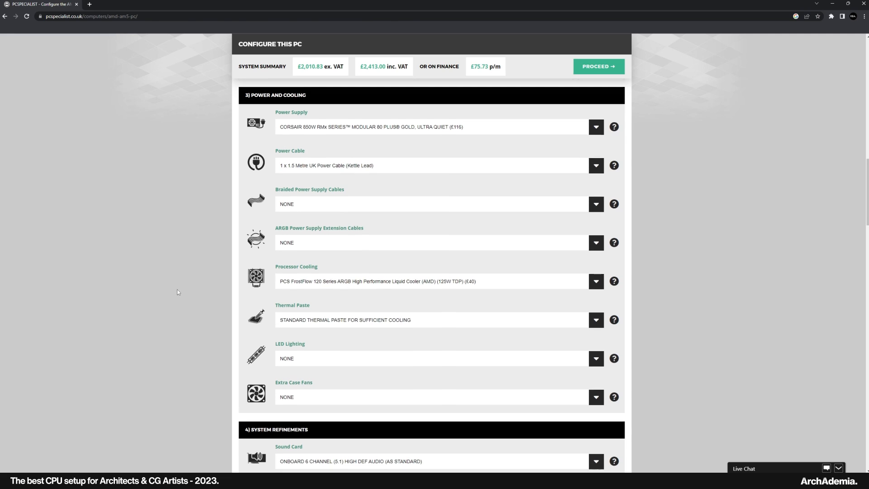
pyautogui.scroll(-3)
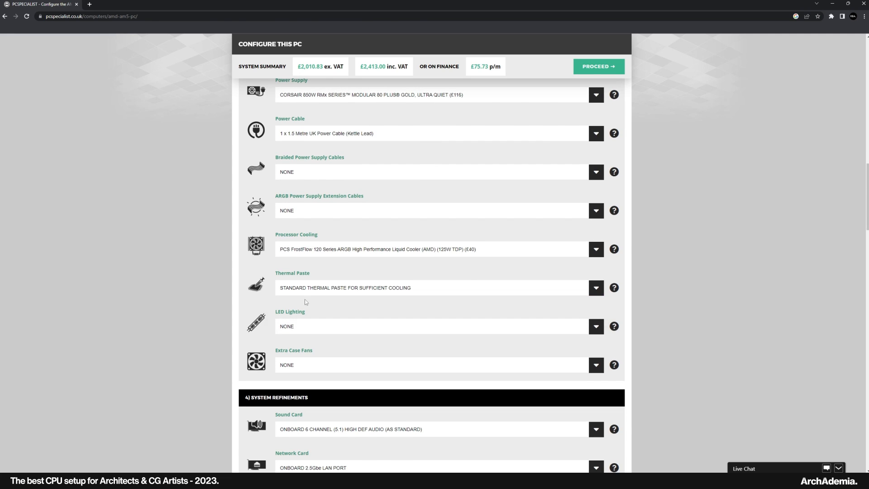
pyautogui.scroll(-3)
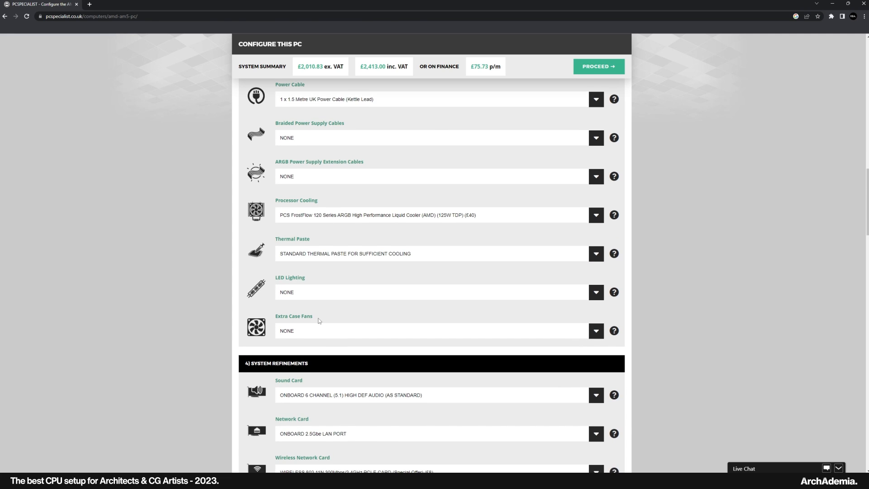
# Step: Set Extra Case Fans to 2x 120mm PCS Ultra Quiet Fan
pyautogui.click(596, 297)
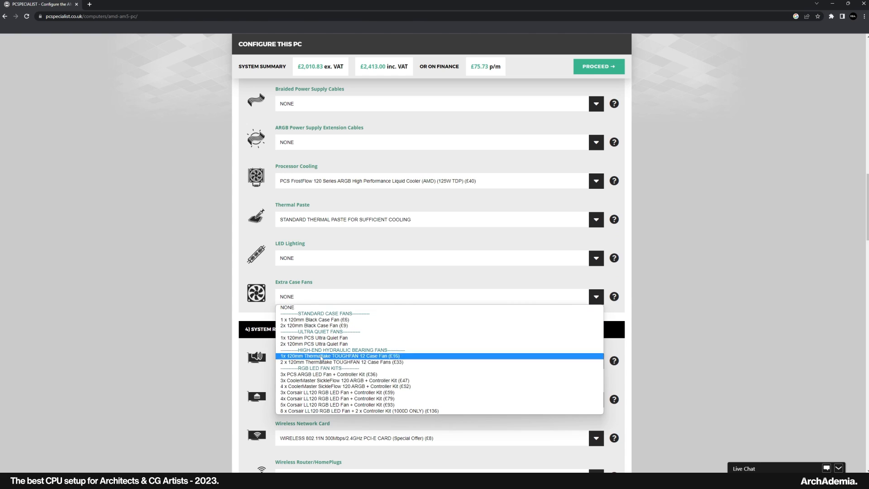
pyautogui.moveTo(314, 344)
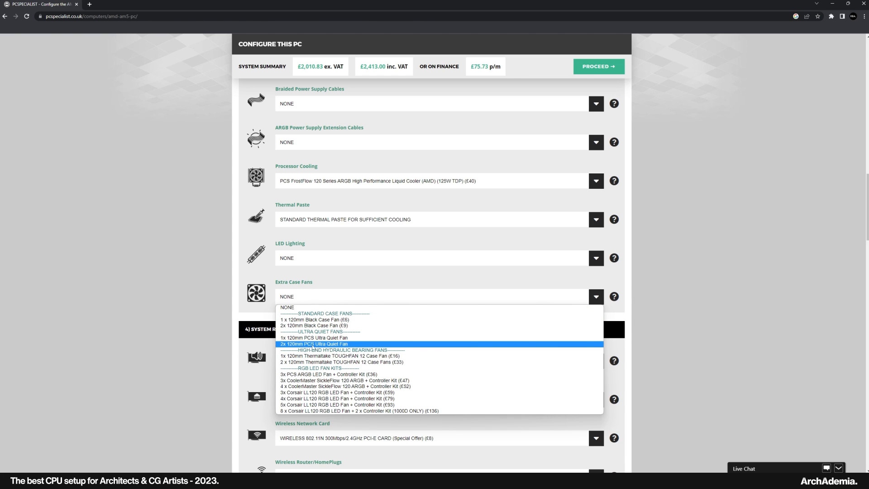
pyautogui.click(314, 344)
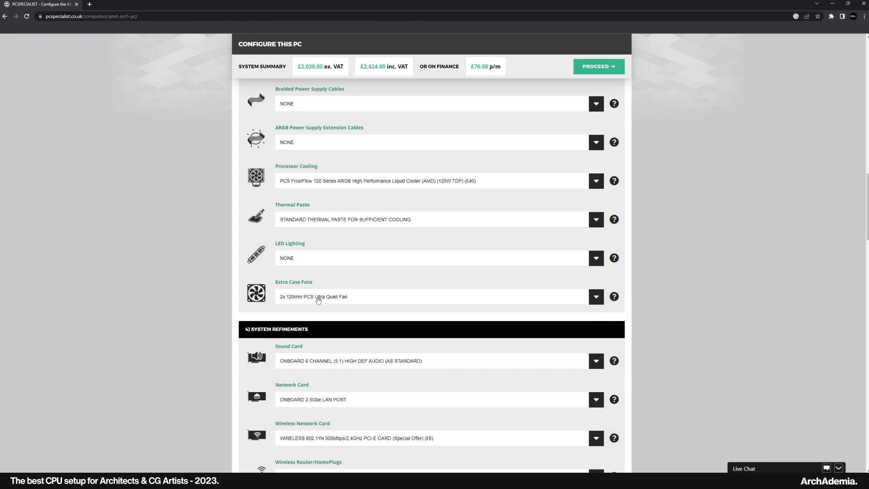
pyautogui.click(436, 296)
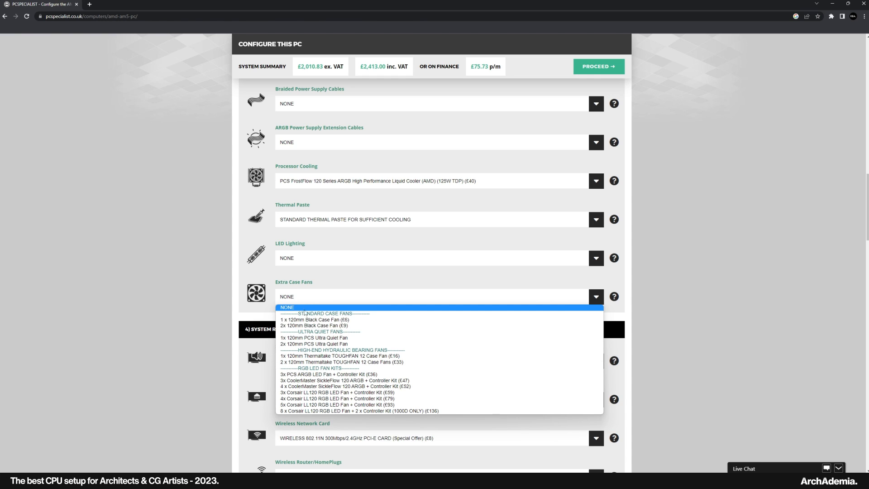
pyautogui.click(314, 343)
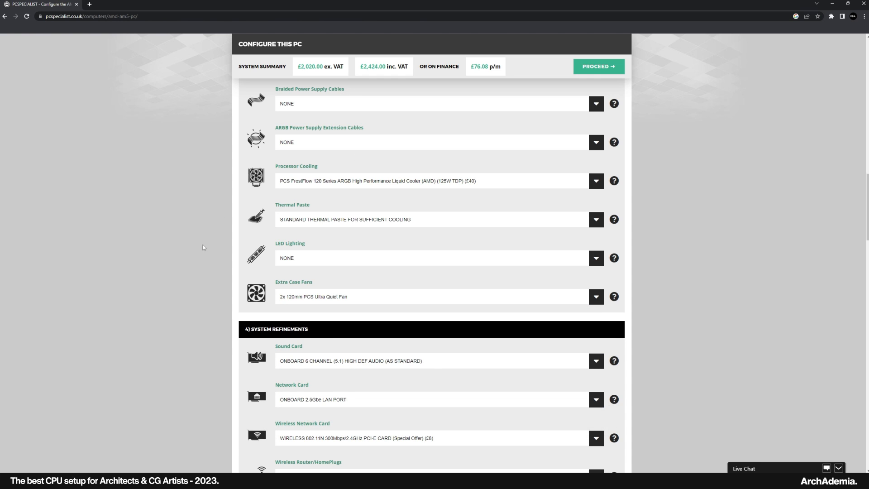
pyautogui.scroll(-3)
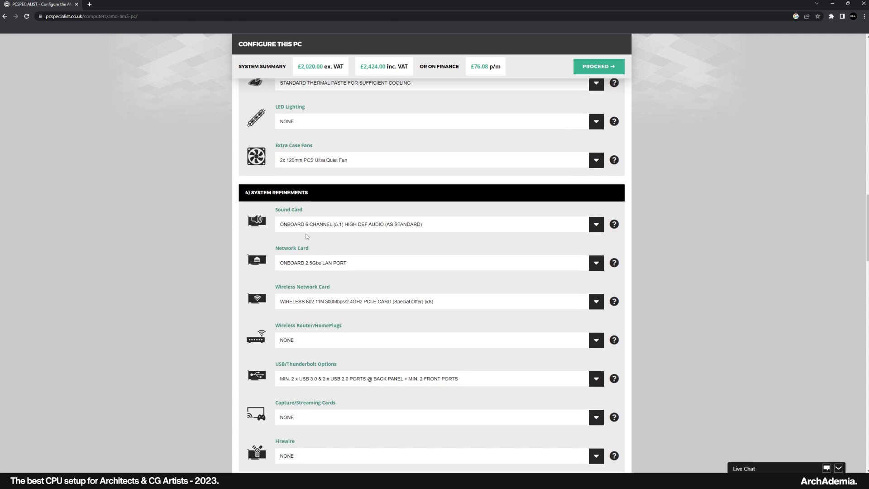
pyautogui.scroll(-3)
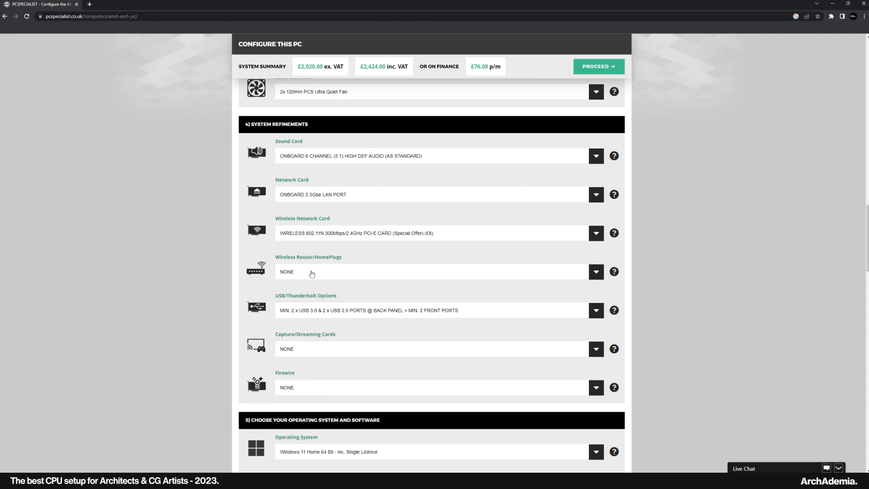
pyautogui.scroll(-3)
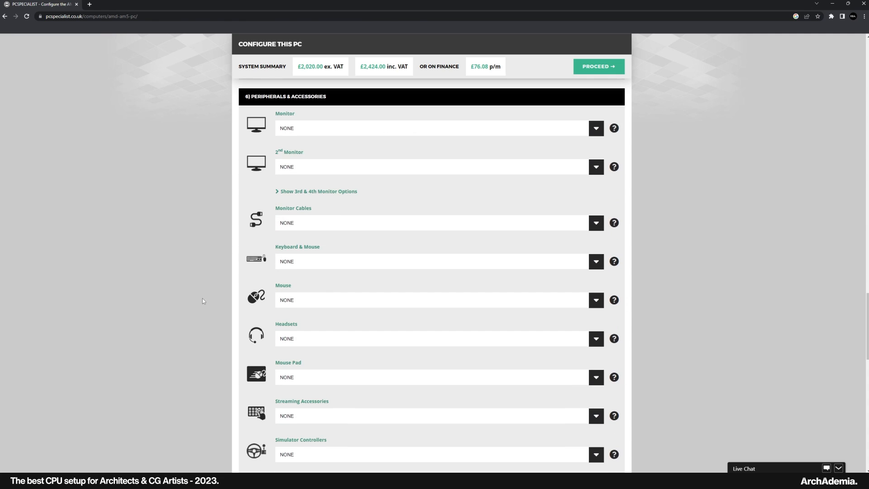
pyautogui.scroll(3)
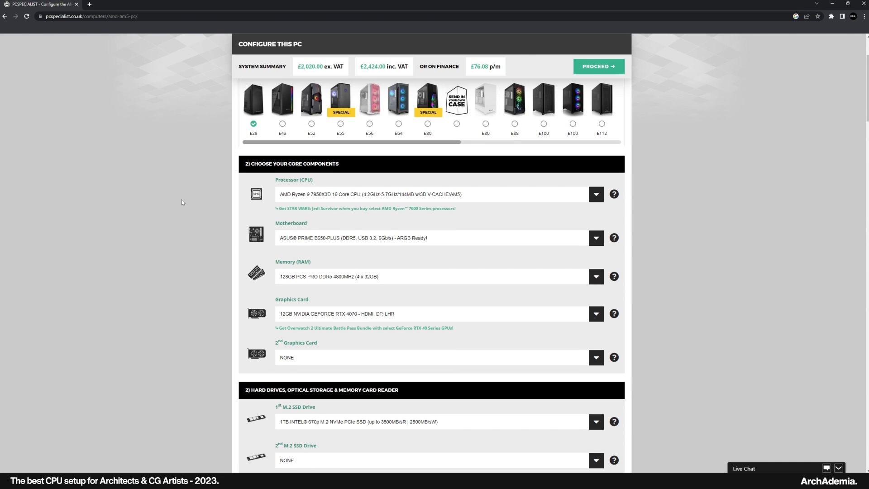
pyautogui.moveTo(287, 261)
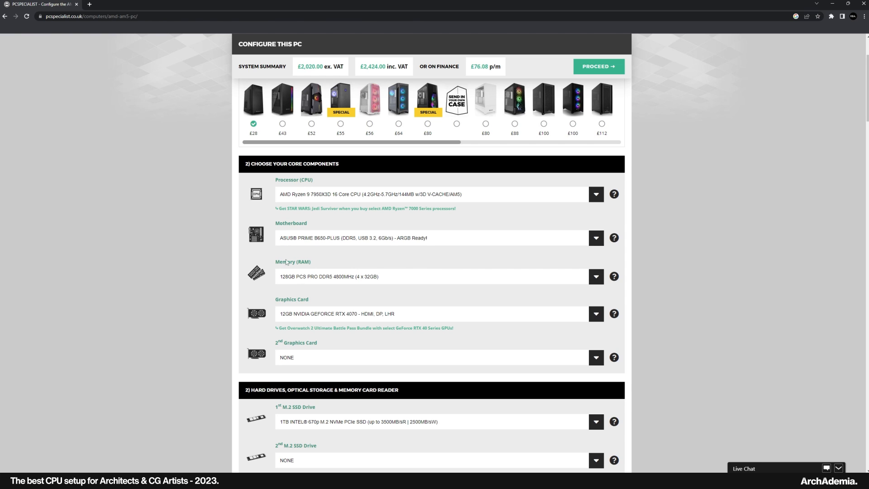